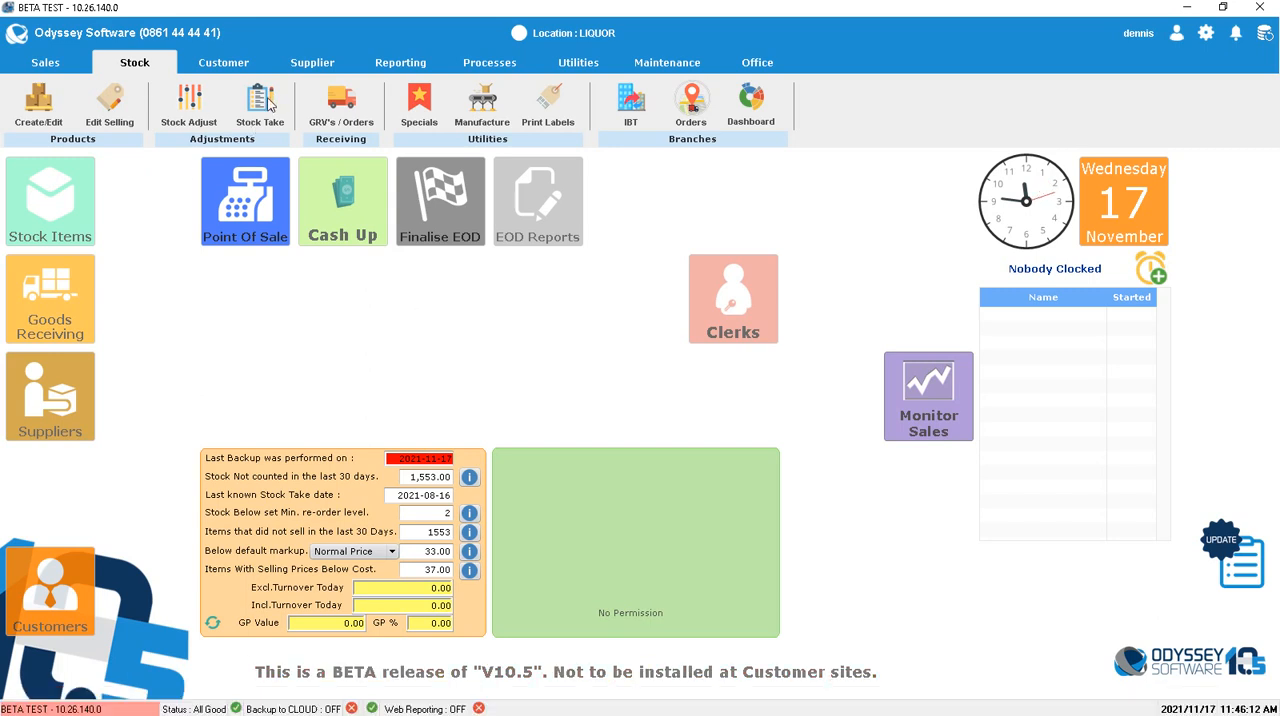
pyautogui.moveTo(260, 104)
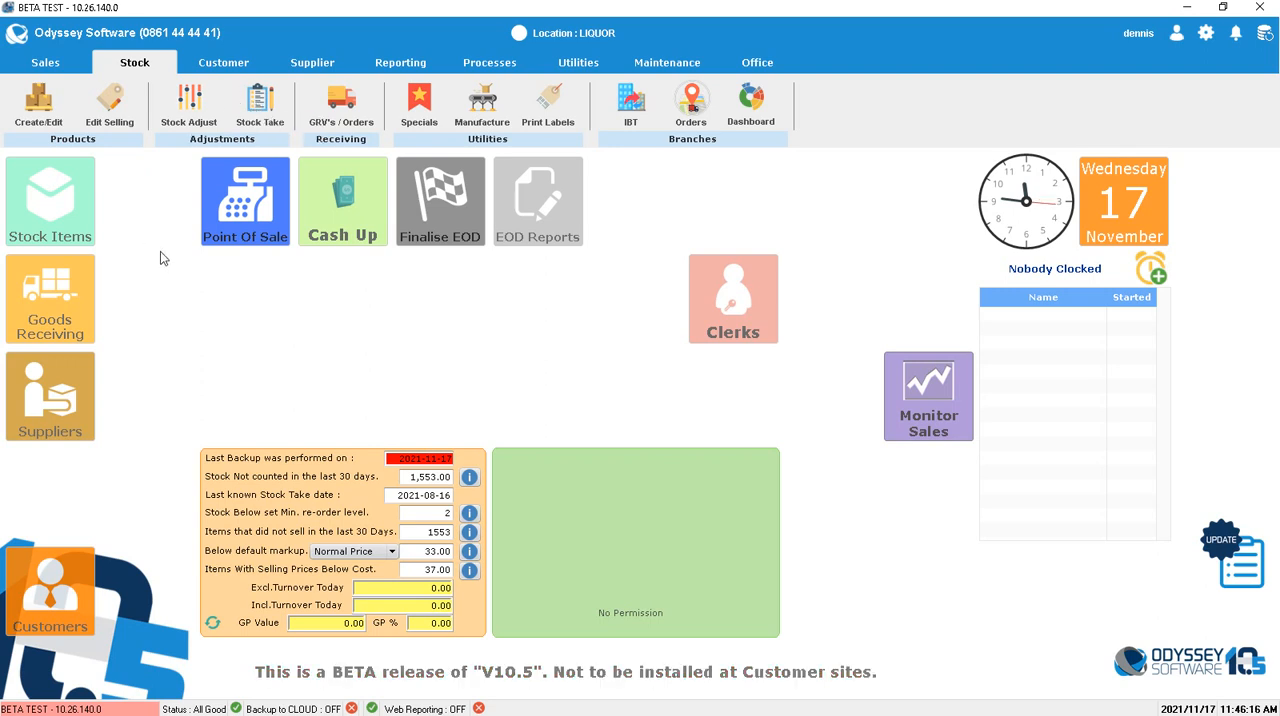
pyautogui.moveTo(172, 83)
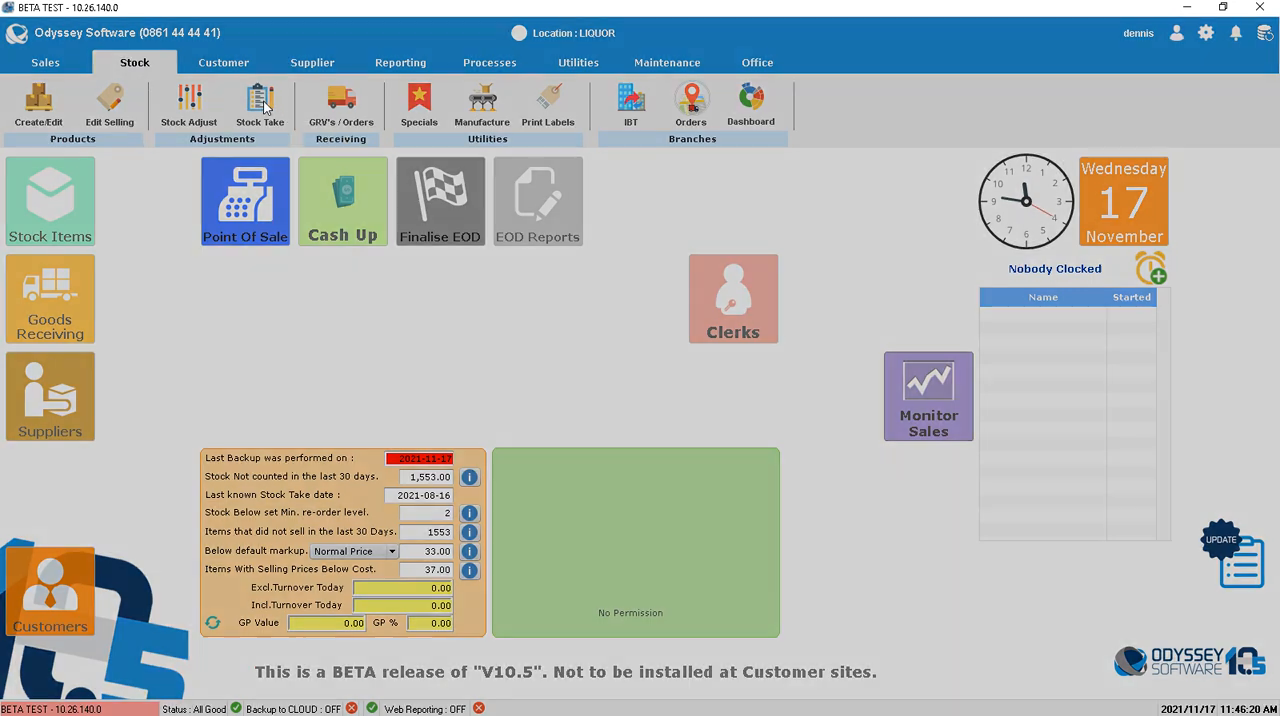
# - Create and save a new stock take named 'bin 1', dismissing the no-items-saved message
pyautogui.click(260, 105)
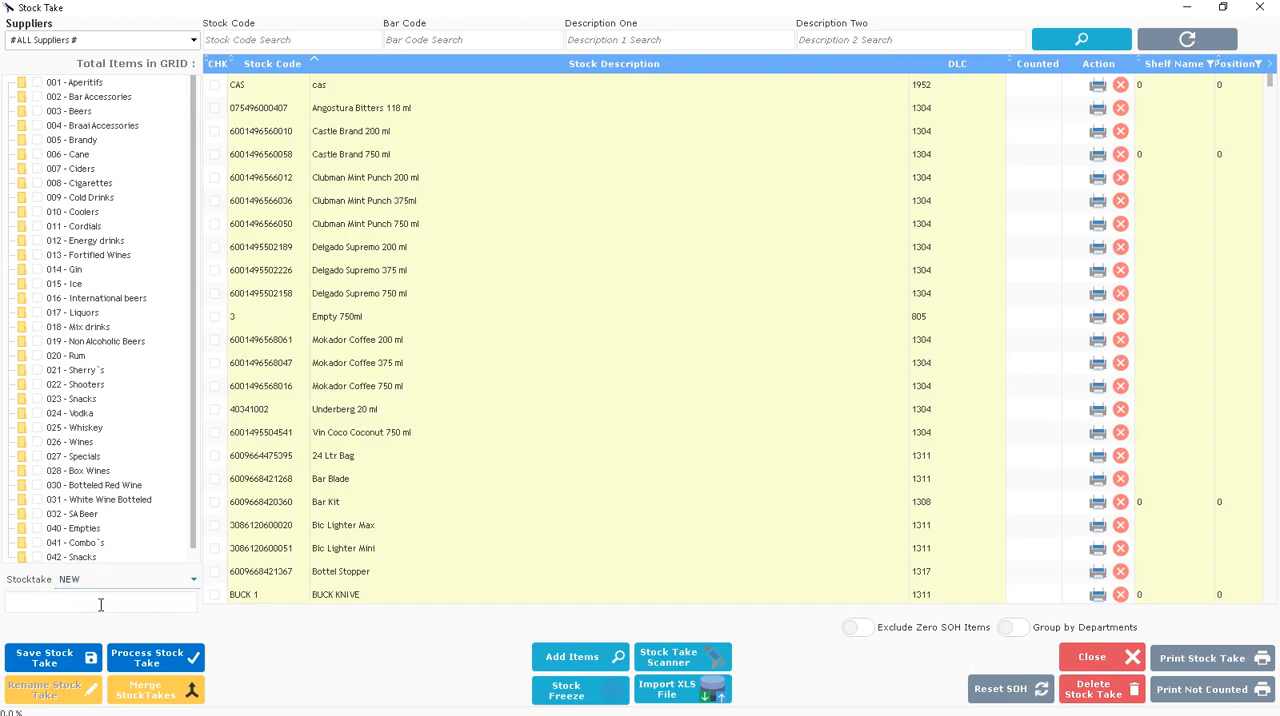
pyautogui.write('bin 1')
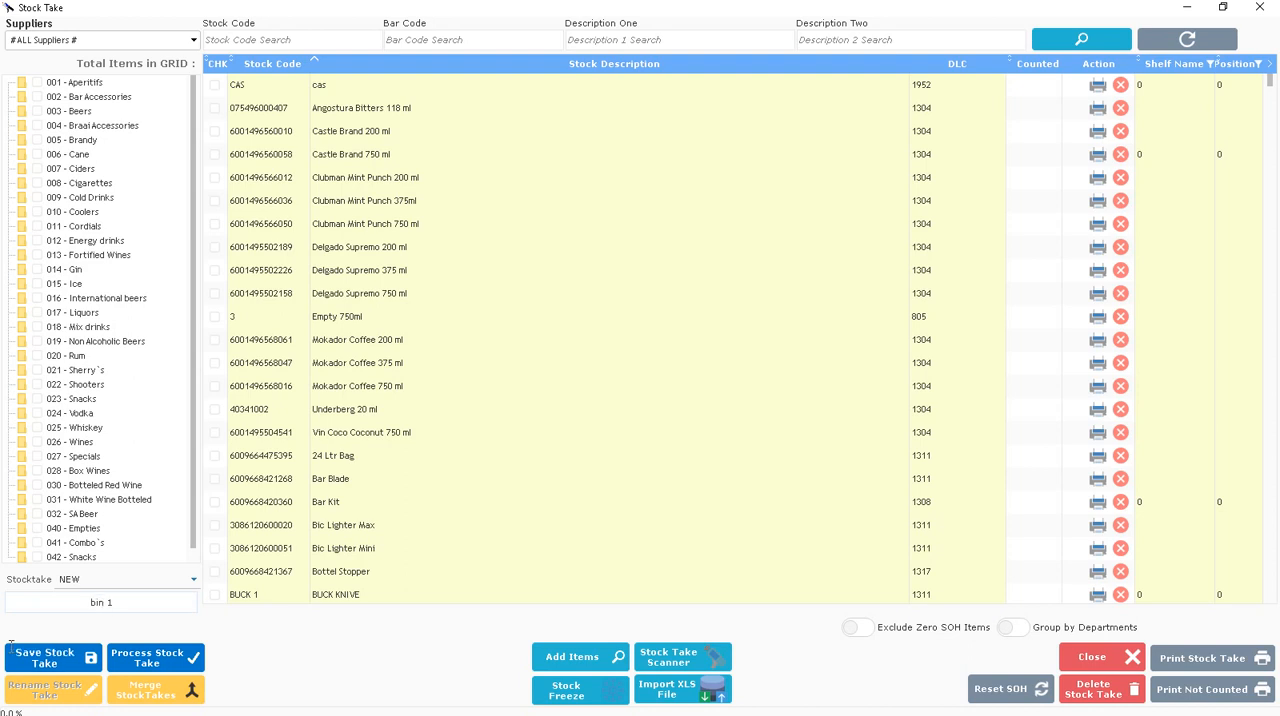
pyautogui.click(45, 658)
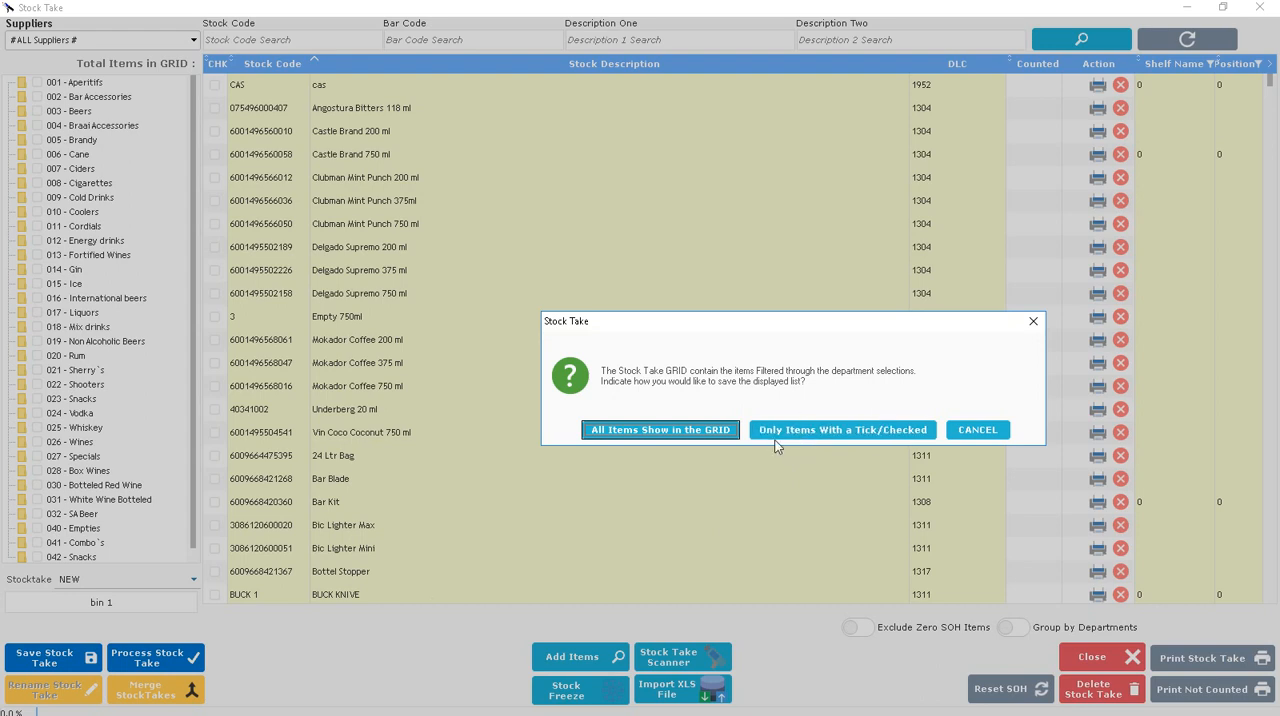
pyautogui.moveTo(842, 429)
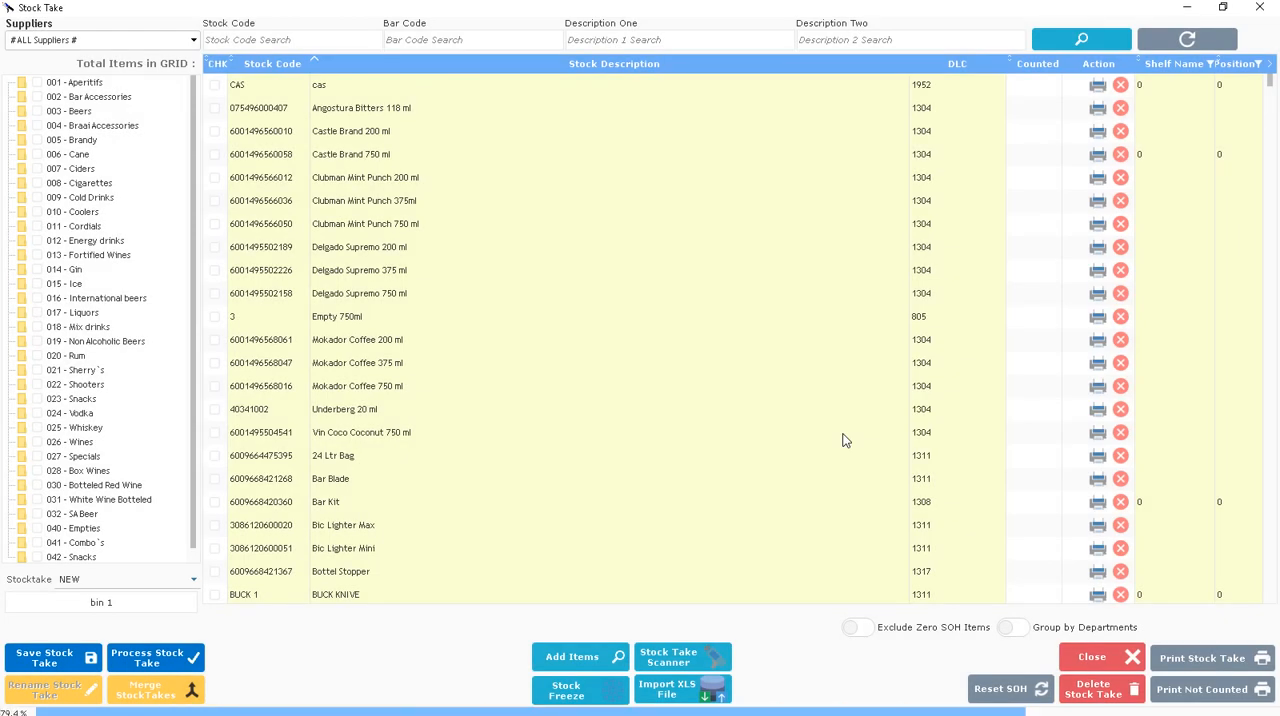
pyautogui.click(44, 657)
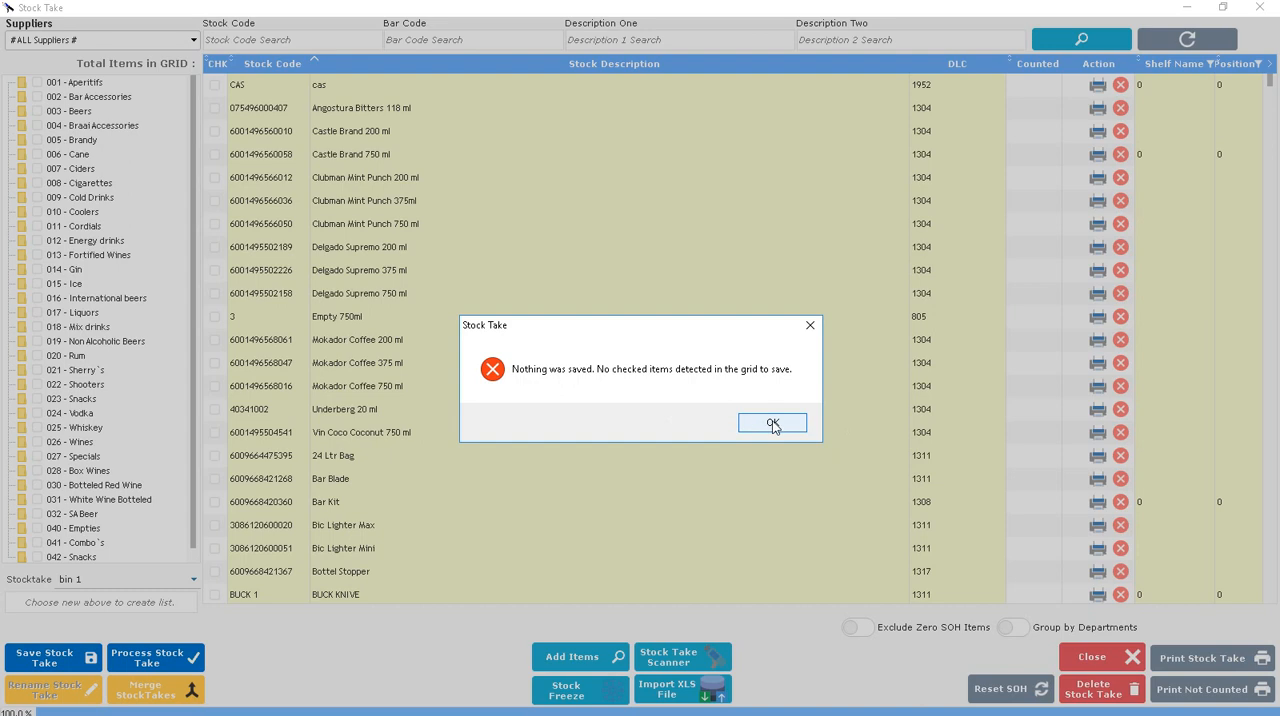
pyautogui.click(771, 422)
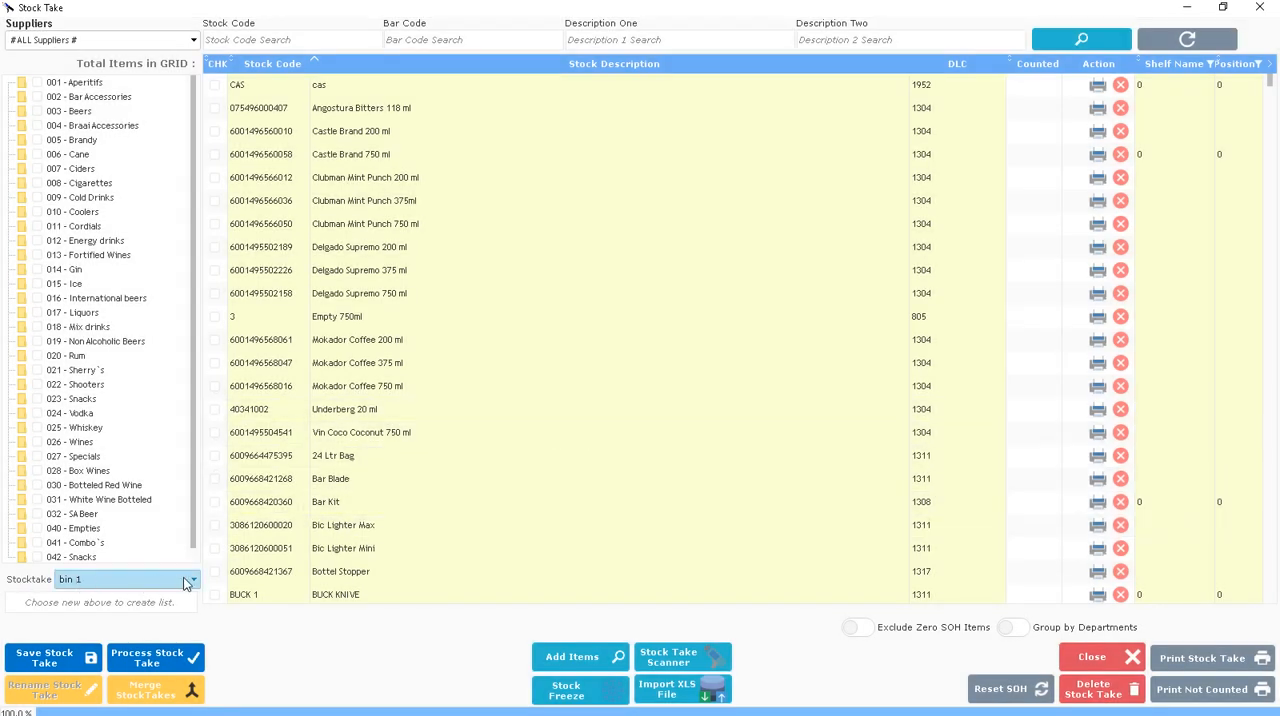
# - Select 'bin 1' from the Stocktake dropdown, showing an empty item grid
pyautogui.click(185, 580)
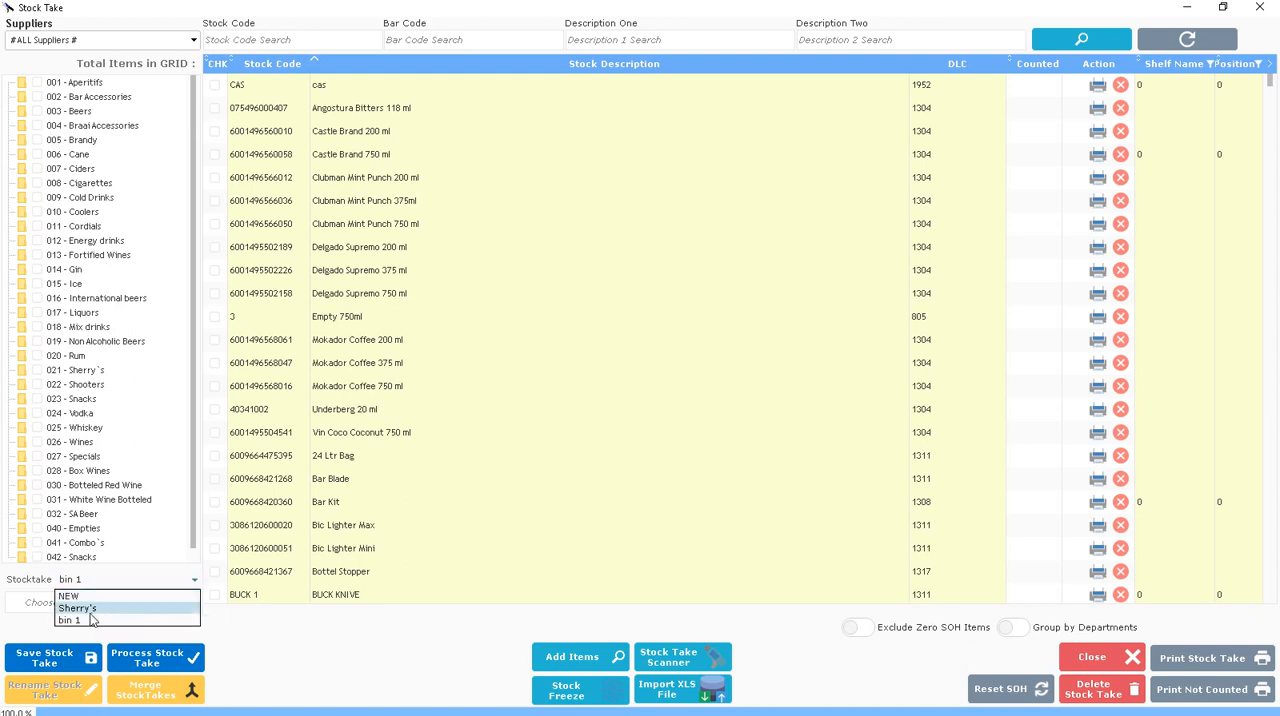
pyautogui.click(68, 620)
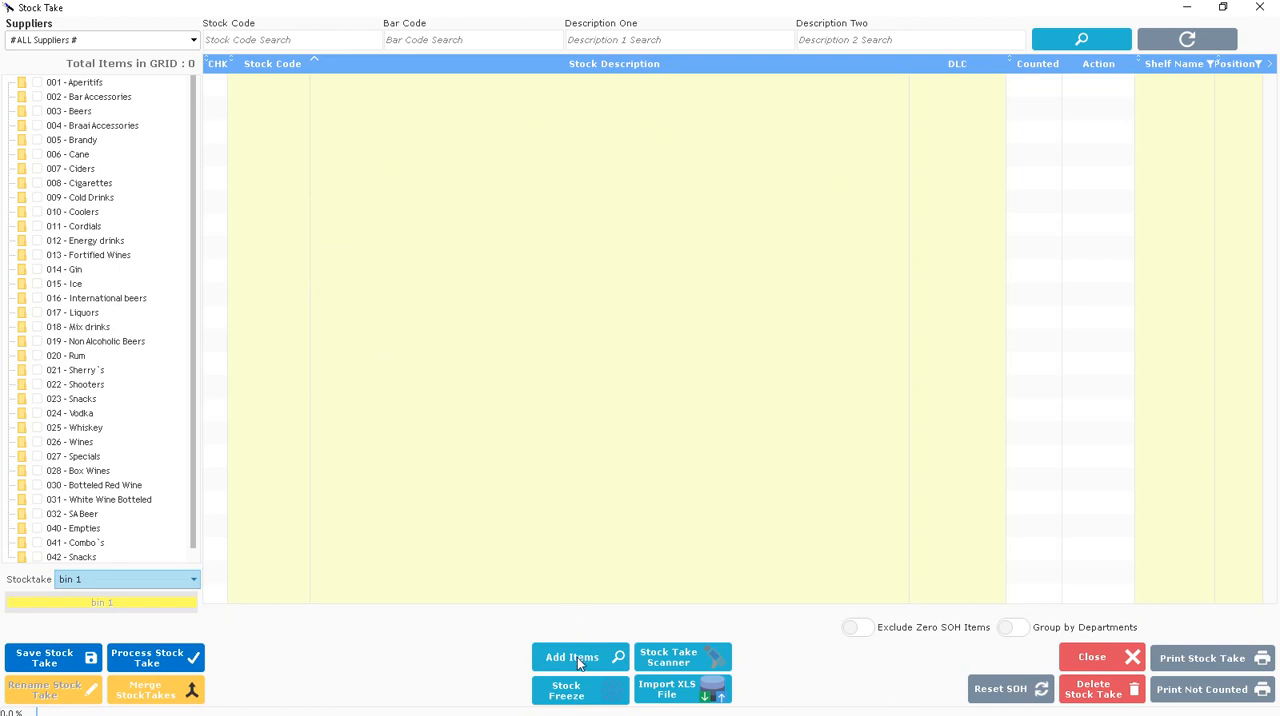
pyautogui.moveTo(572, 657)
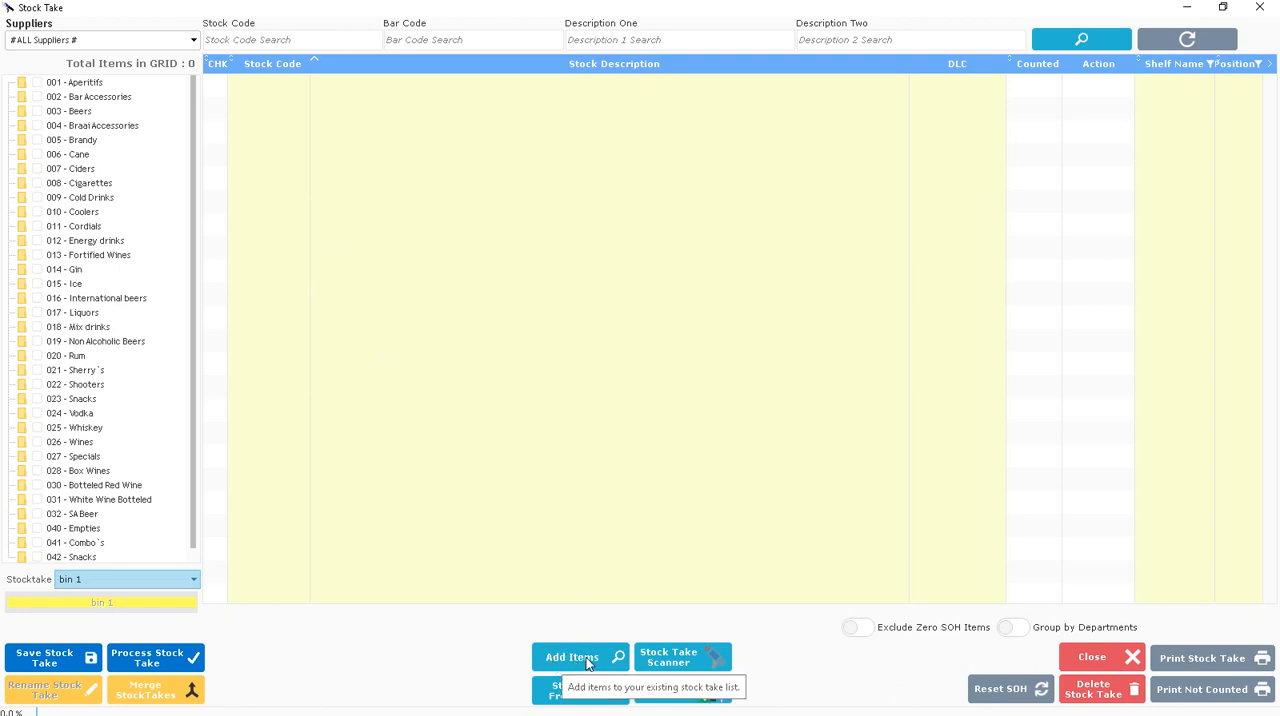
pyautogui.moveTo(605, 662)
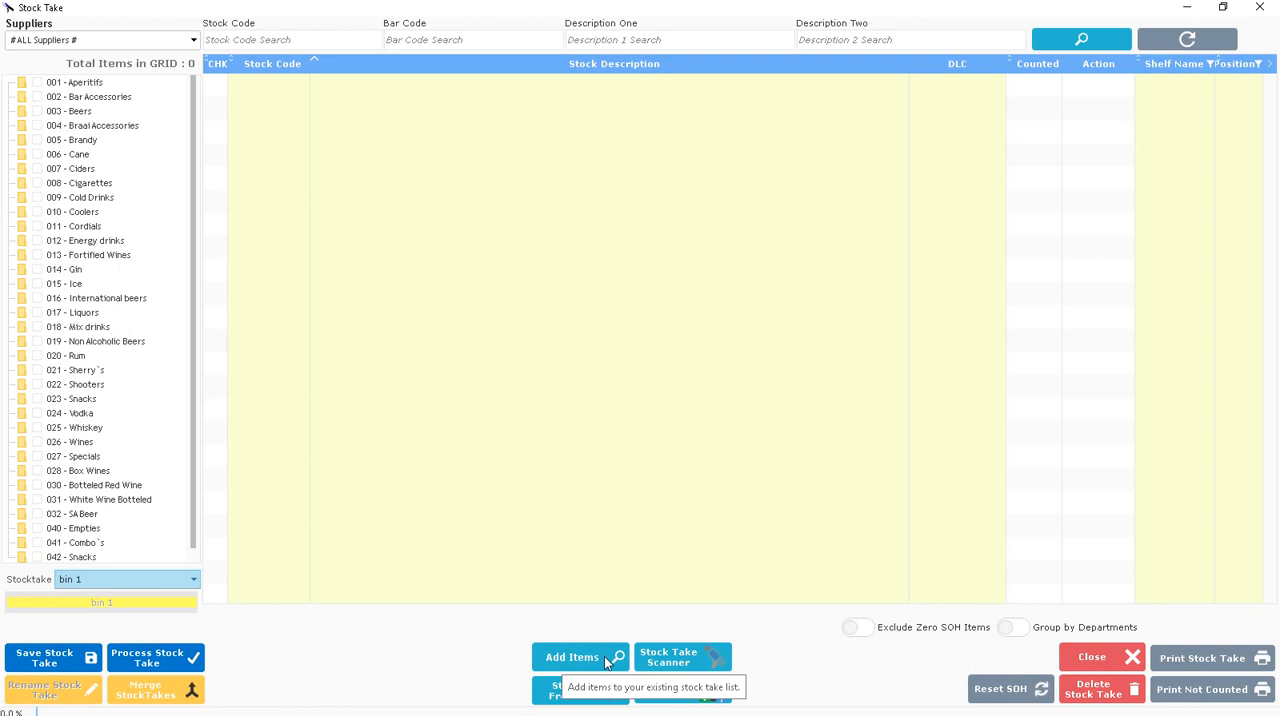
# - Filter Add Items to Brandy and tick 750 ml products like Bisquit Cognac, Bols, Commando
pyautogui.click(572, 657)
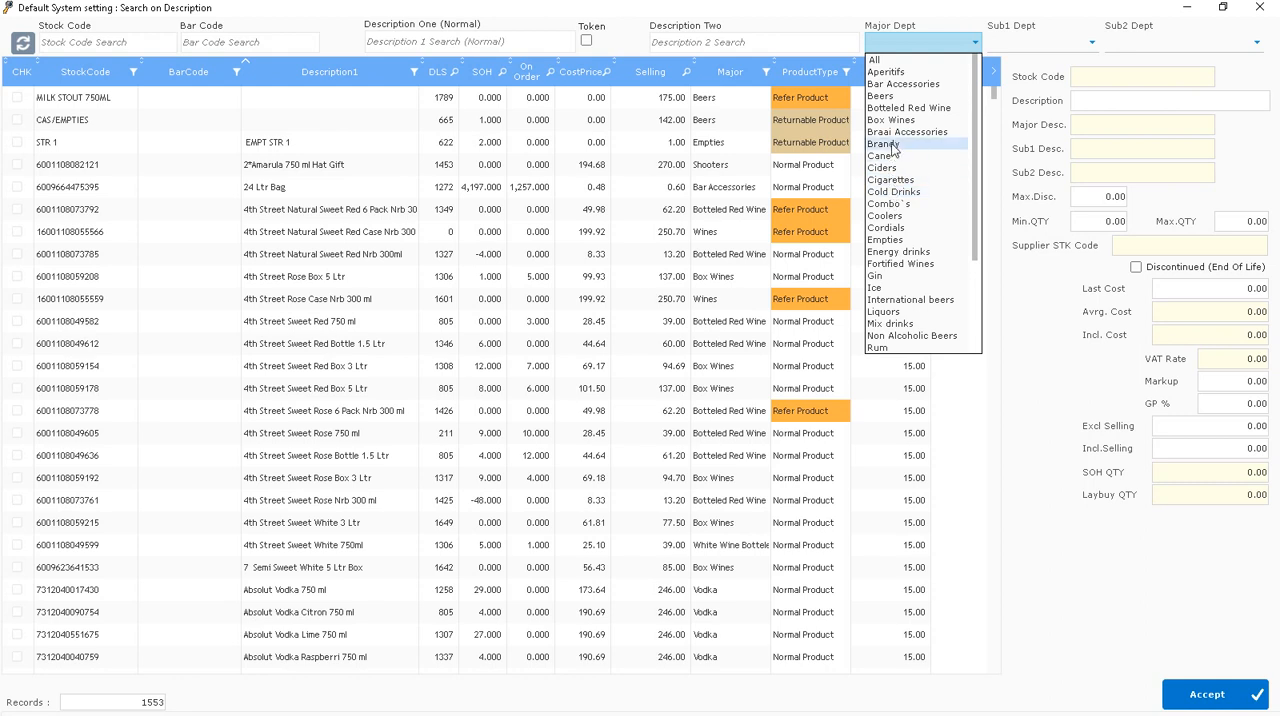
pyautogui.click(884, 144)
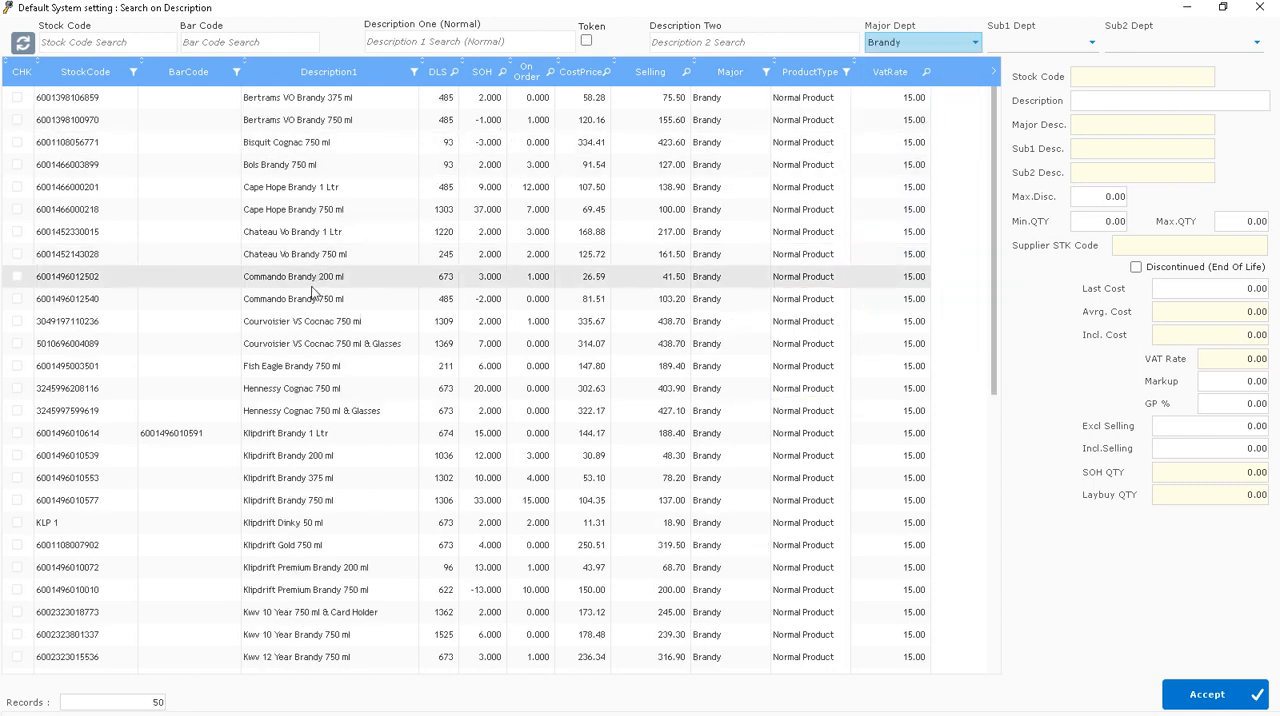
pyautogui.click(17, 142)
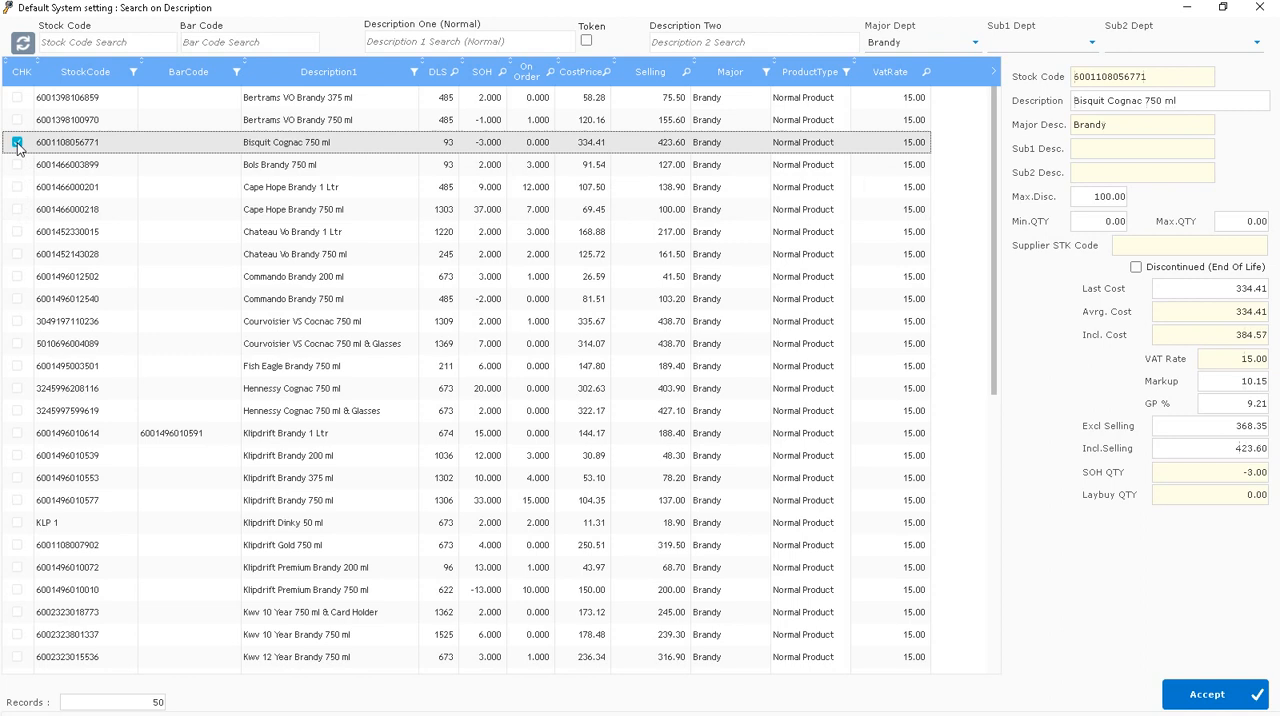
pyautogui.click(17, 165)
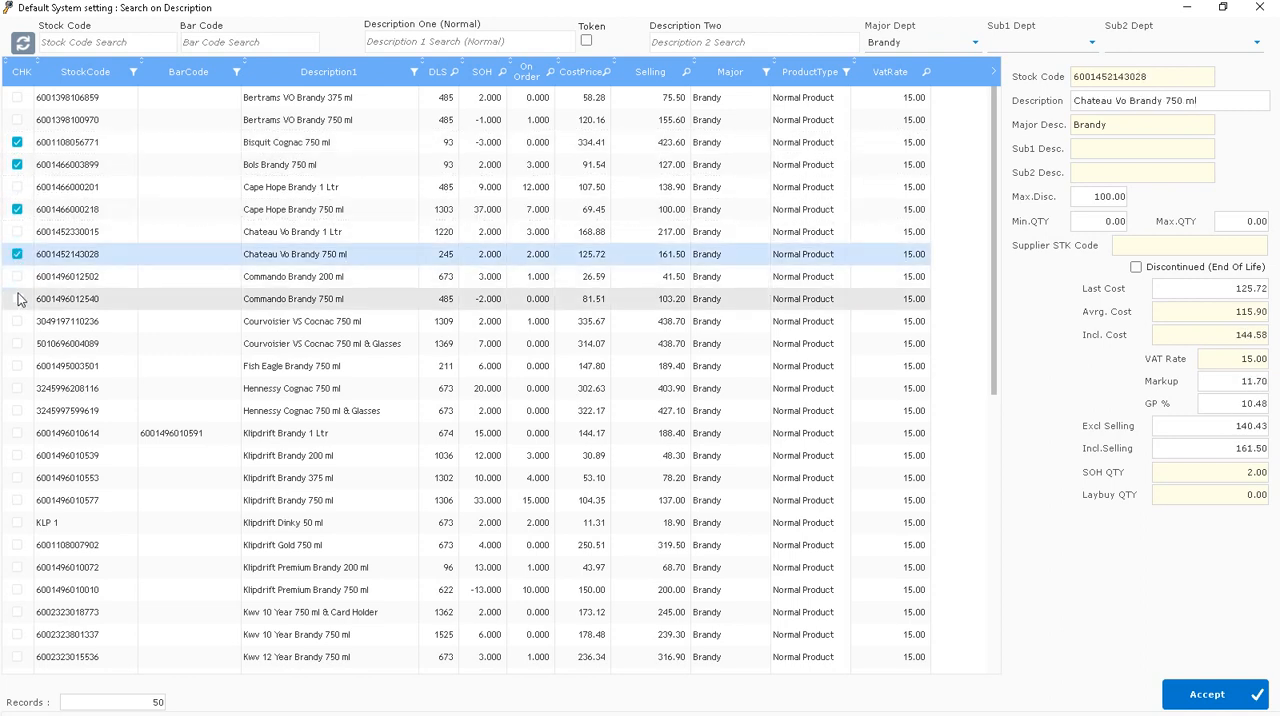
pyautogui.click(17, 388)
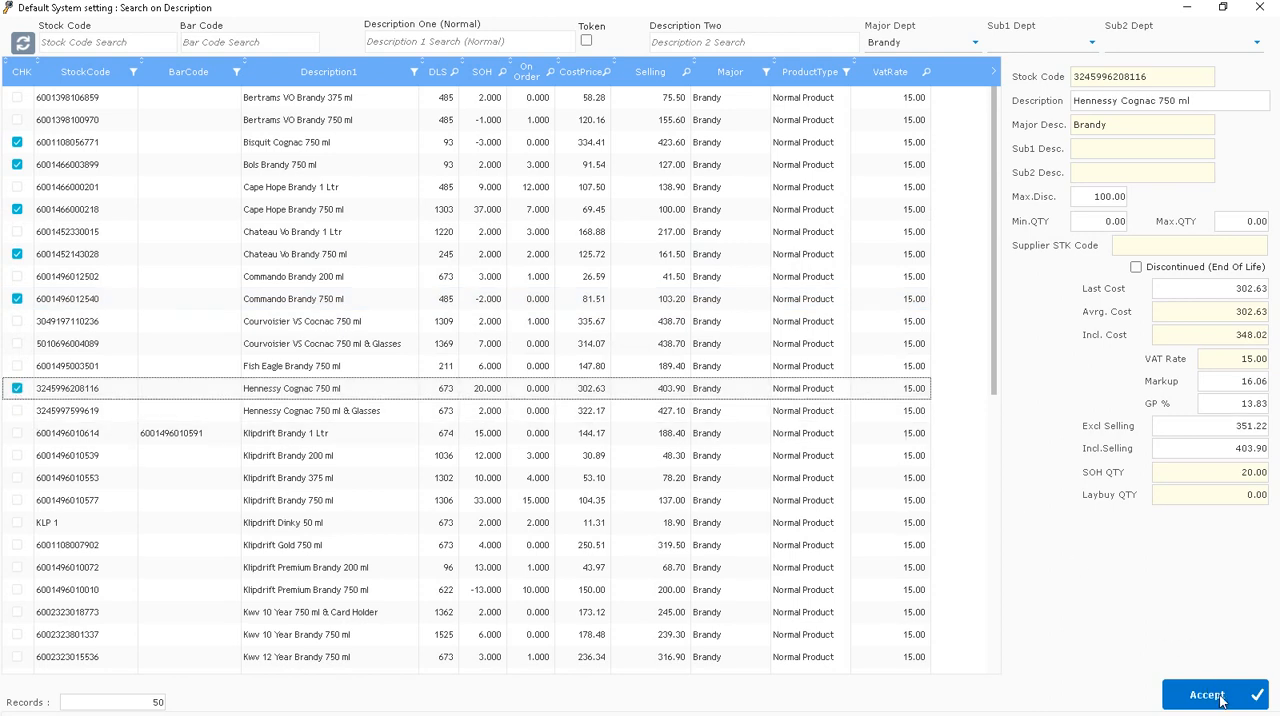
# - Accept the six ticked brandy products into bin 1 and save the stock take
pyautogui.click(1207, 694)
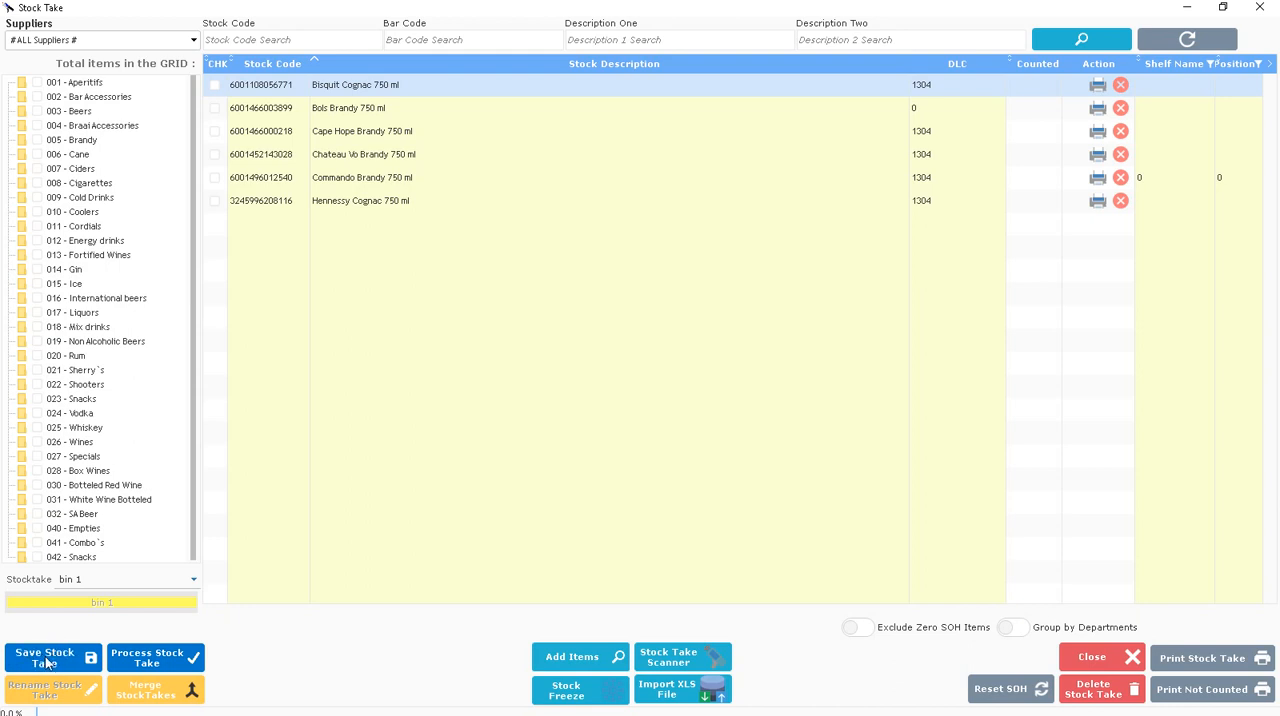
pyautogui.click(44, 657)
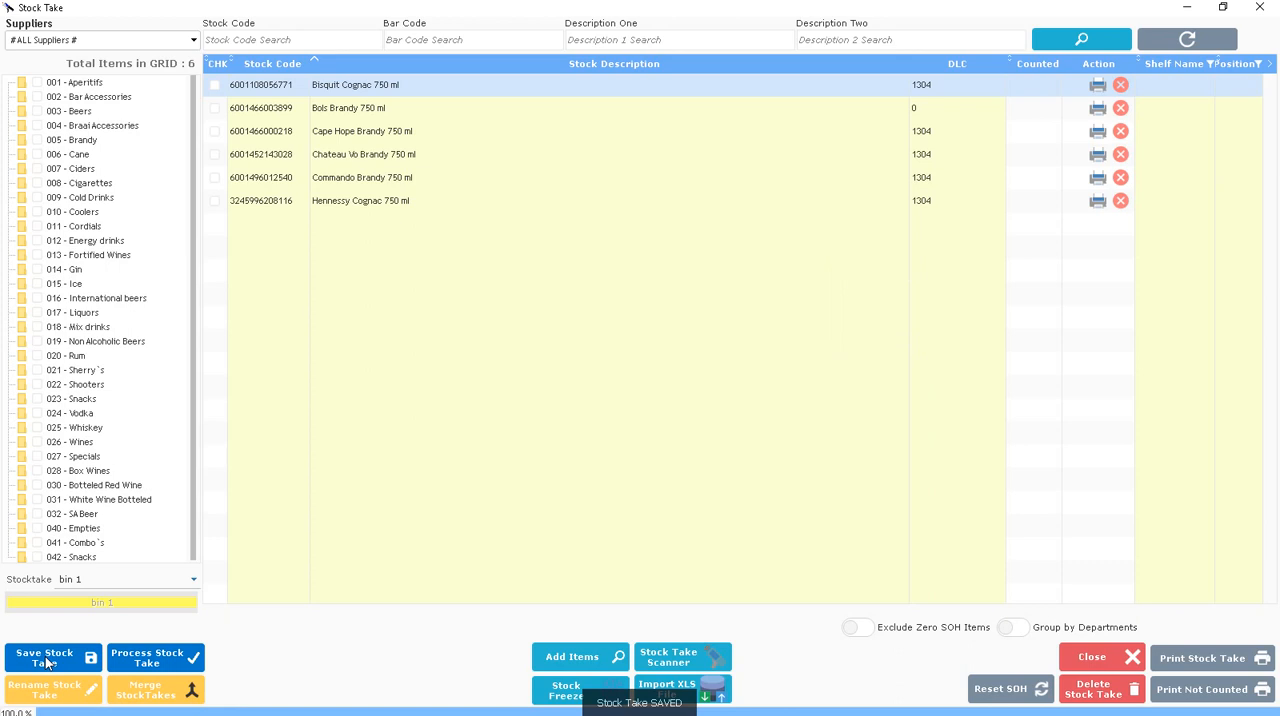
pyautogui.moveTo(115, 625)
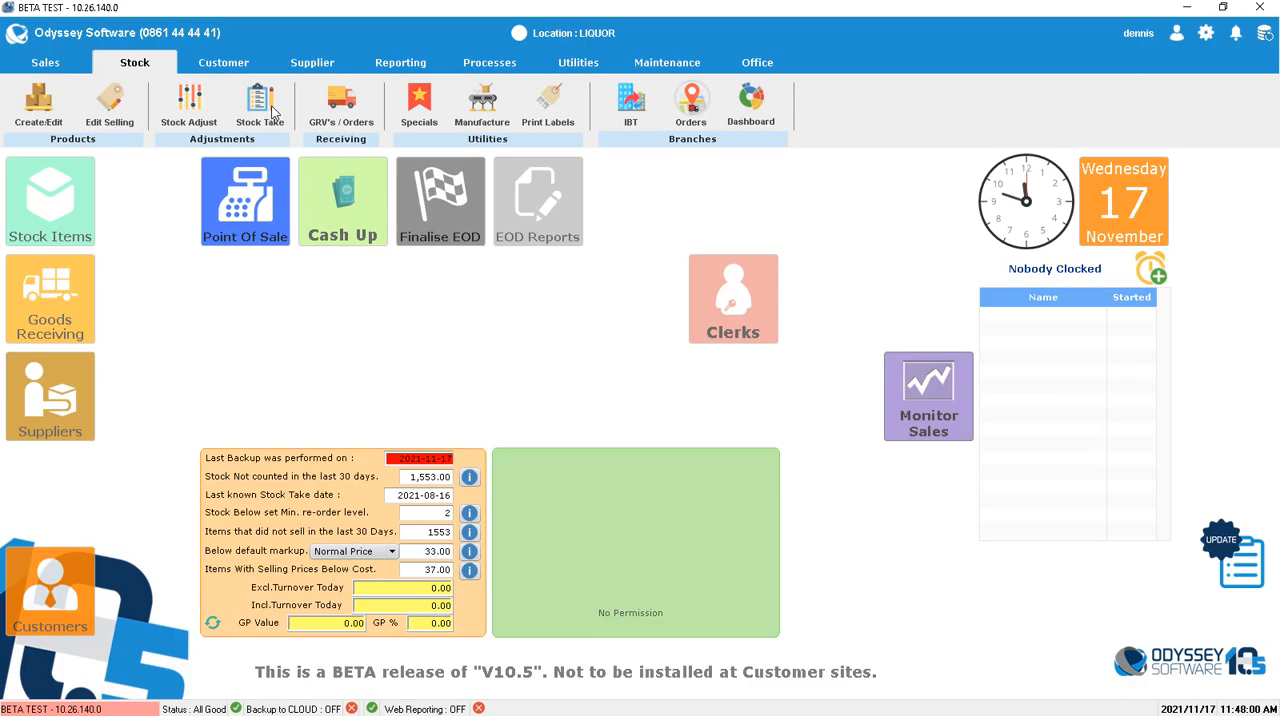
# - Reopen Stock Take and reload 'bin 1' with its six brandy and cognac items
pyautogui.click(259, 100)
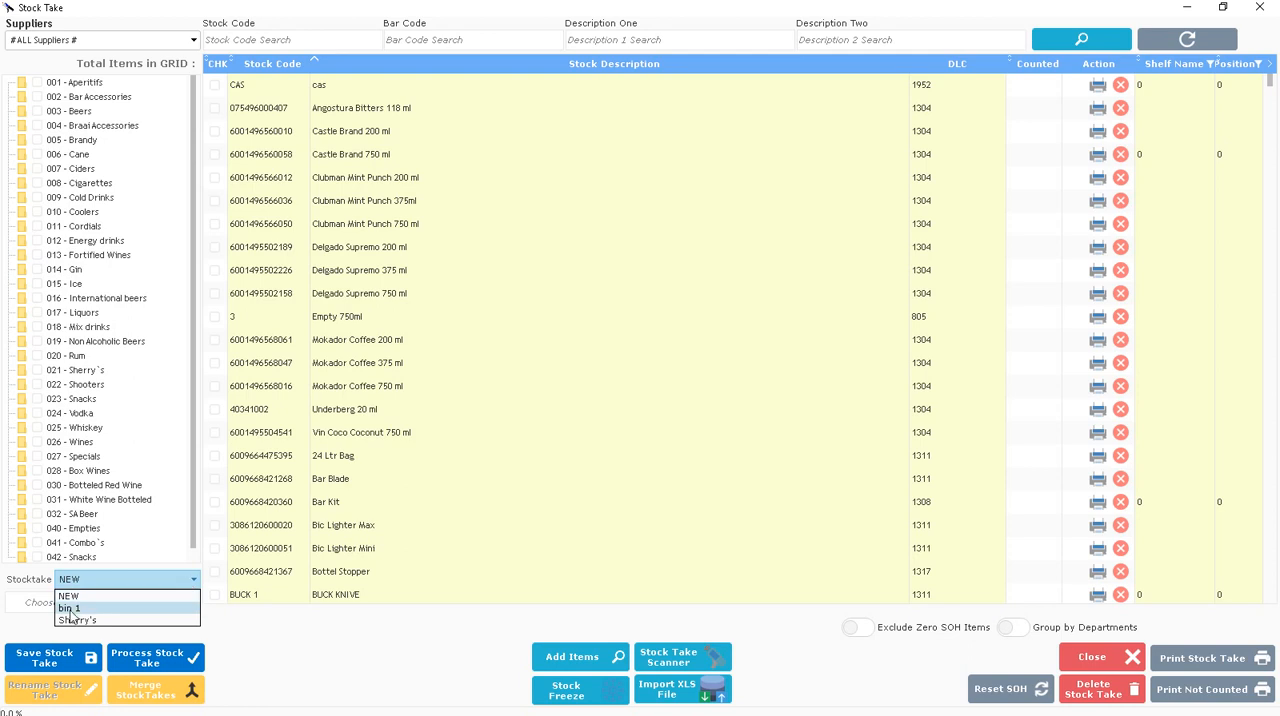
pyautogui.moveTo(73, 614)
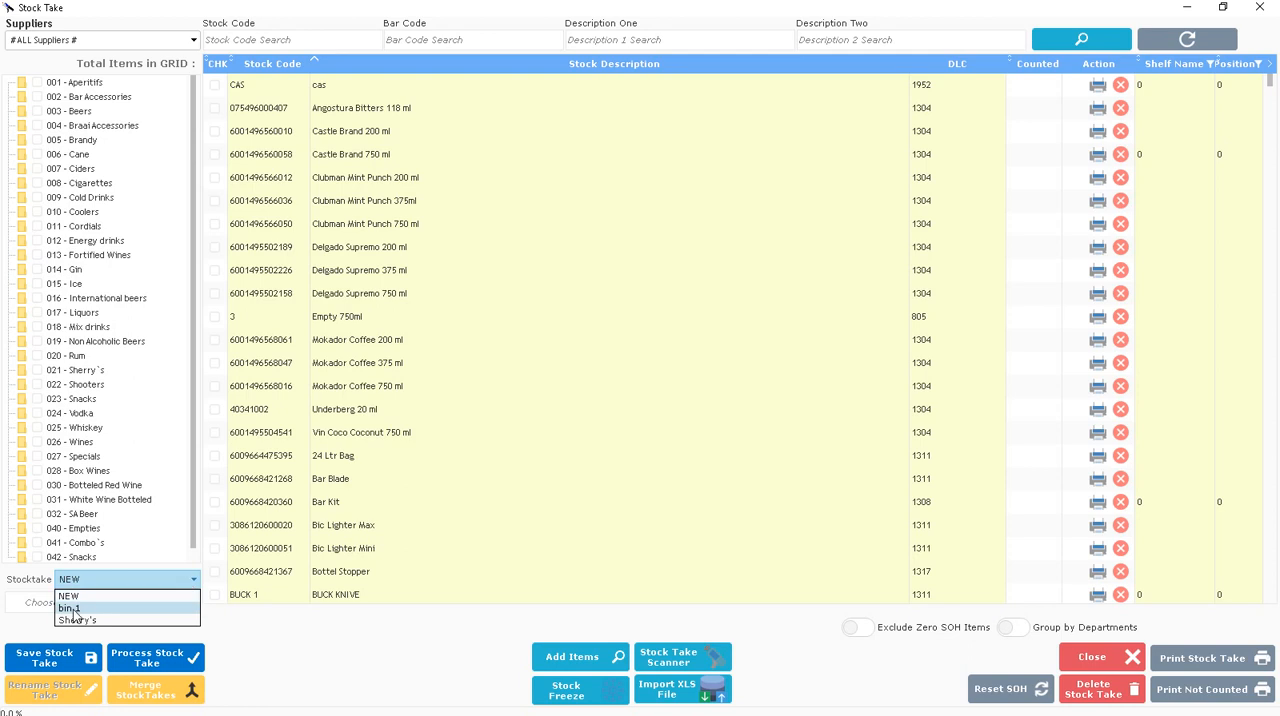
pyautogui.click(69, 609)
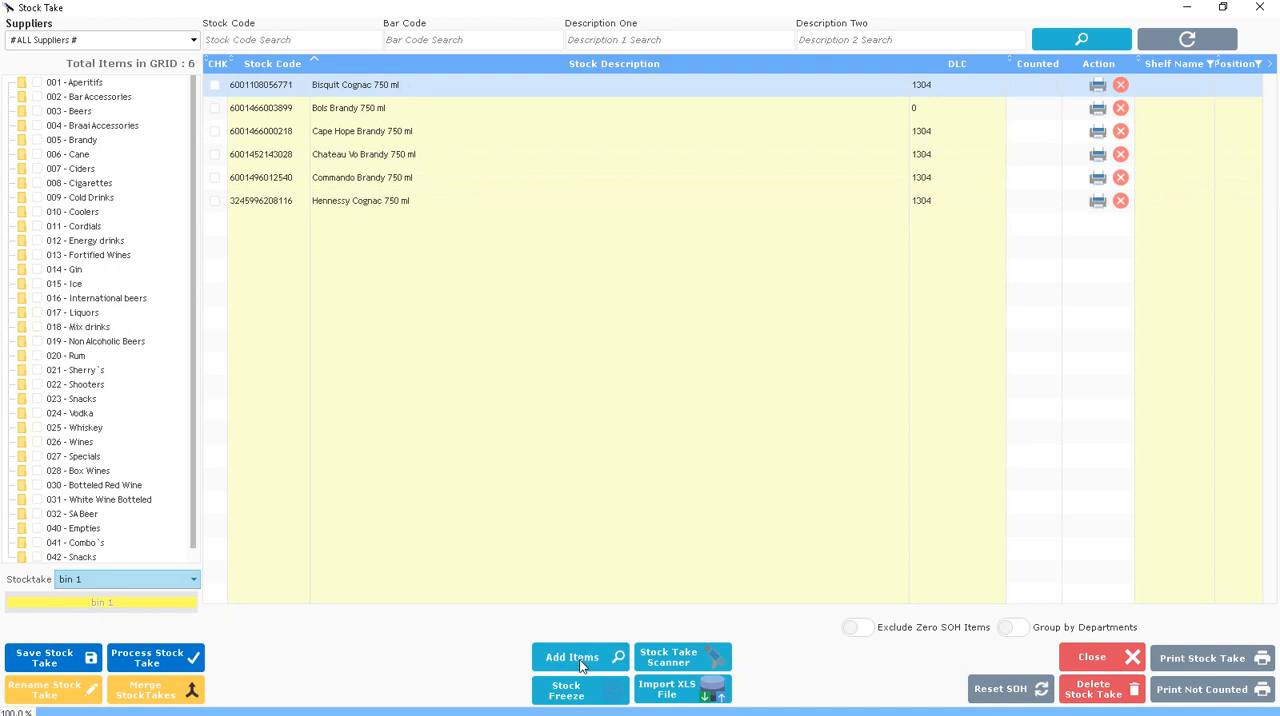
pyautogui.moveTo(572, 657)
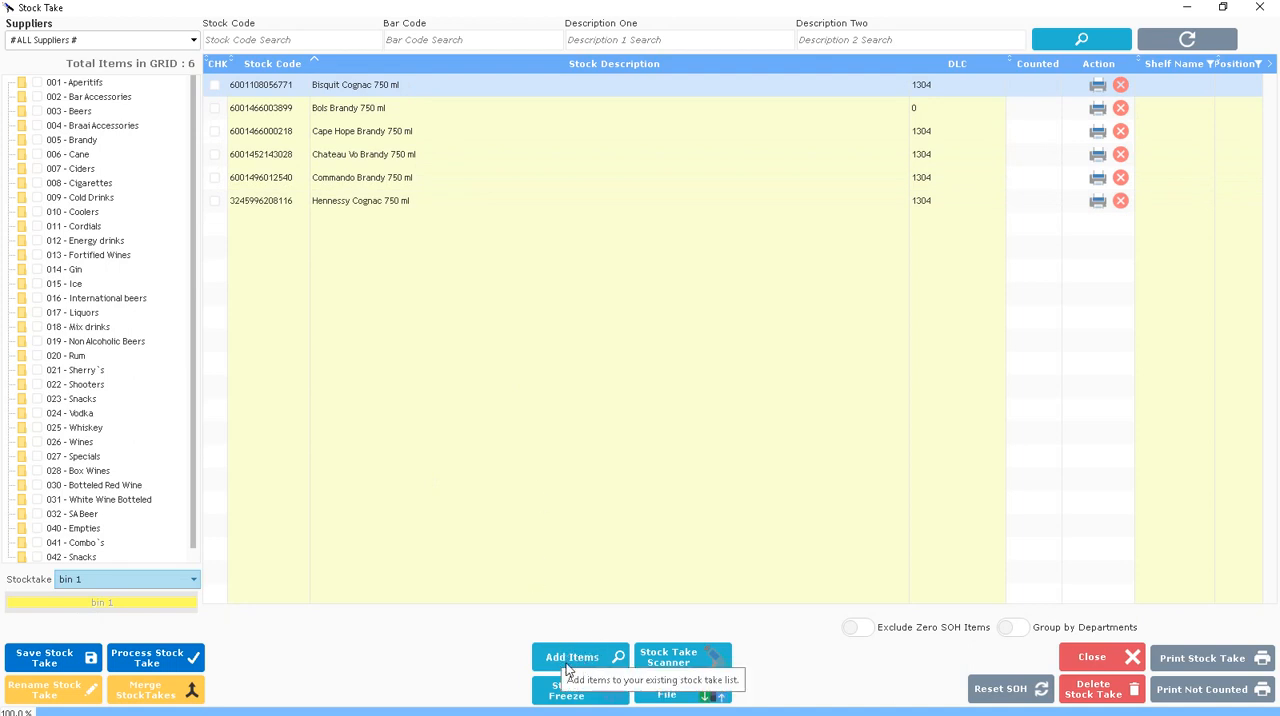
# - Search by description, filter to Cordials, and accept Monin Caramel Syrup 1 Ltr into bin 1
pyautogui.click(572, 657)
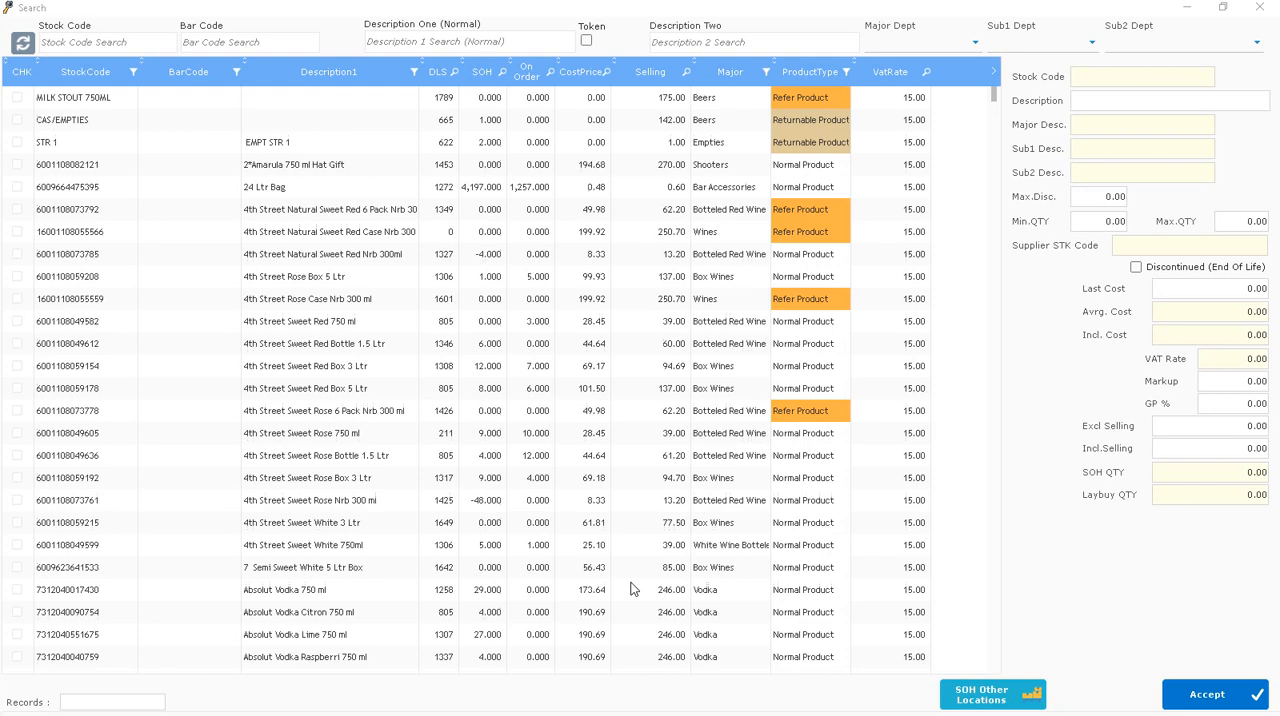
pyautogui.click(465, 42)
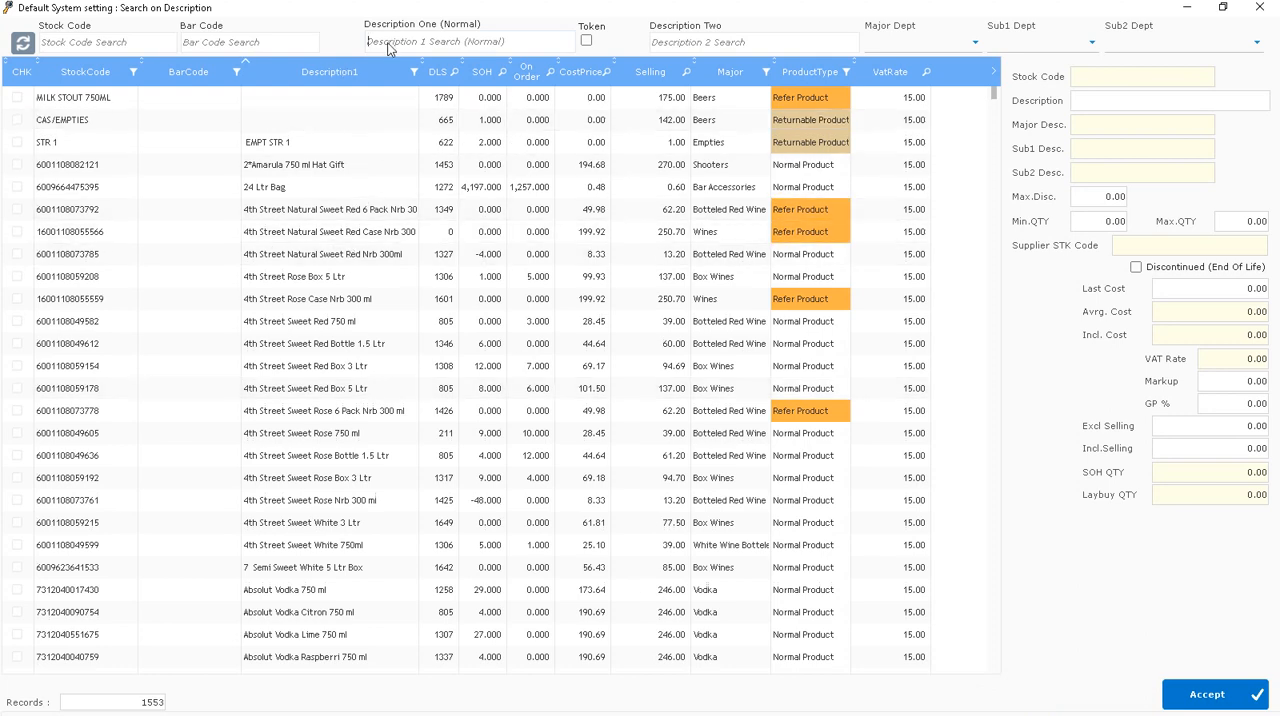
pyautogui.click(915, 42)
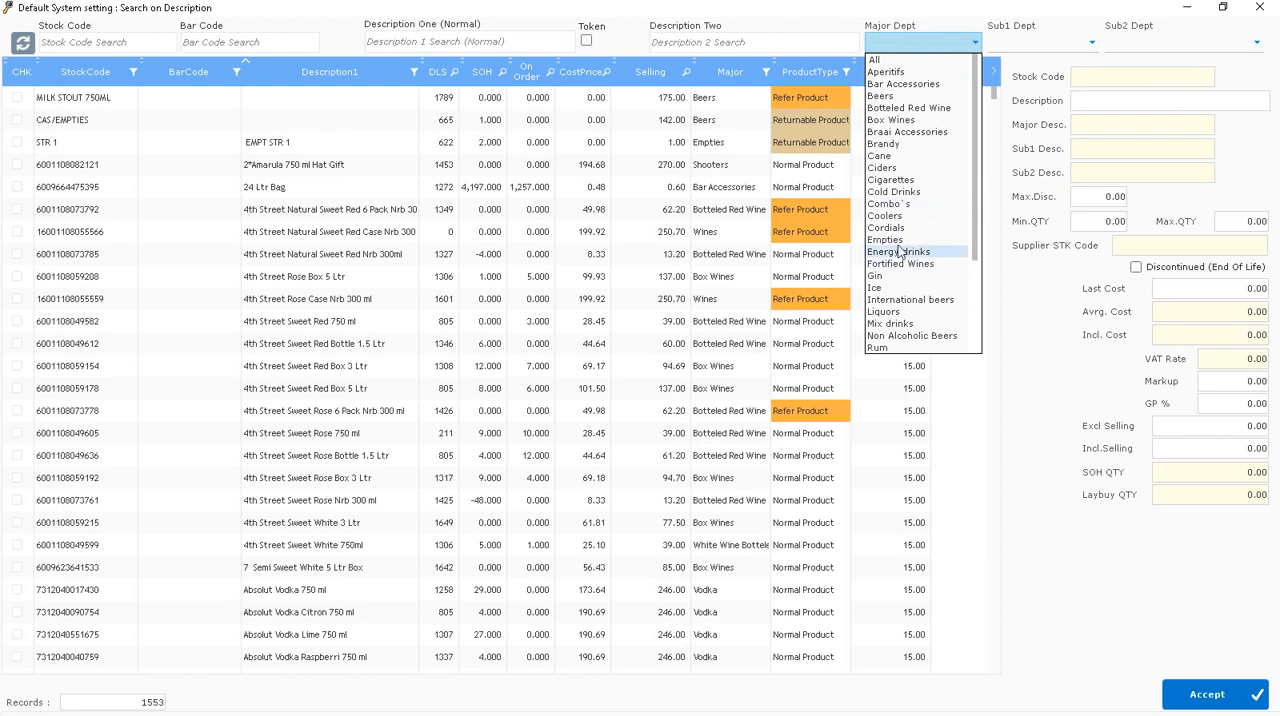
pyautogui.click(899, 252)
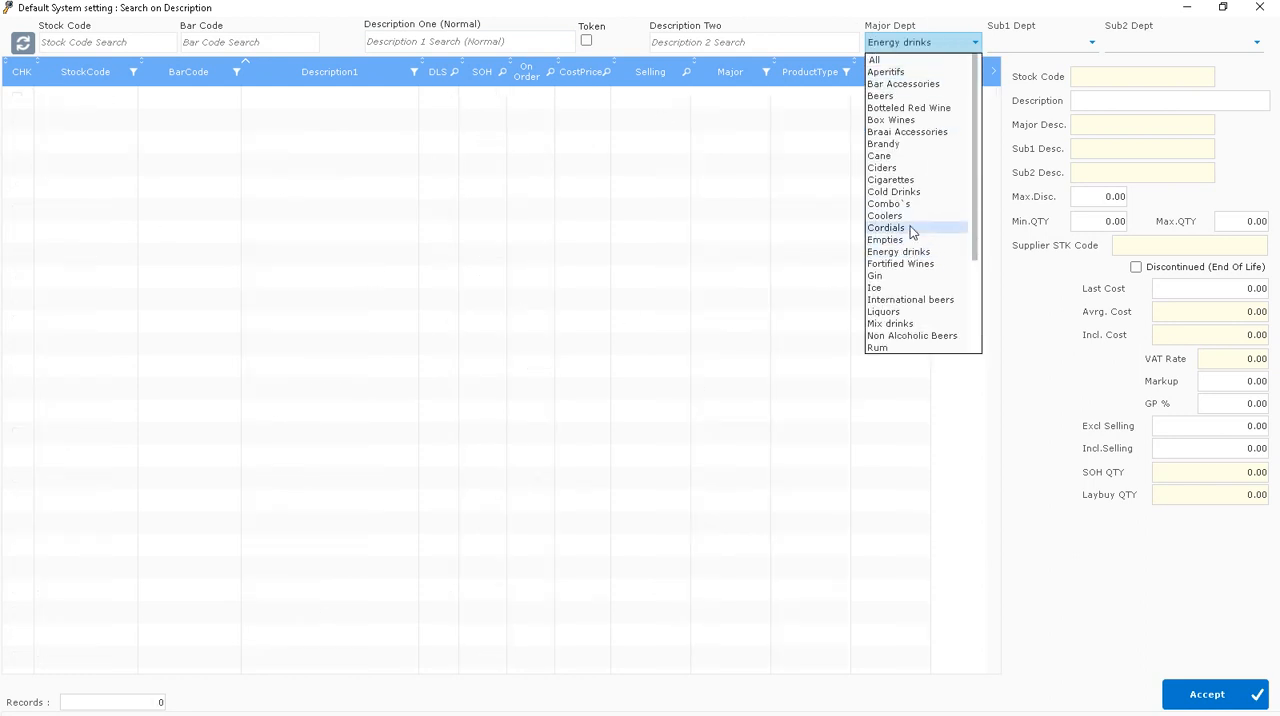
pyautogui.click(886, 228)
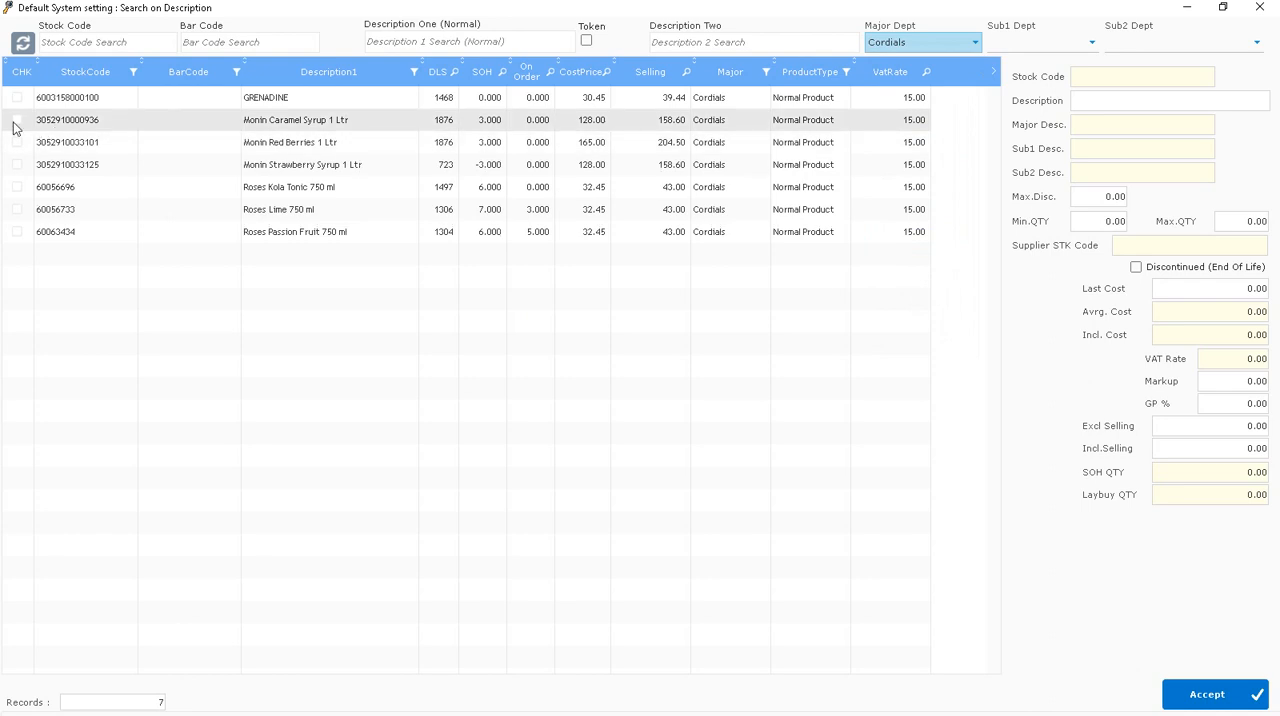
pyautogui.click(17, 119)
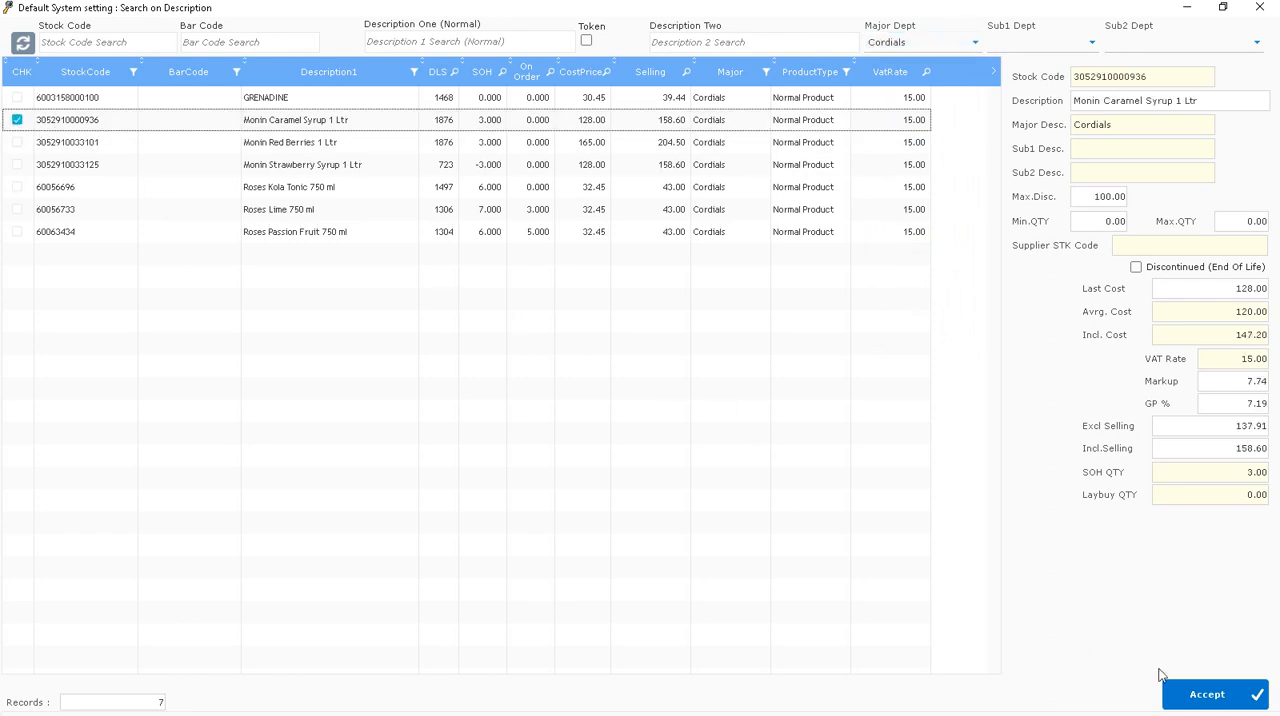
pyautogui.click(1206, 694)
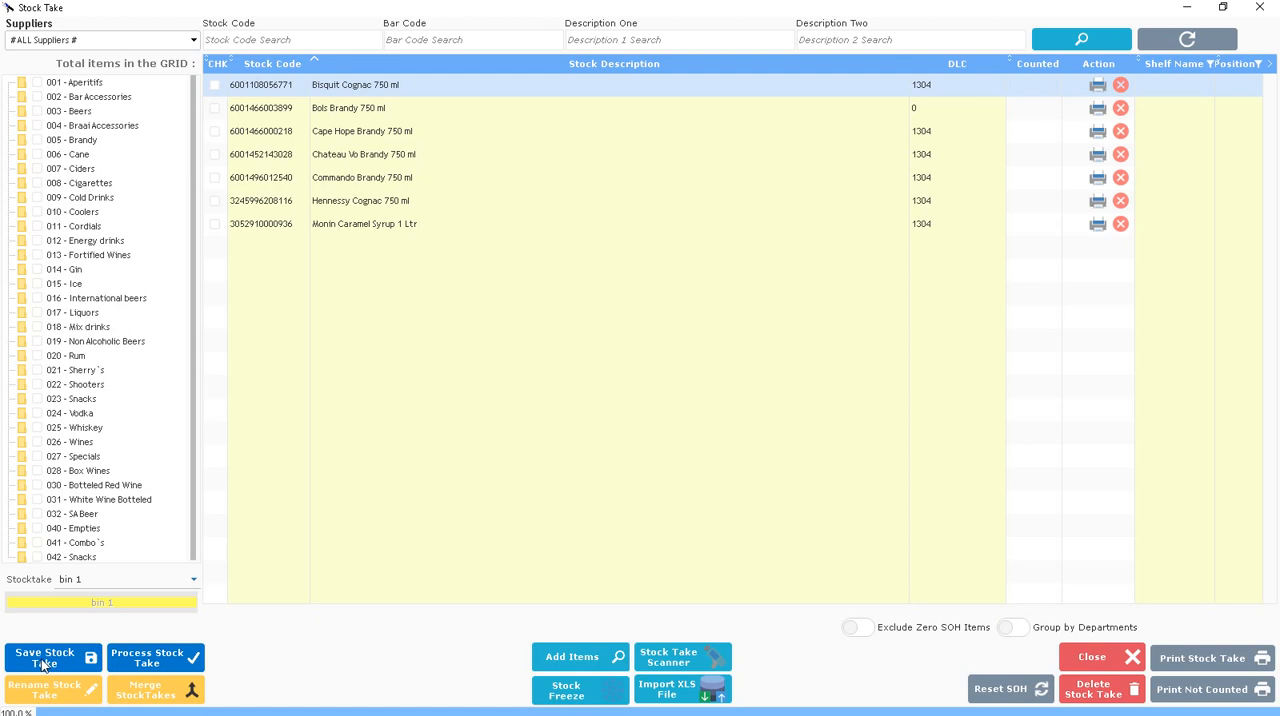
# - Save bin 1, delete the Bols Brandy 750 ml row, and save again
pyautogui.click(45, 657)
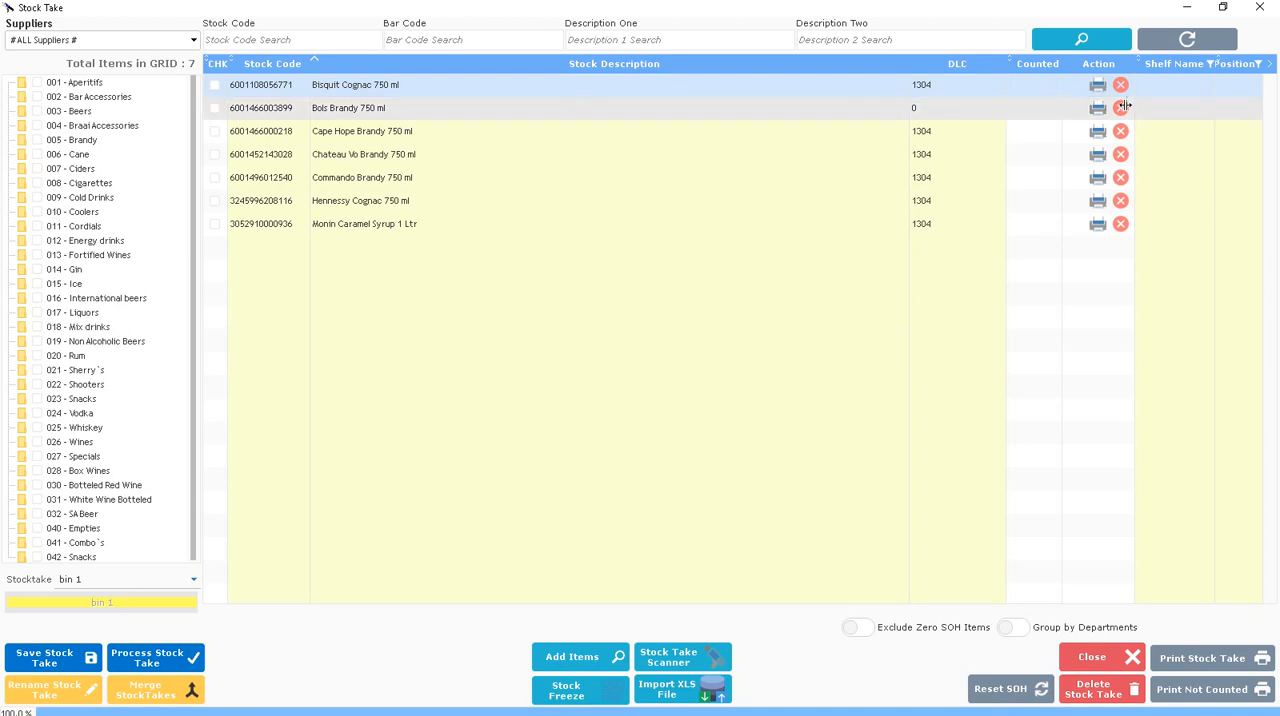
pyautogui.click(1120, 108)
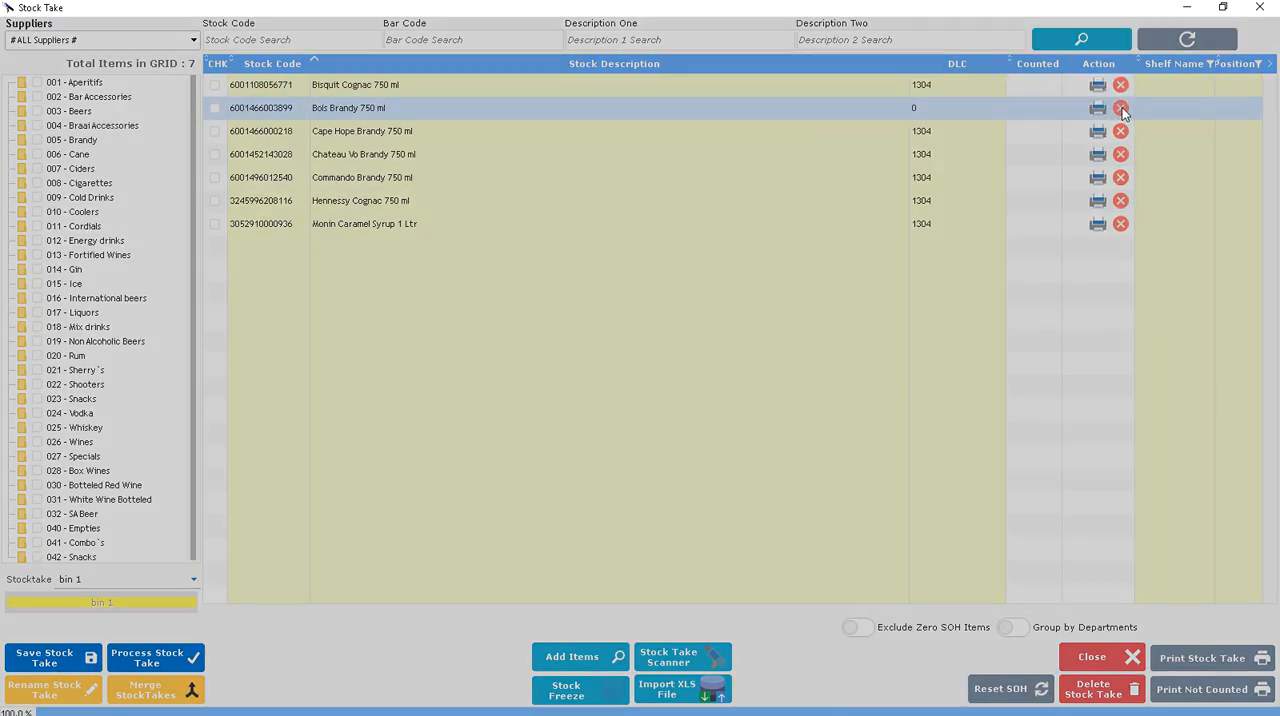
pyautogui.click(1120, 108)
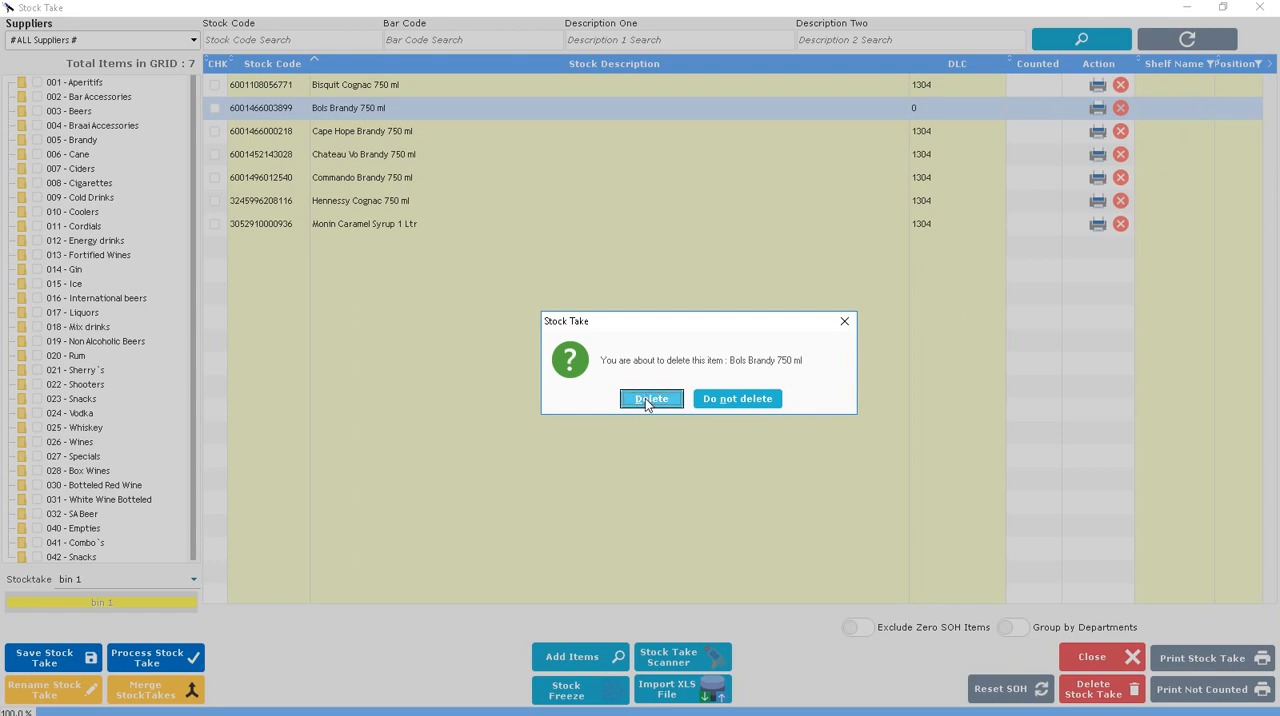
pyautogui.click(650, 399)
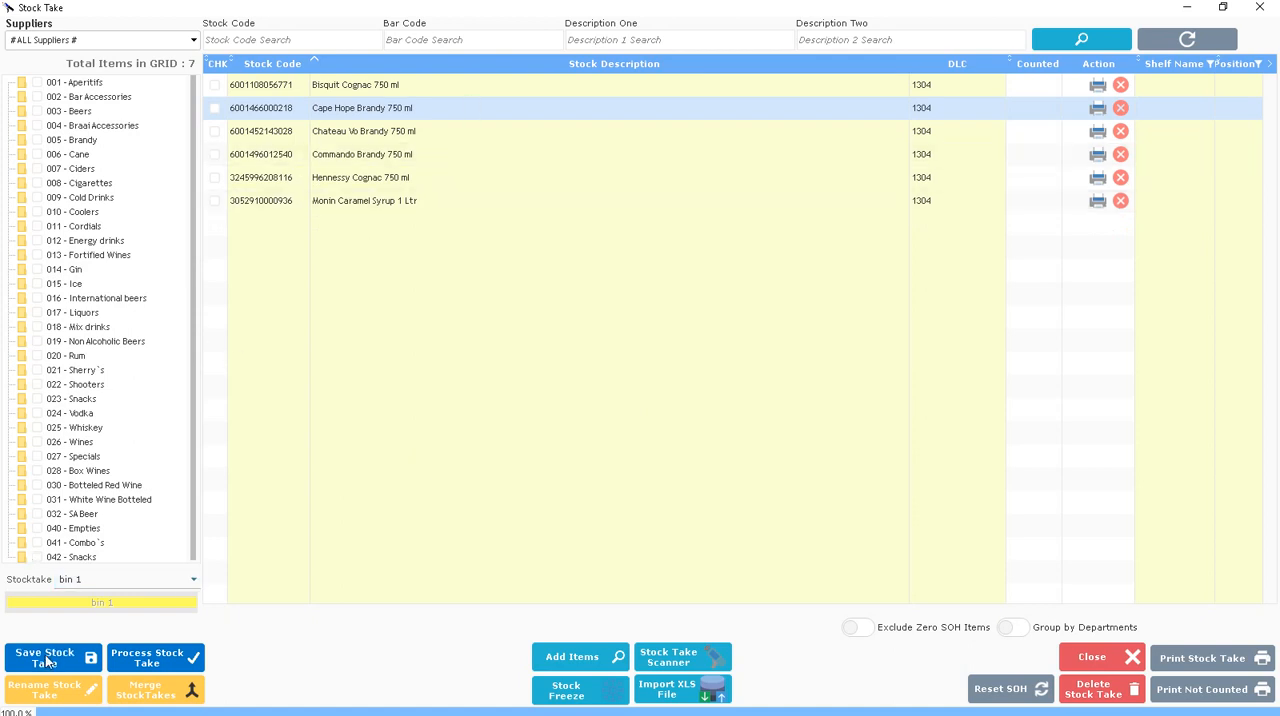
pyautogui.click(44, 657)
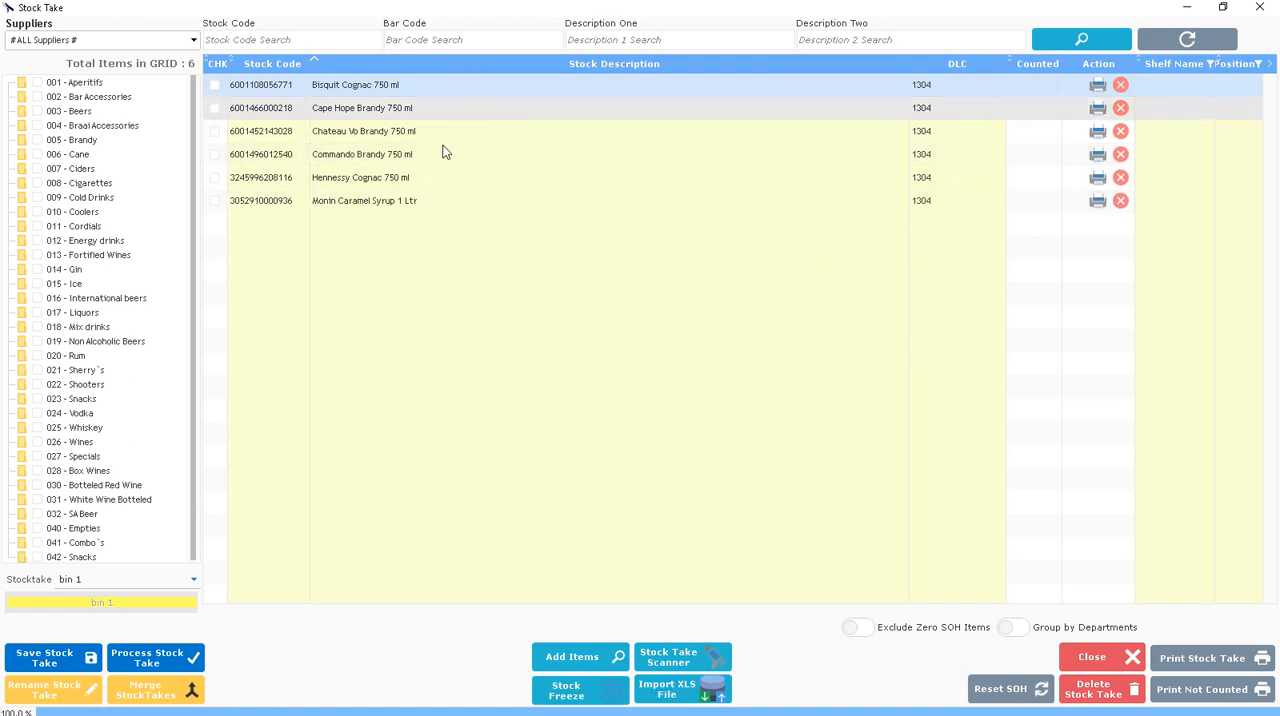
# - Start a NEW stock take named 'bin 2', saving only ticked items and dismissing the warning
pyautogui.click(125, 579)
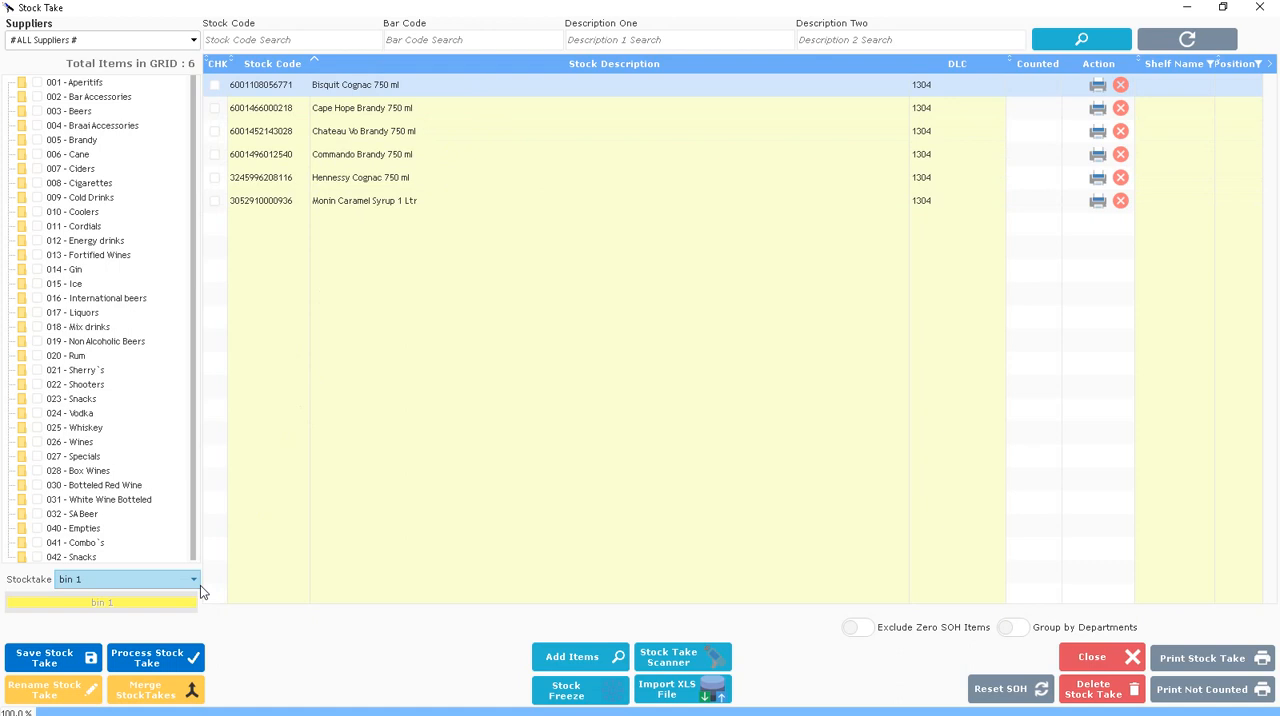
pyautogui.click(194, 580)
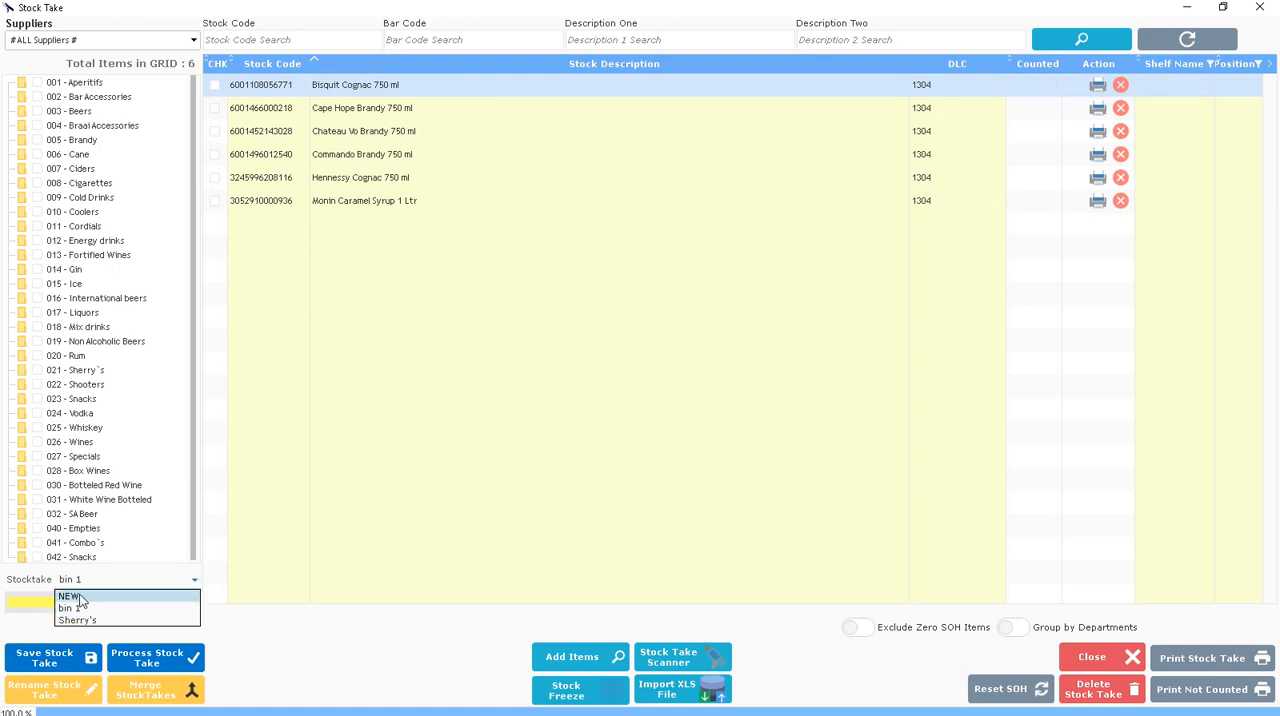
pyautogui.click(67, 596)
pyautogui.write('bin 2')
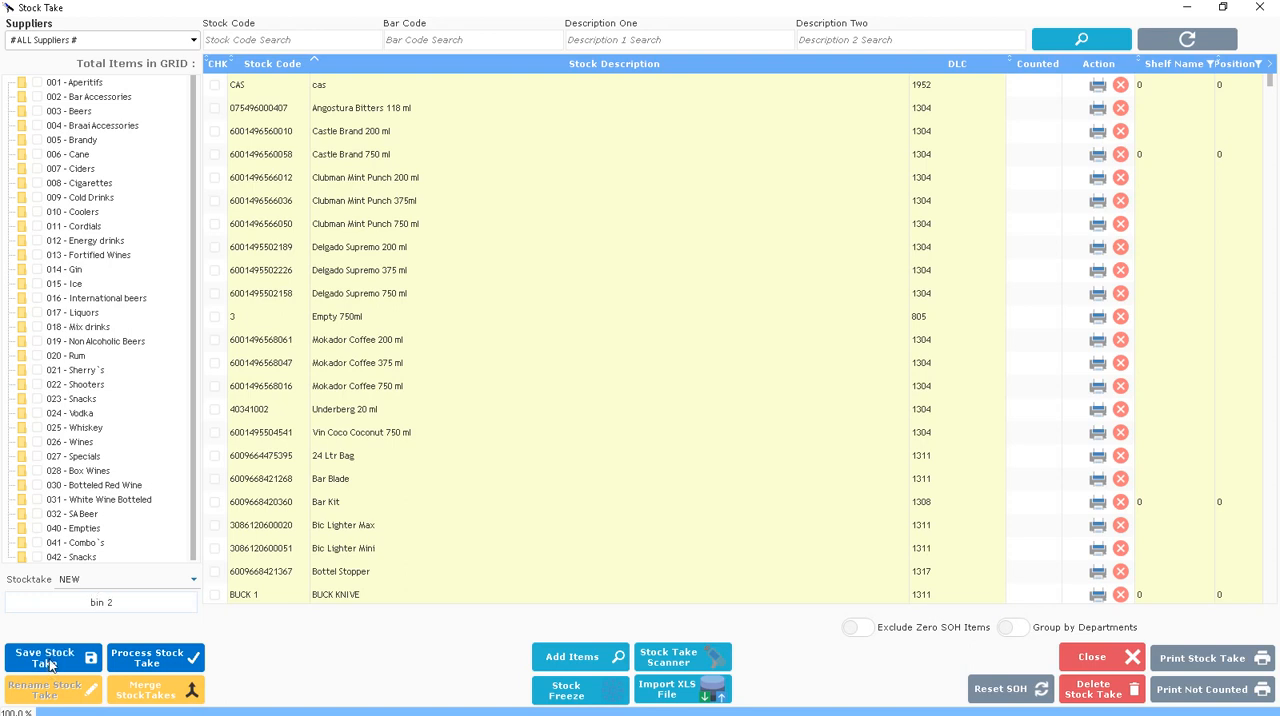
pyautogui.click(45, 657)
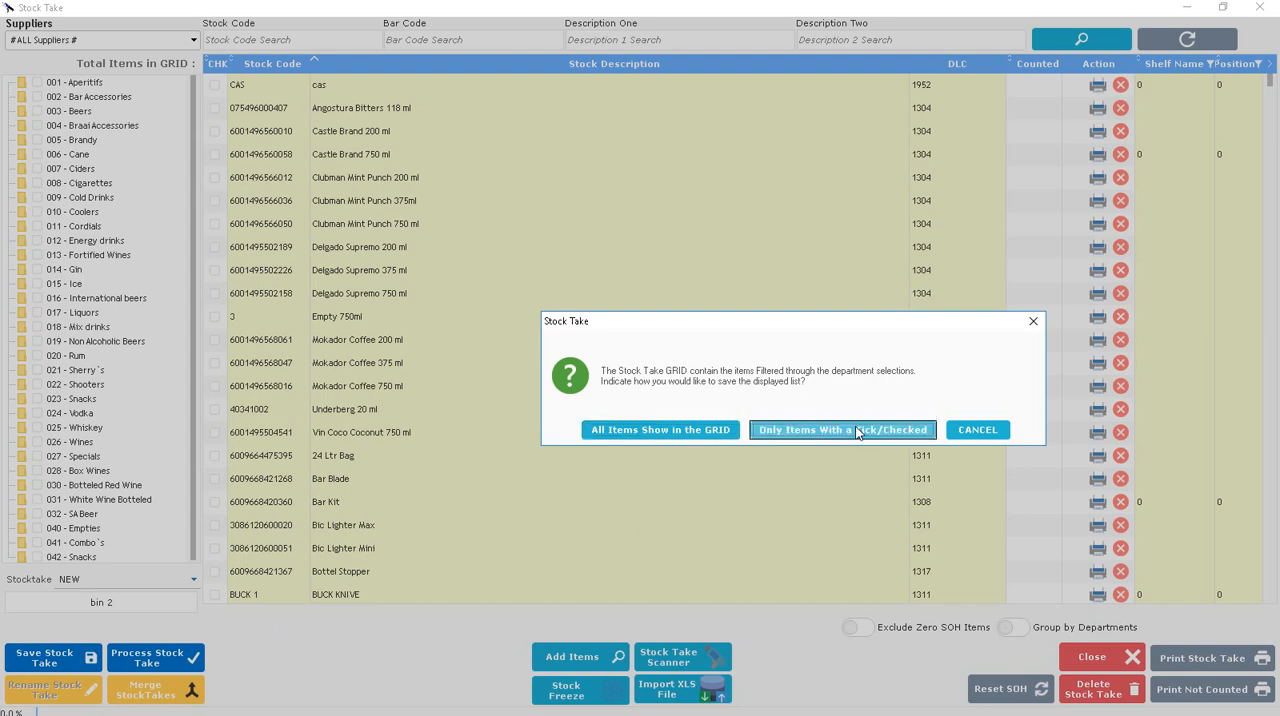
pyautogui.click(842, 429)
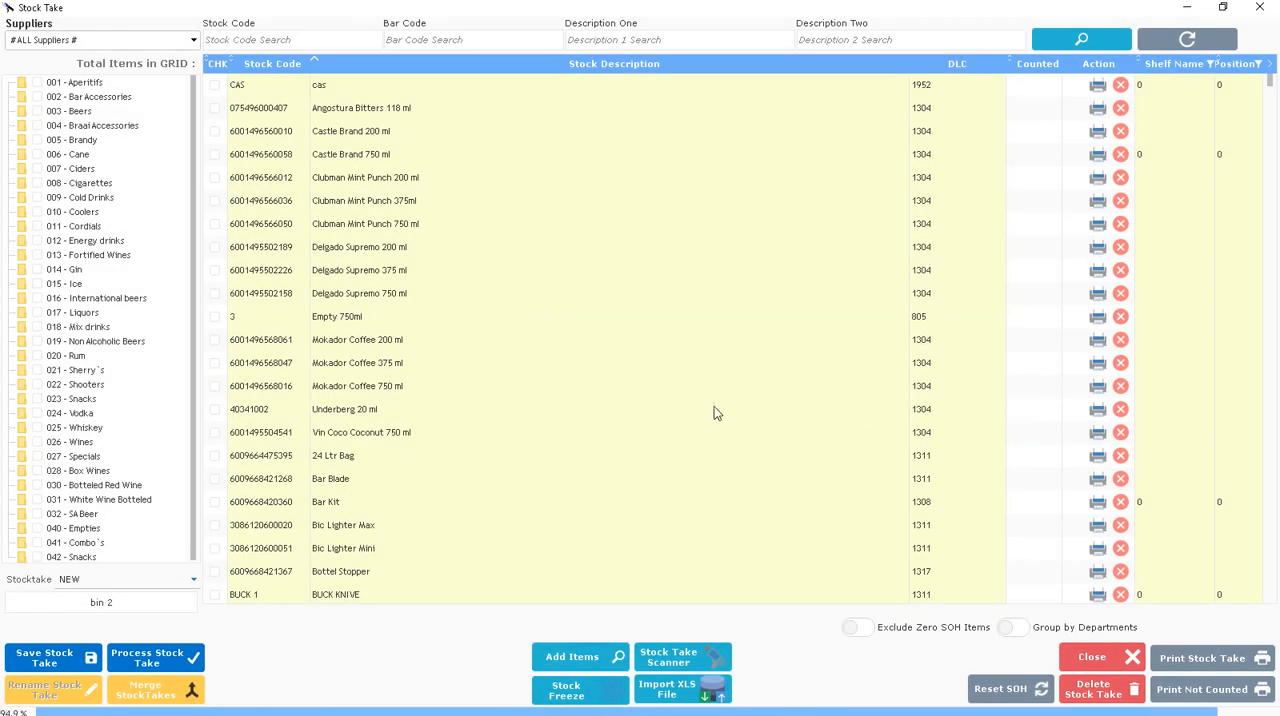
pyautogui.click(45, 658)
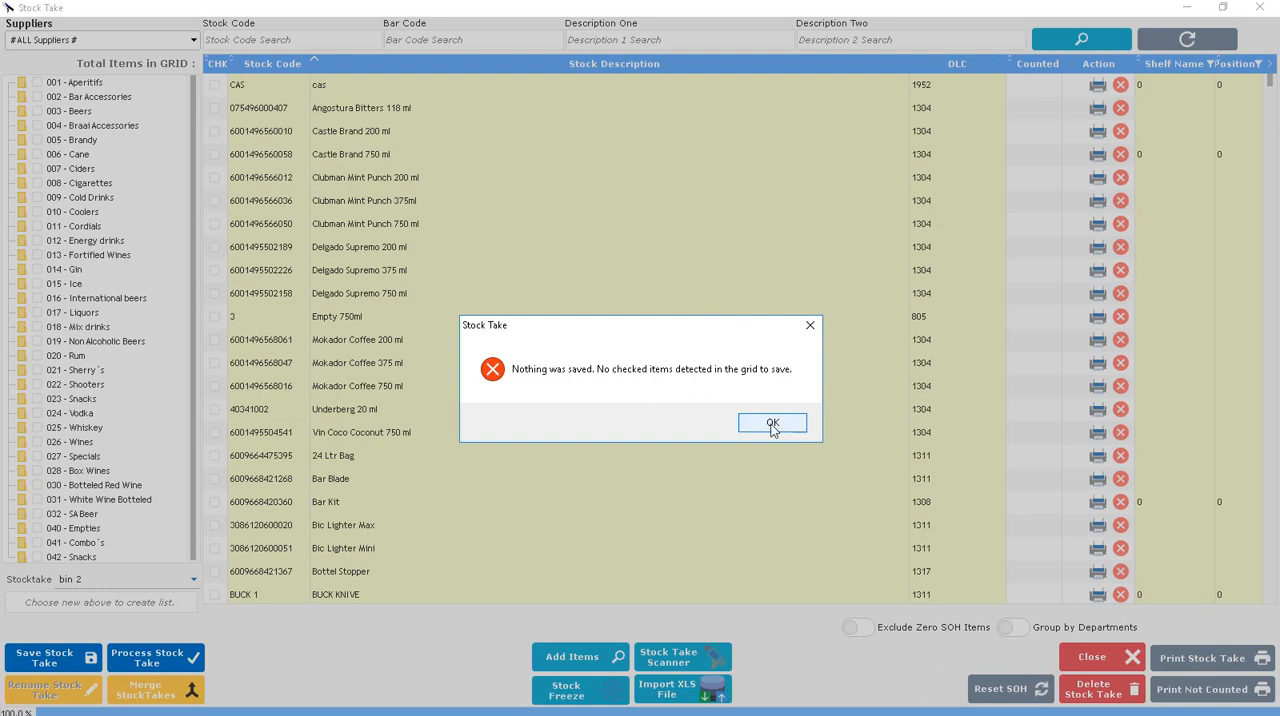
pyautogui.click(772, 422)
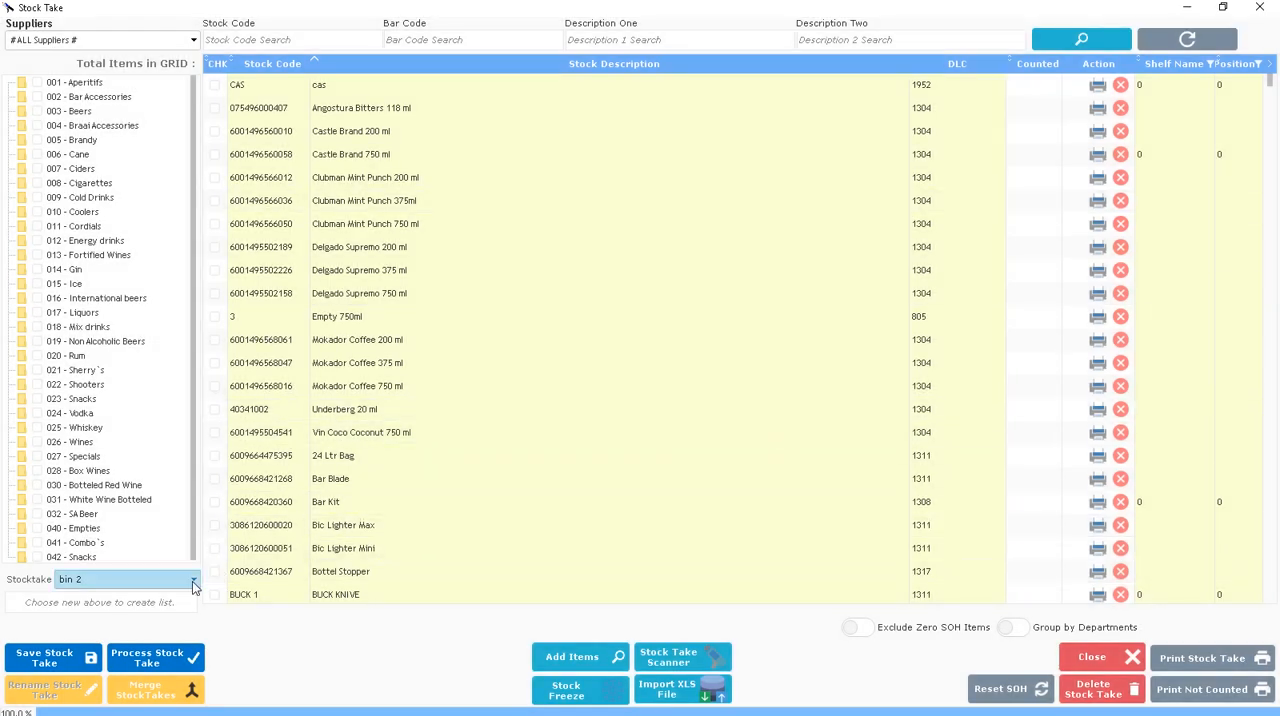
# - Load bin 2, filter Add Items to the Cane department, and check all seven products
pyautogui.click(195, 580)
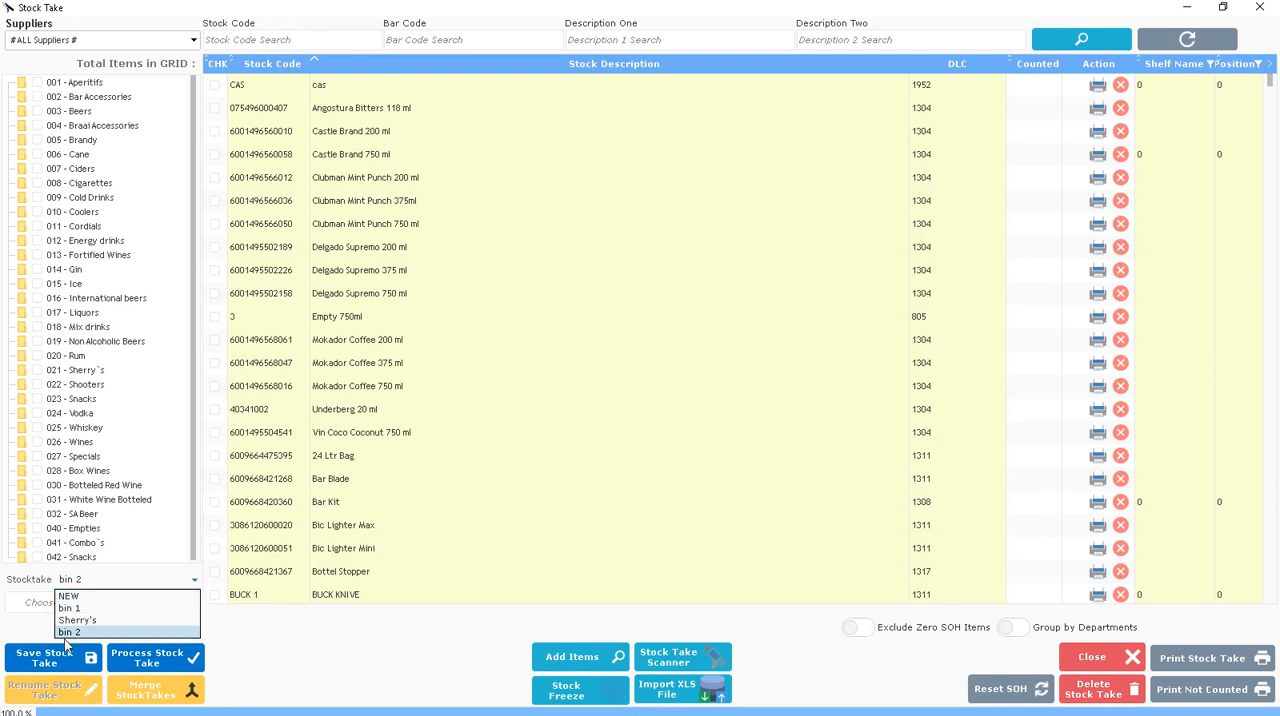
pyautogui.click(71, 631)
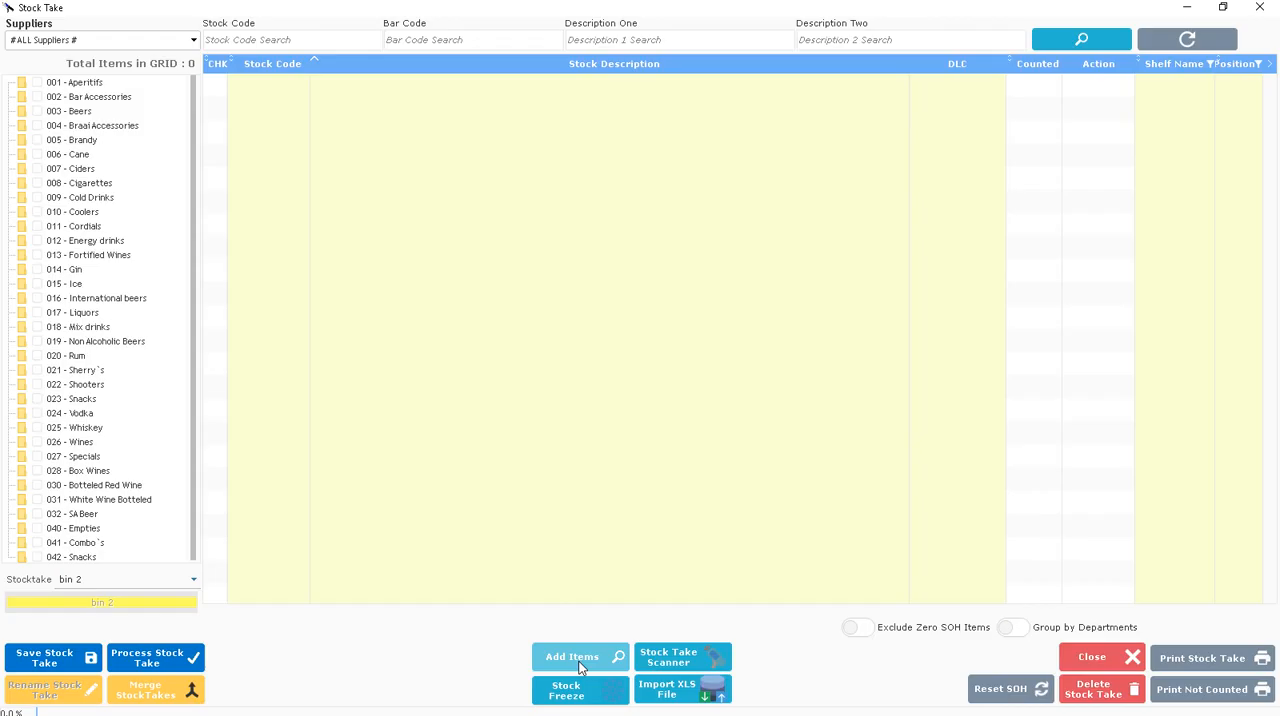
pyautogui.click(572, 657)
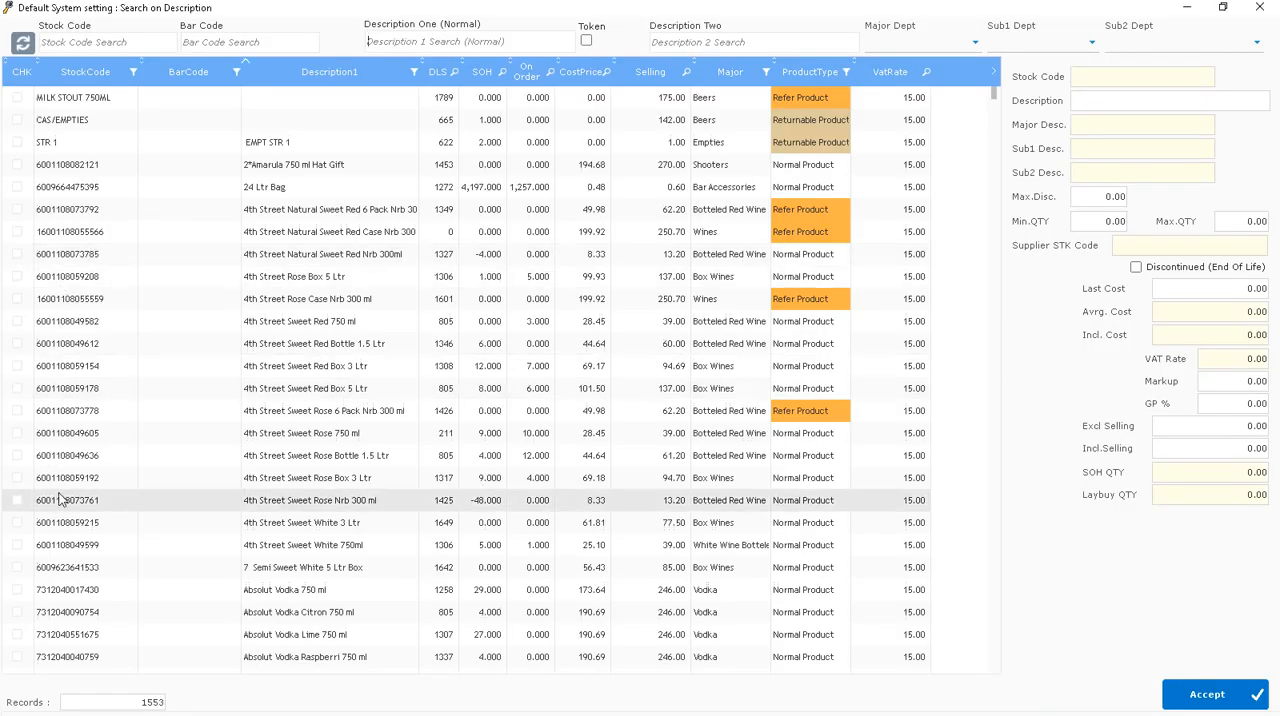
pyautogui.click(974, 42)
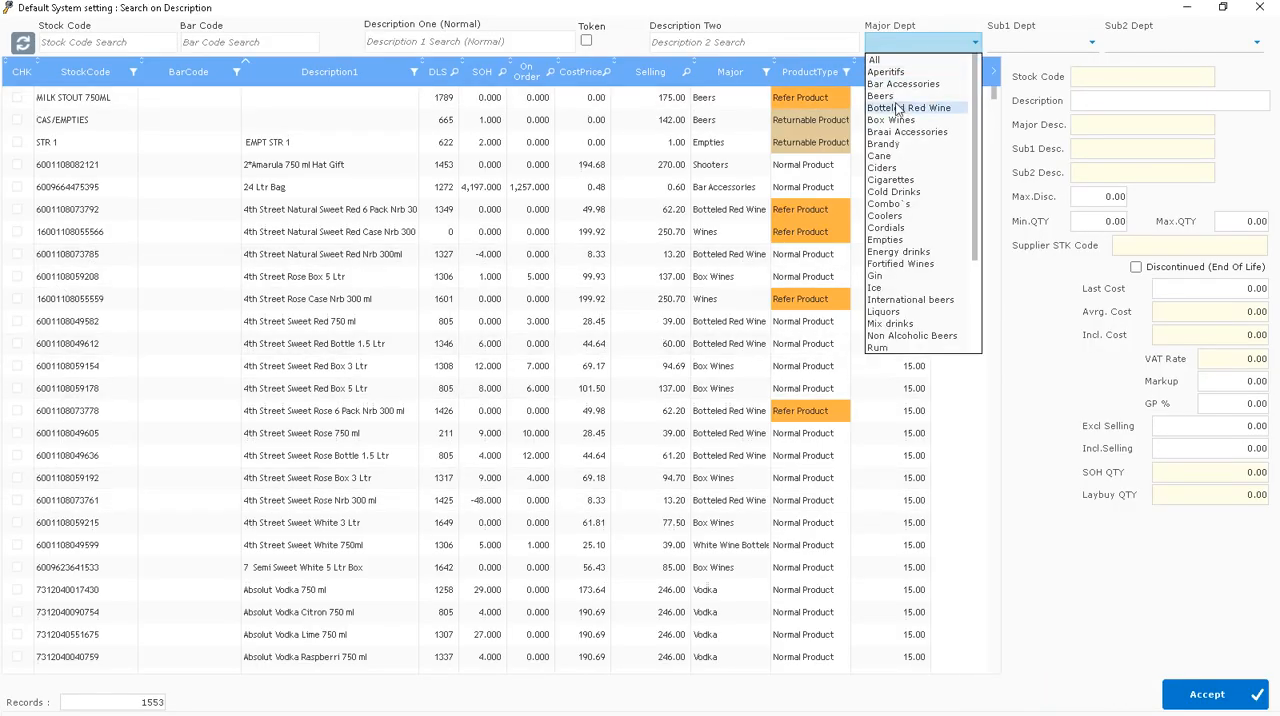
pyautogui.moveTo(903, 156)
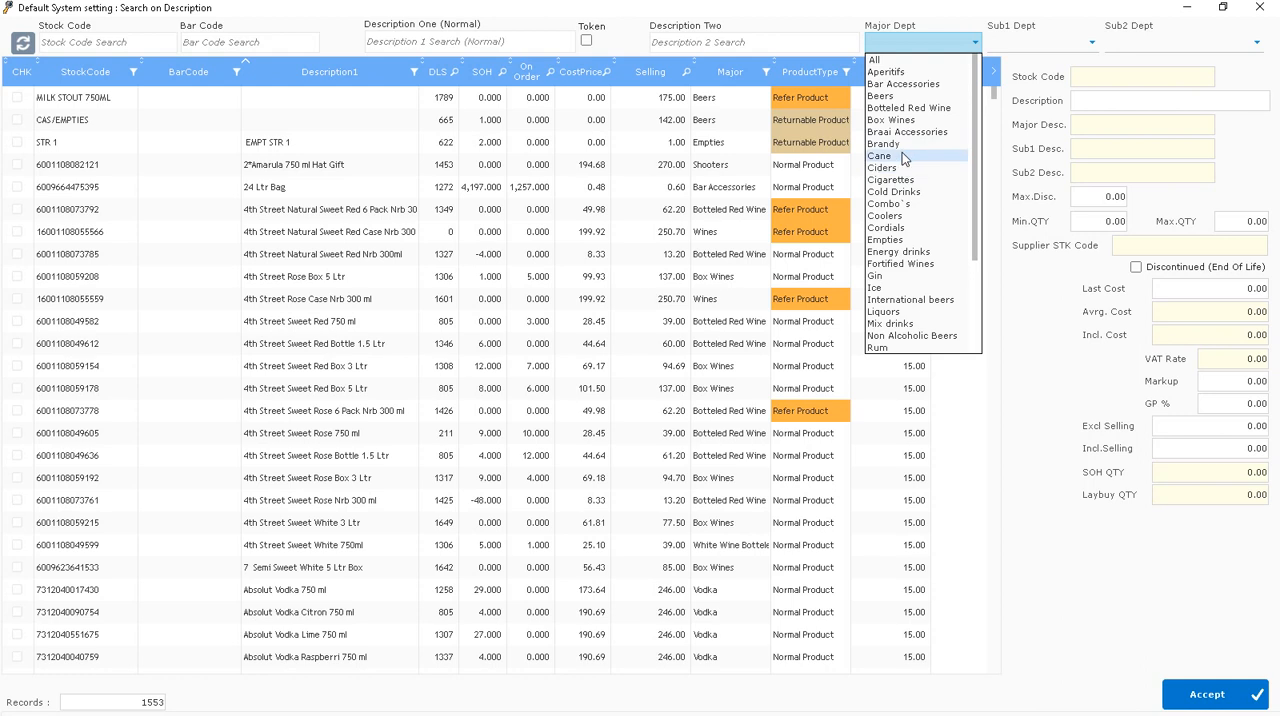
pyautogui.click(882, 156)
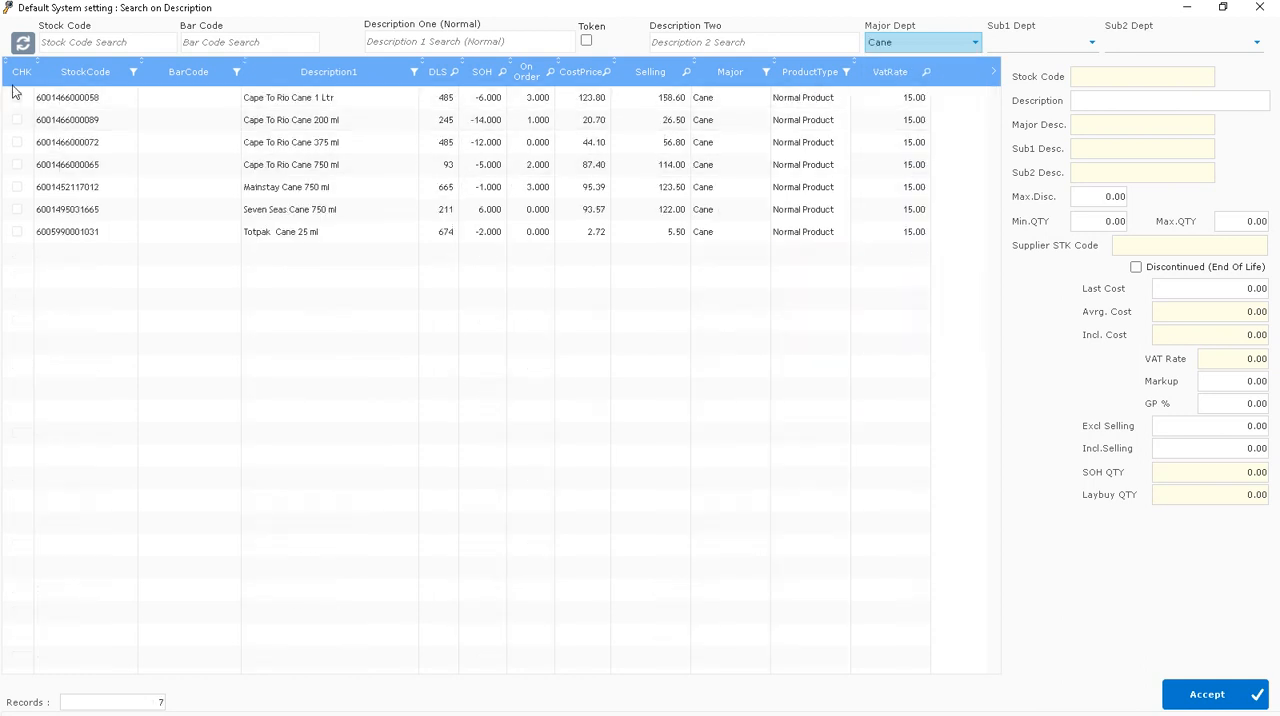
pyautogui.rightClick(22, 71)
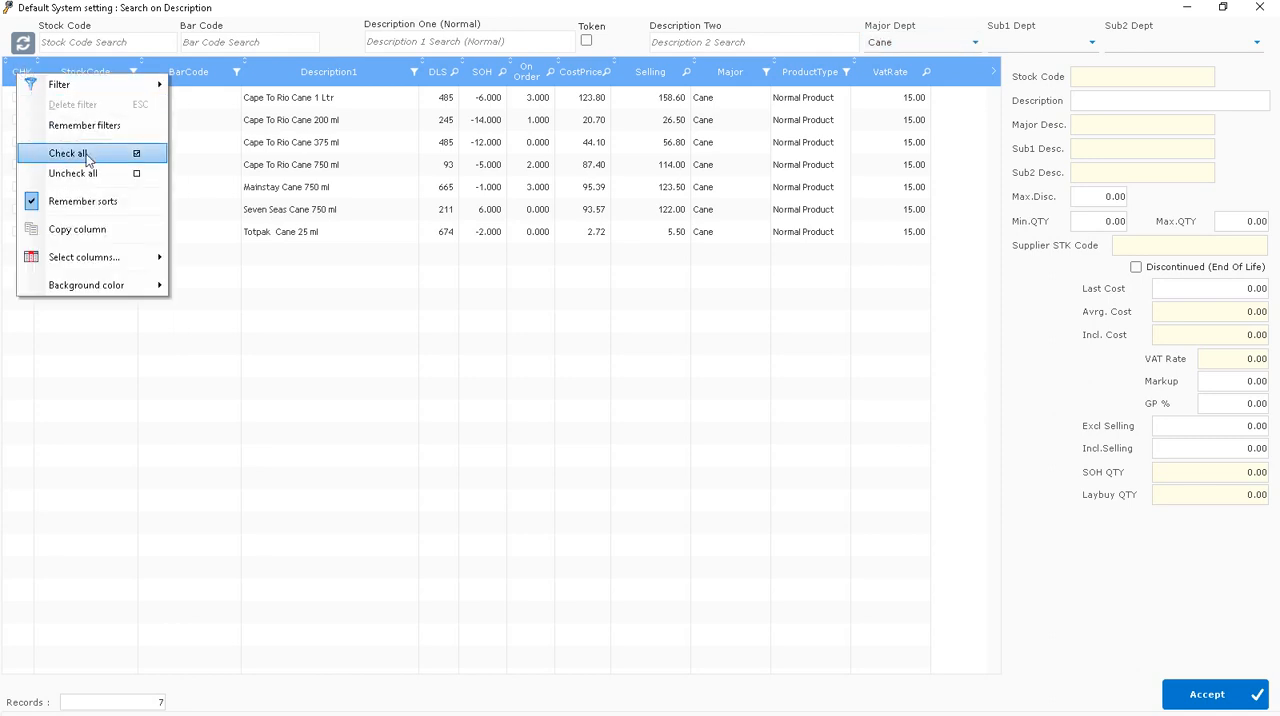
pyautogui.click(67, 153)
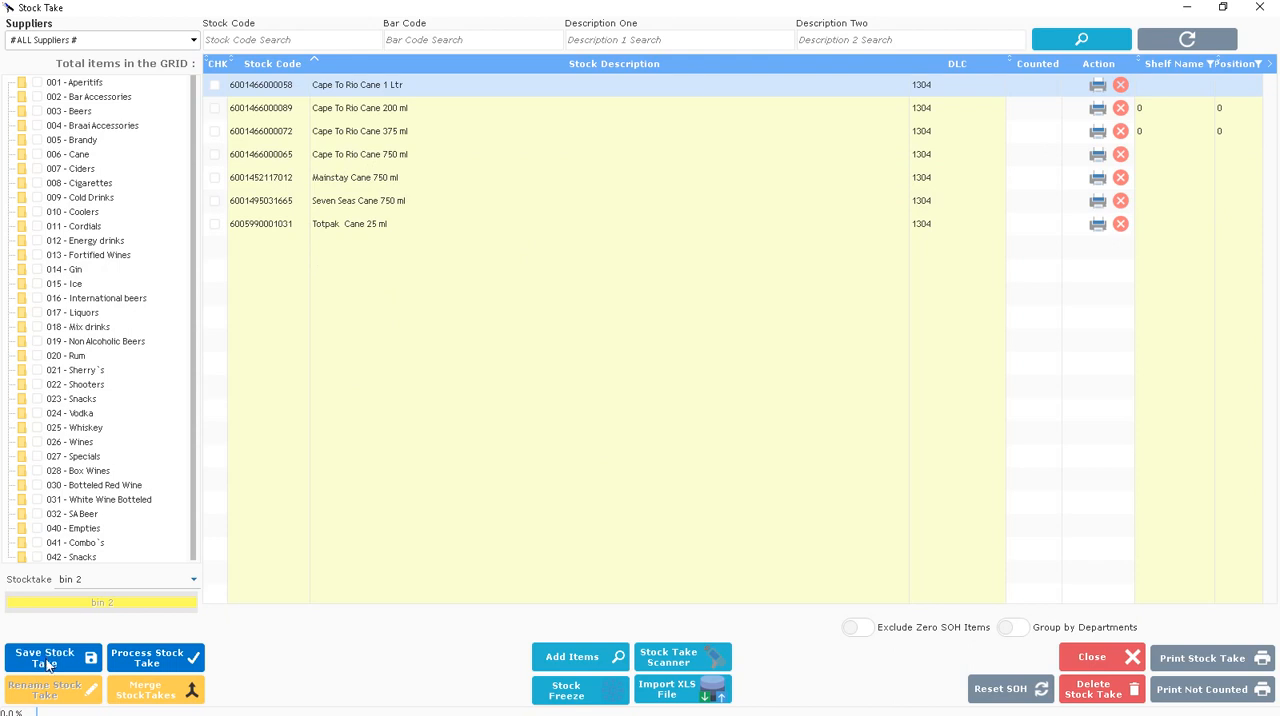
pyautogui.click(45, 657)
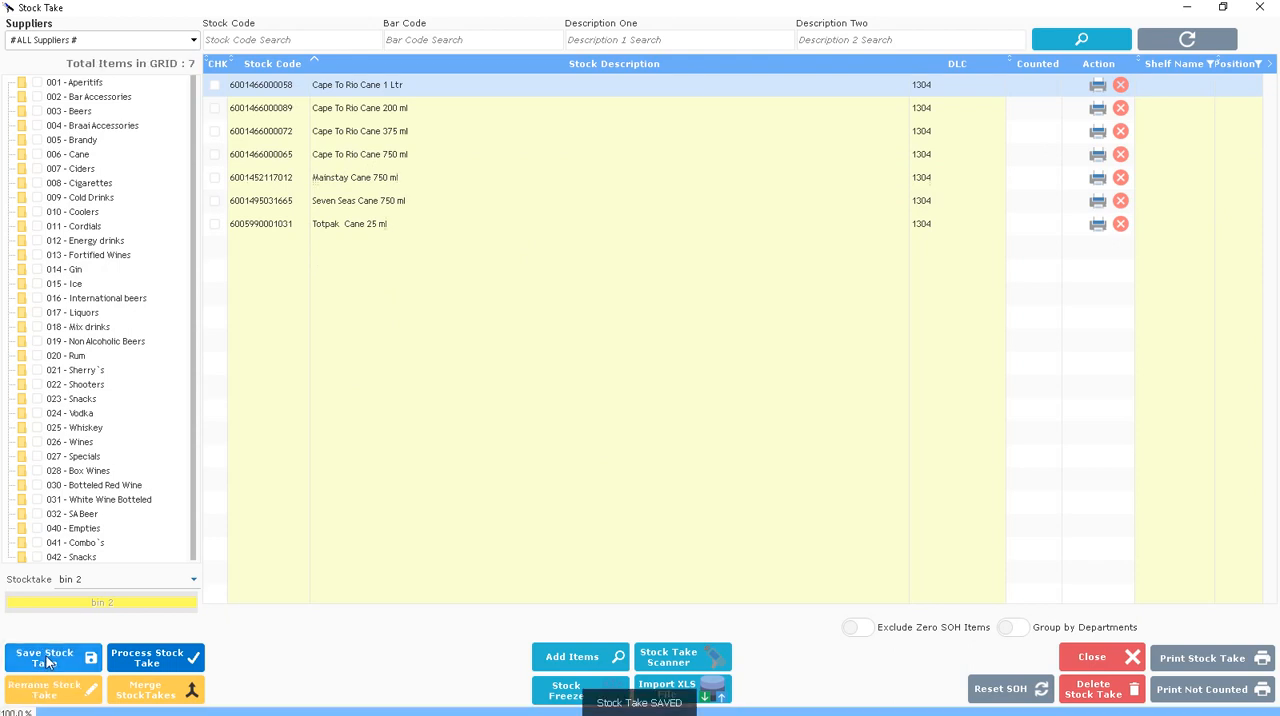
pyautogui.moveTo(1263, 8)
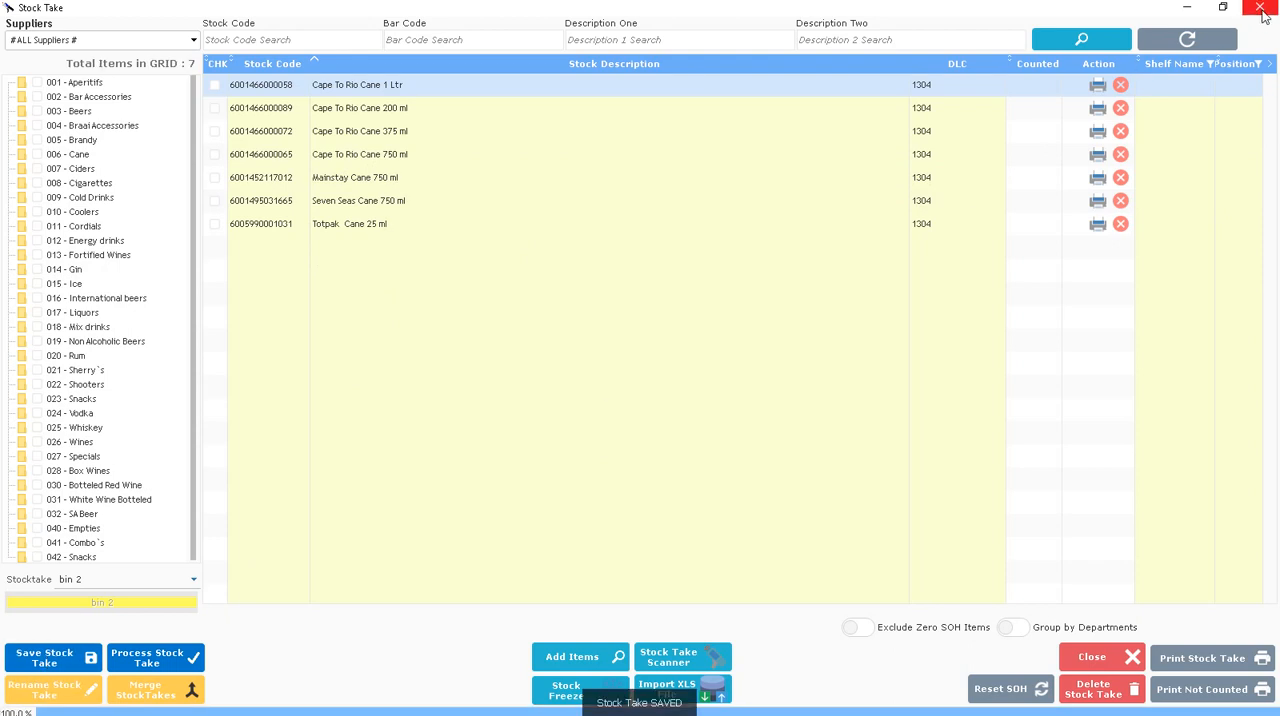
pyautogui.moveTo(1263, 12)
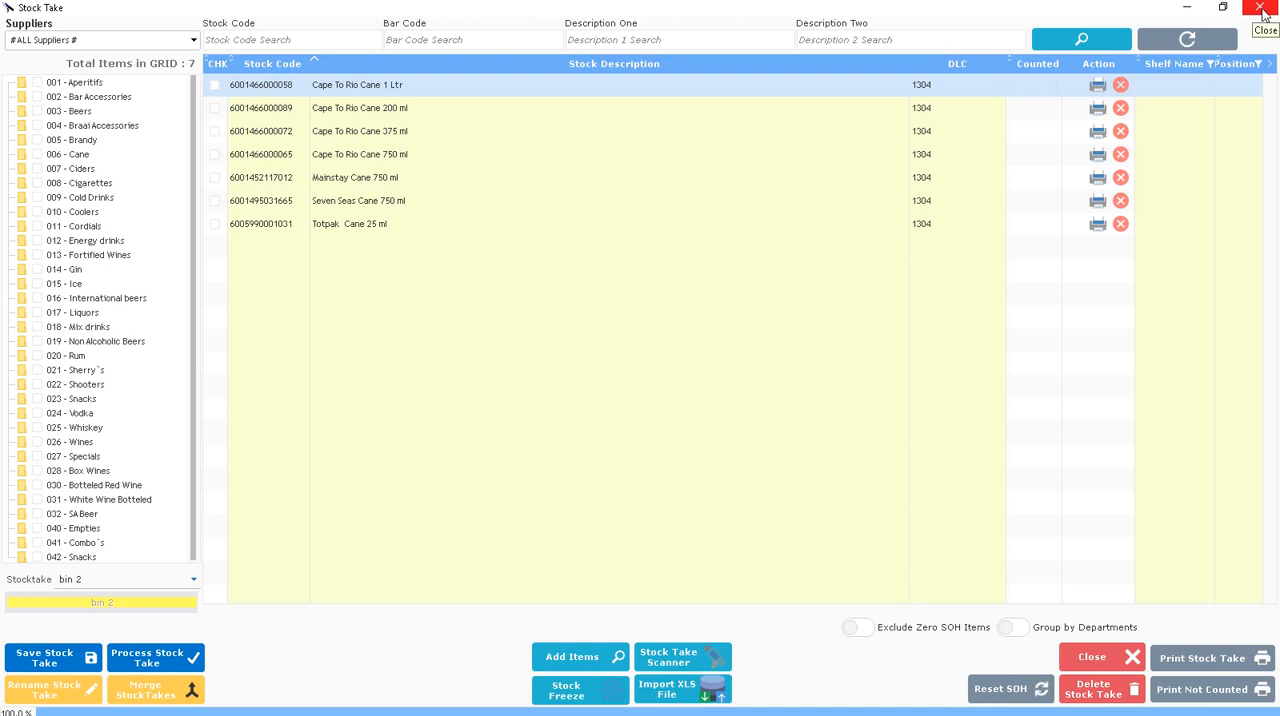
pyautogui.click(1262, 8)
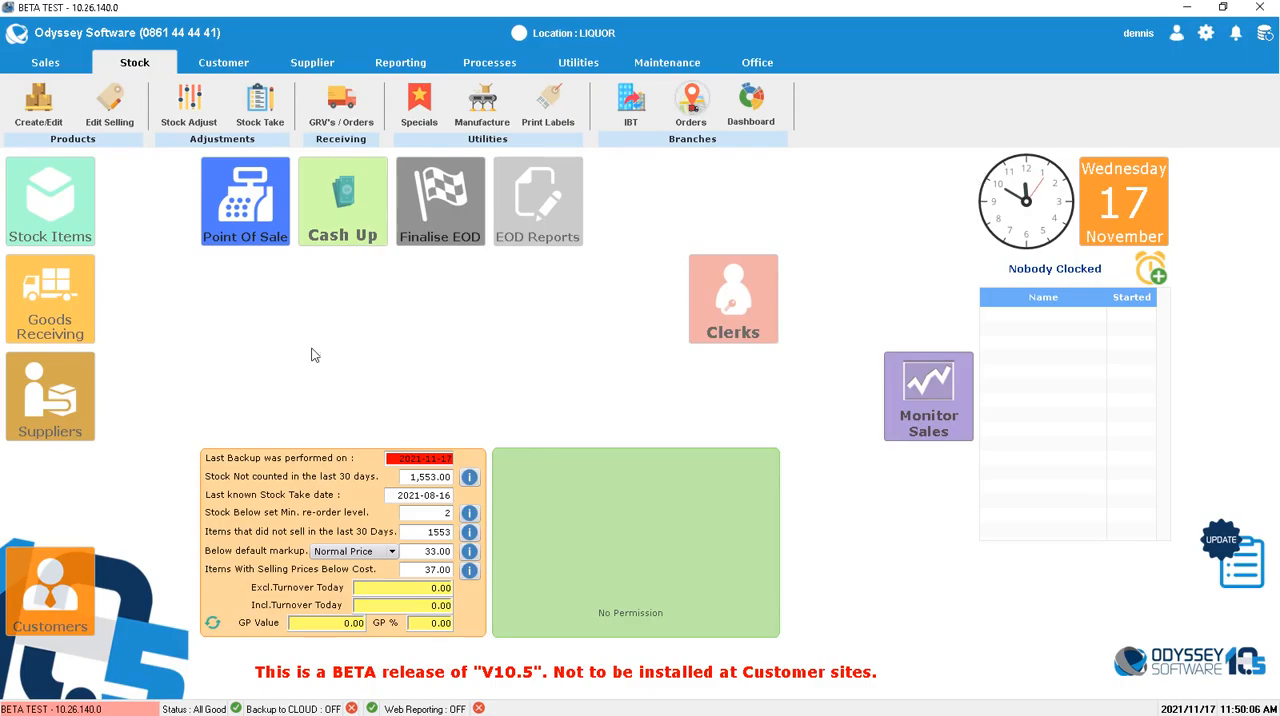
pyautogui.moveTo(260, 105)
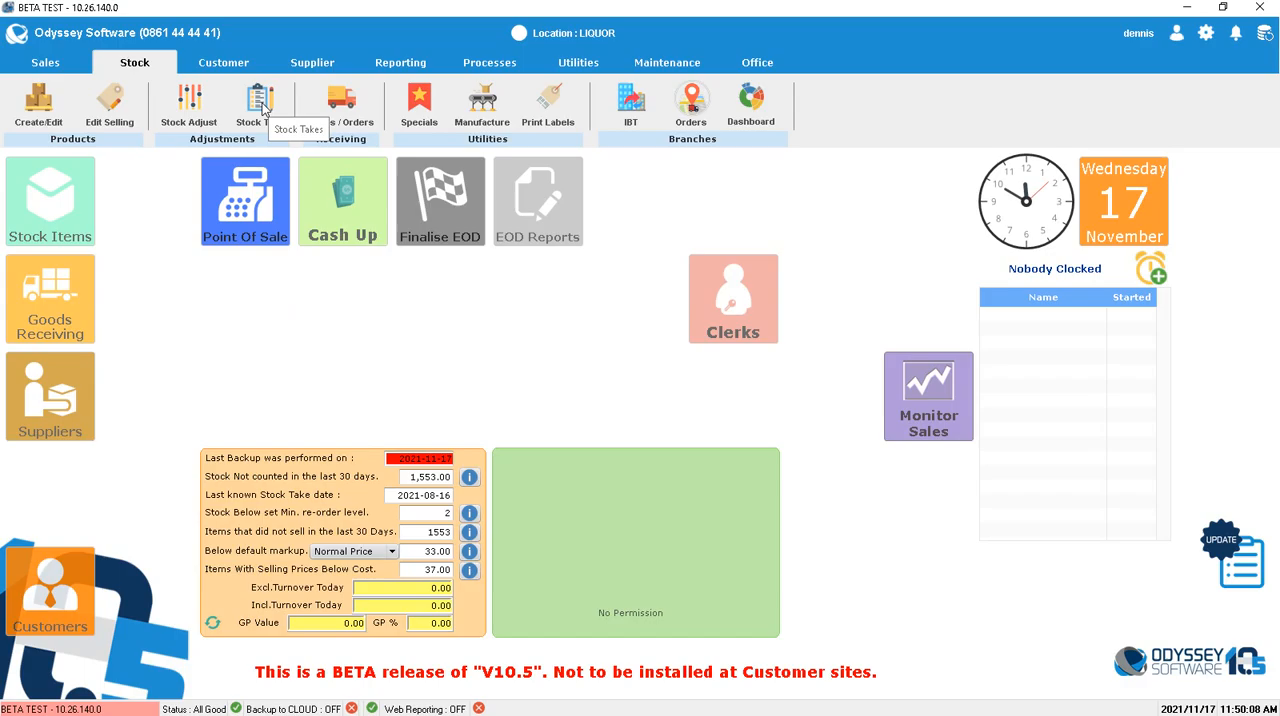
pyautogui.click(261, 105)
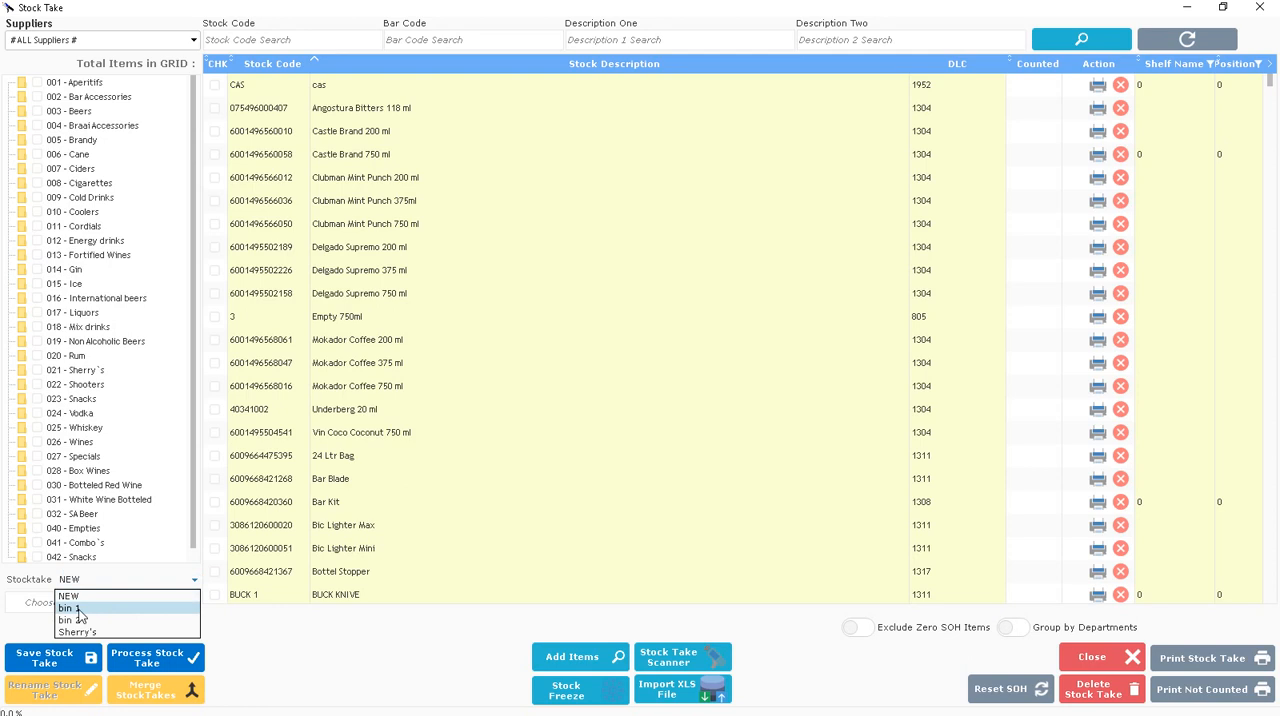
pyautogui.click(68, 608)
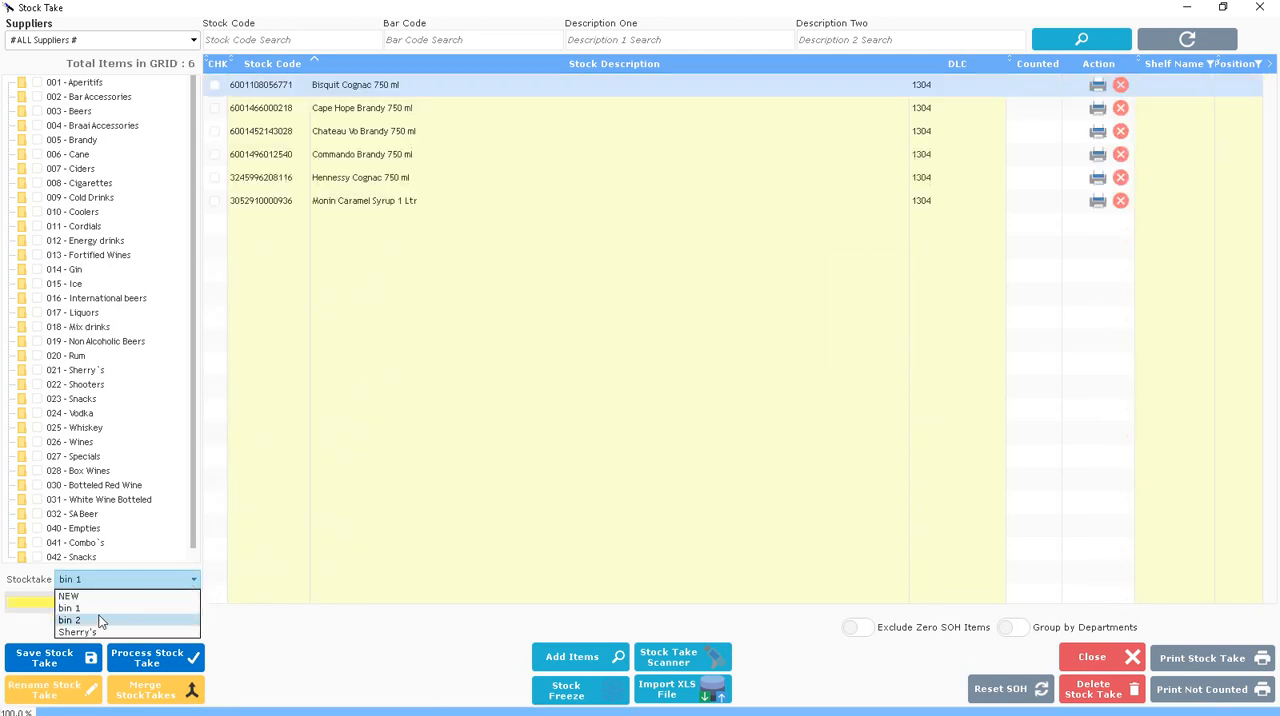
pyautogui.click(70, 619)
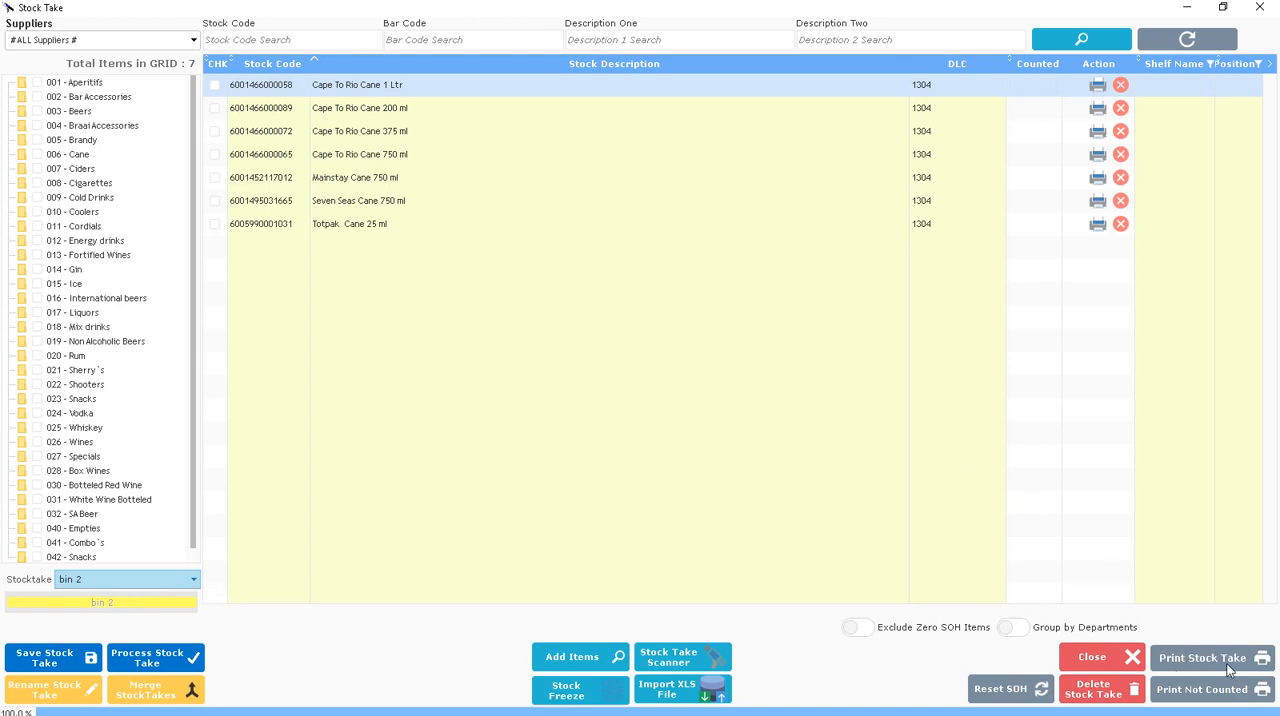
# - Preview the bin 2 Stock Take List with stock on hand shown on the report
pyautogui.click(1205, 658)
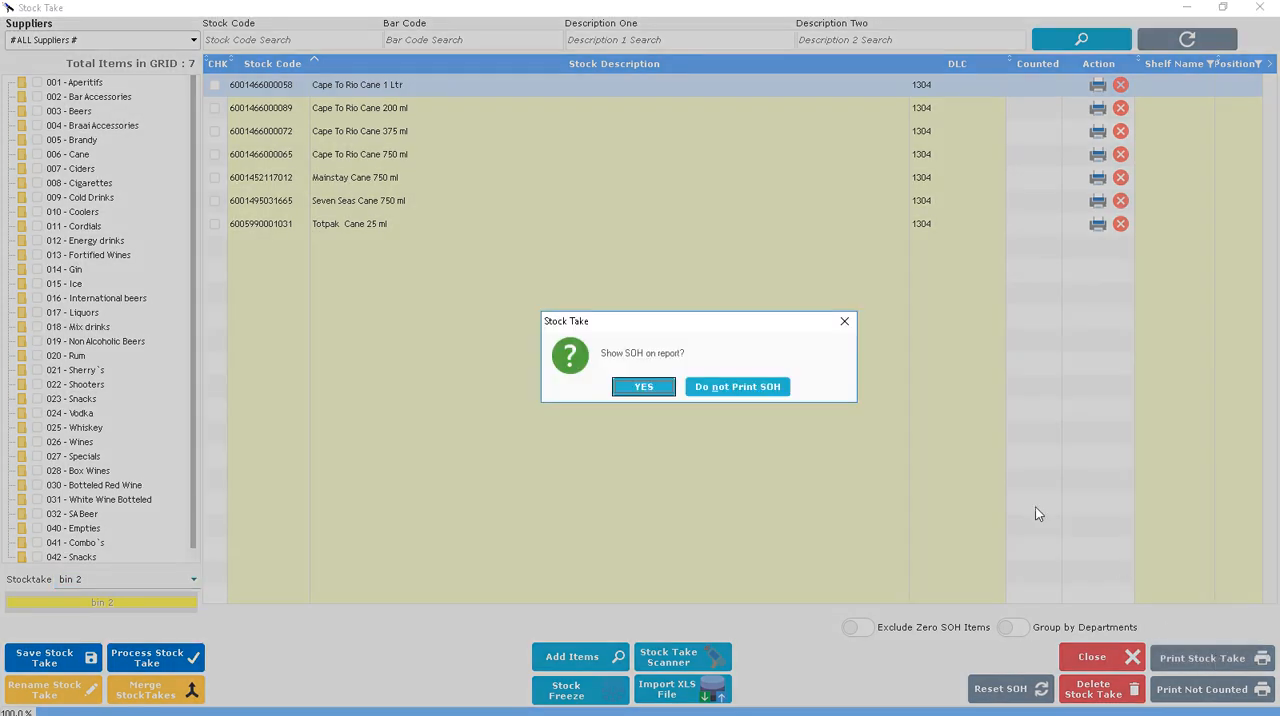
pyautogui.moveTo(708, 357)
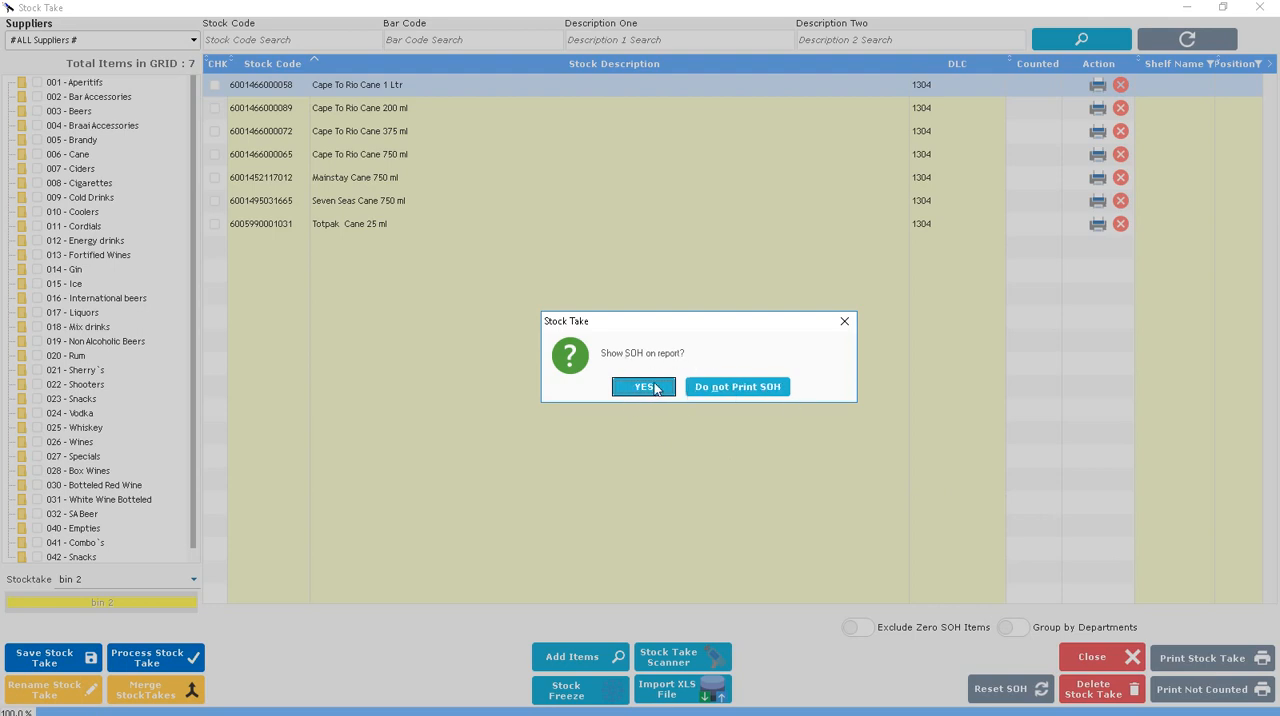
pyautogui.click(643, 387)
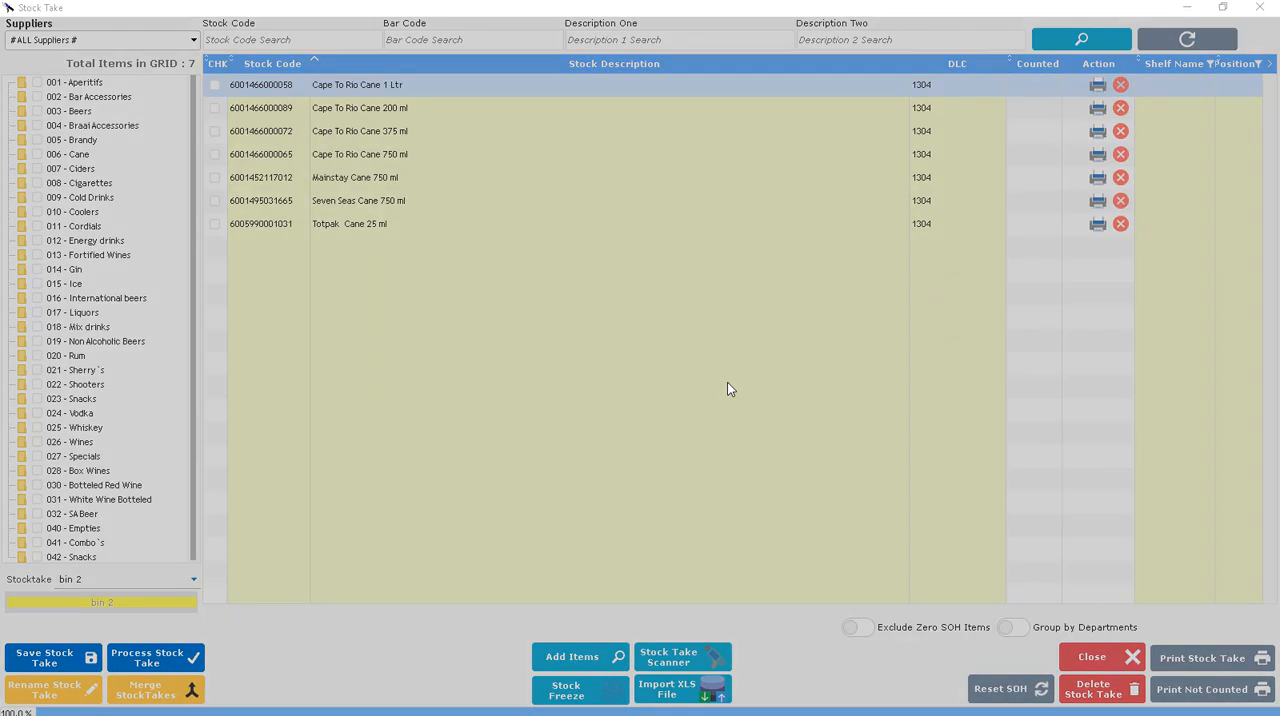
pyautogui.click(1201, 657)
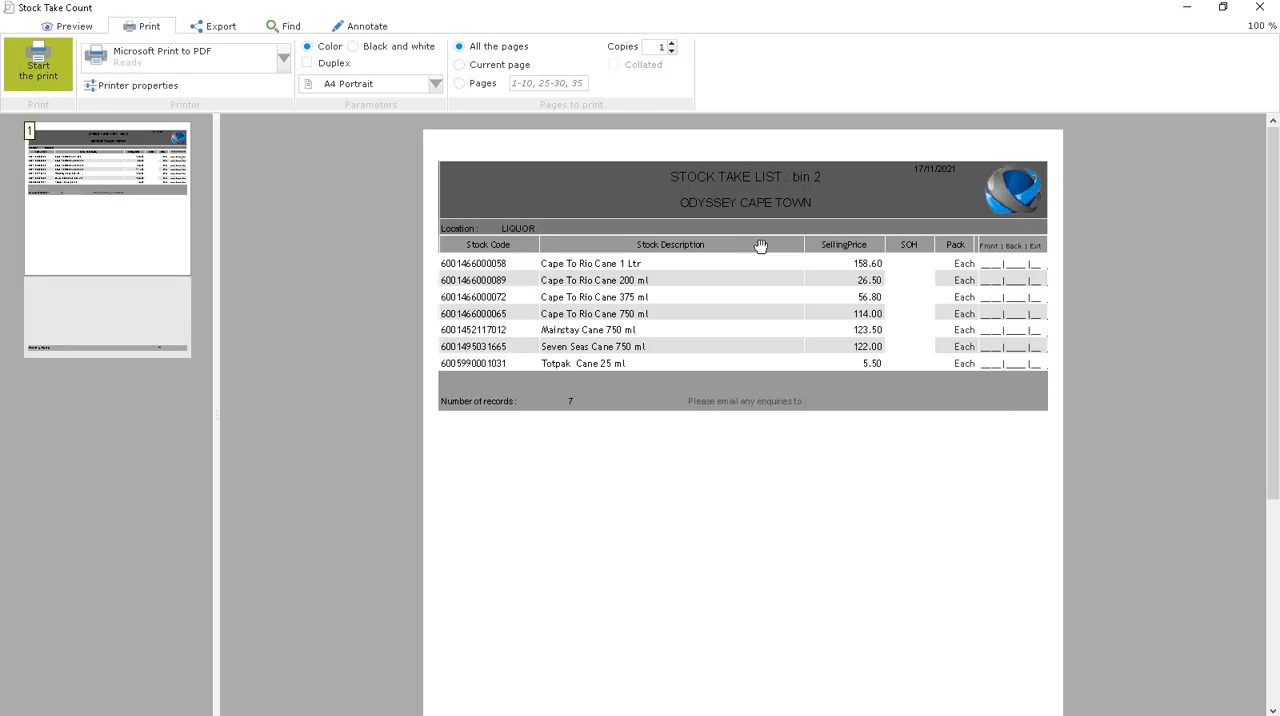
pyautogui.moveTo(498, 383)
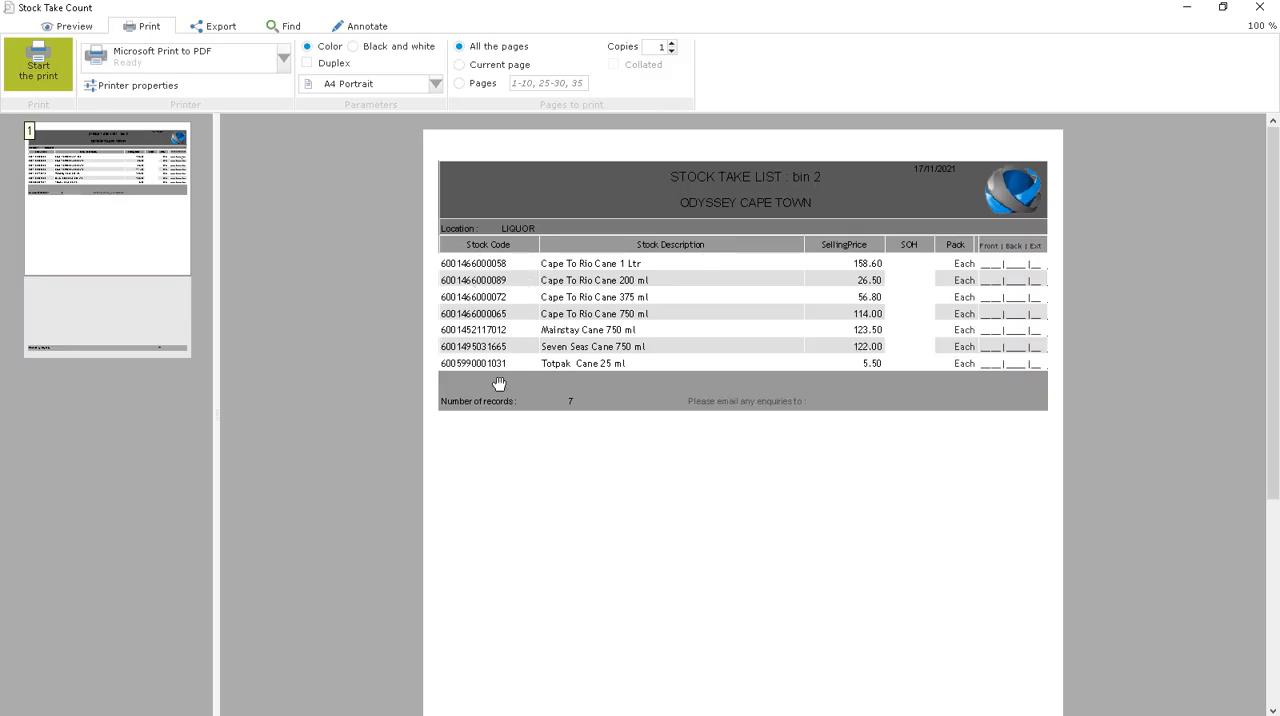
pyautogui.moveTo(810, 180)
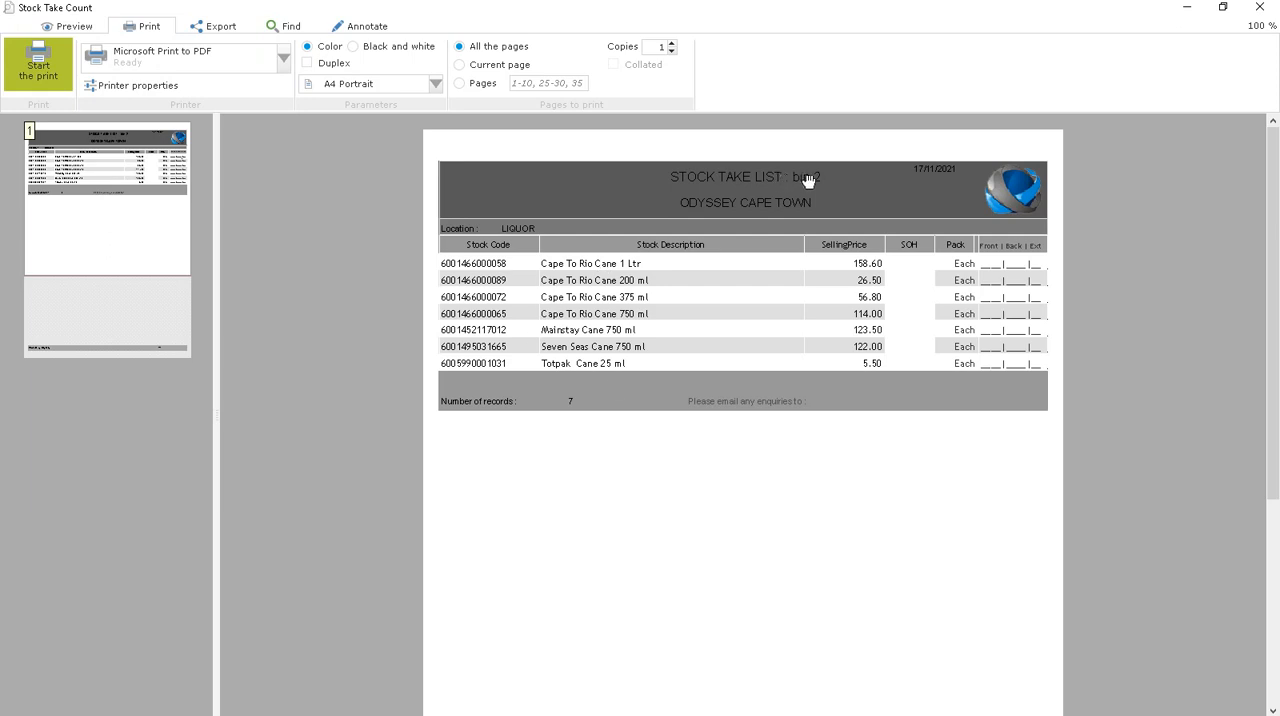
pyautogui.moveTo(892, 230)
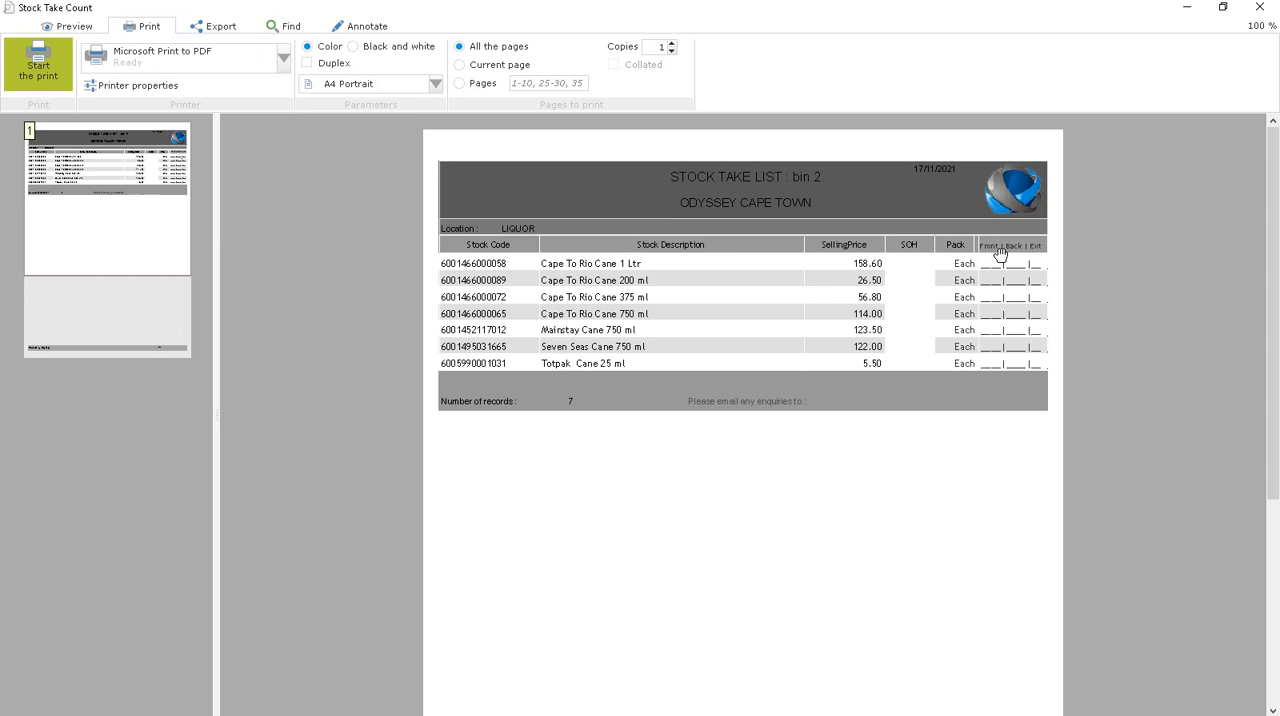
pyautogui.moveTo(1018, 244)
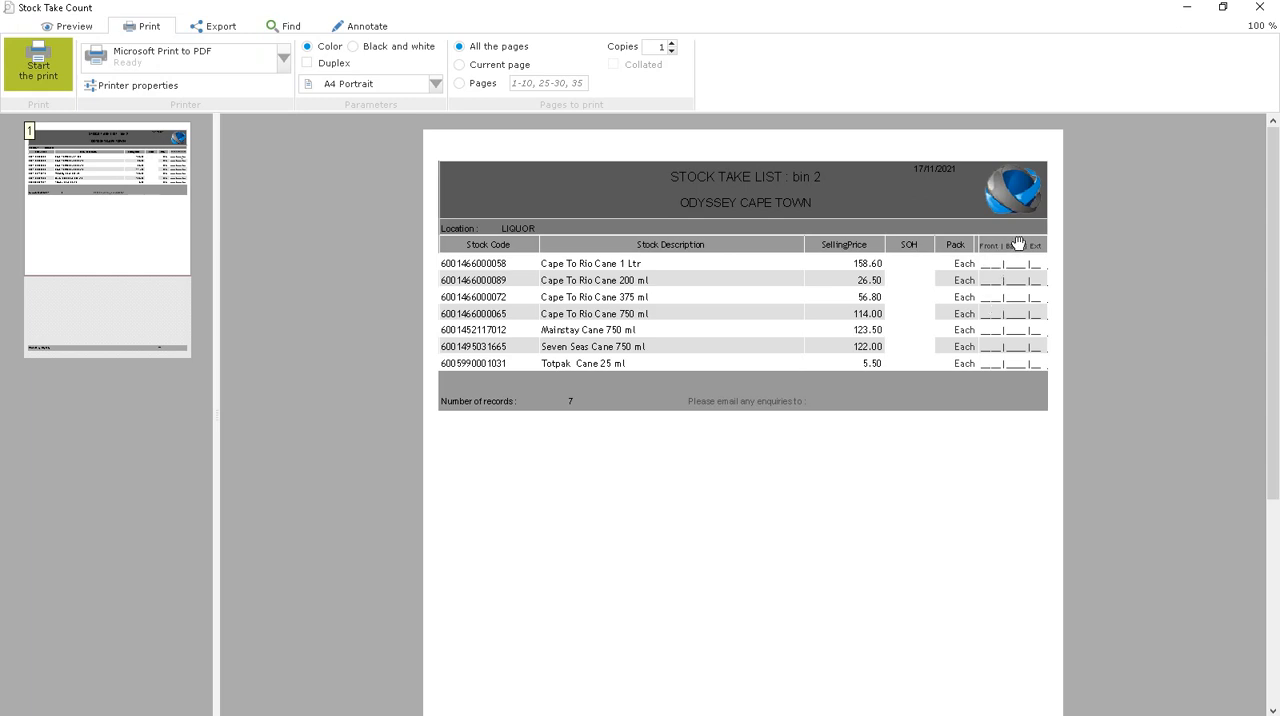
pyautogui.moveTo(1027, 261)
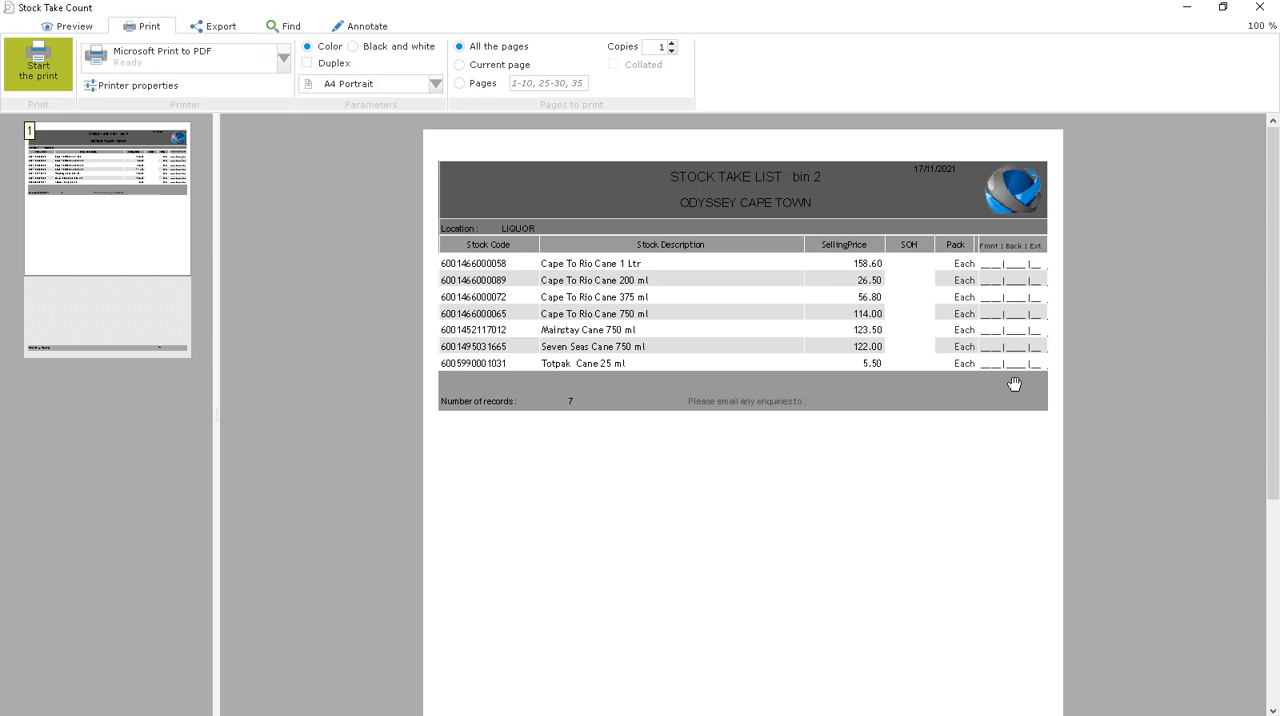
pyautogui.moveTo(682, 490)
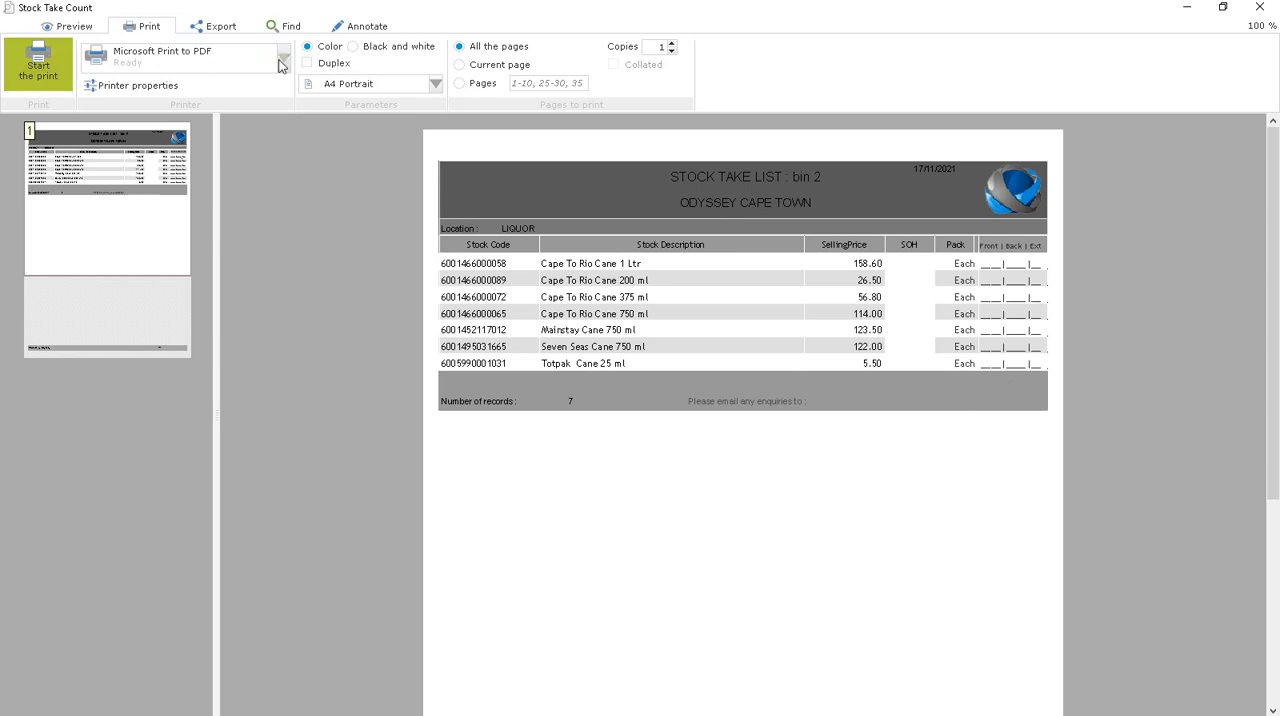
pyautogui.moveTo(210, 65)
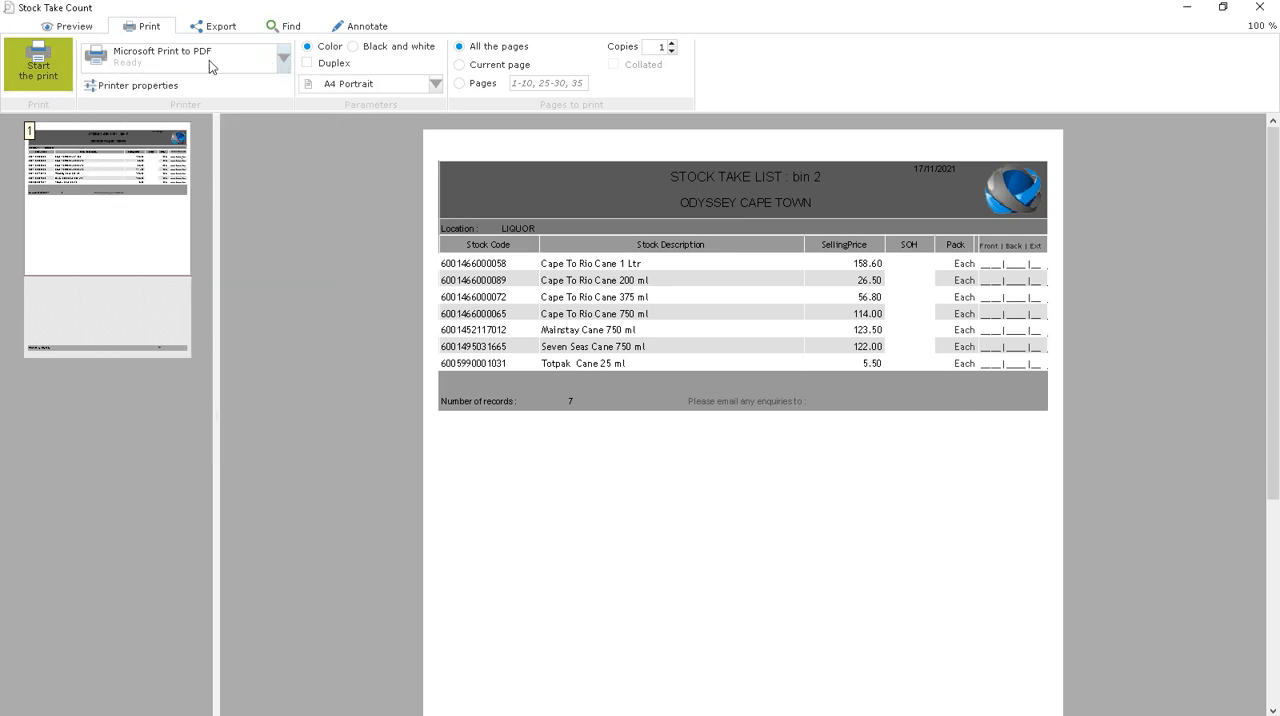
# - Close the bin 2 Stock Take Count preview, returning to its seven Cane products
pyautogui.click(214, 25)
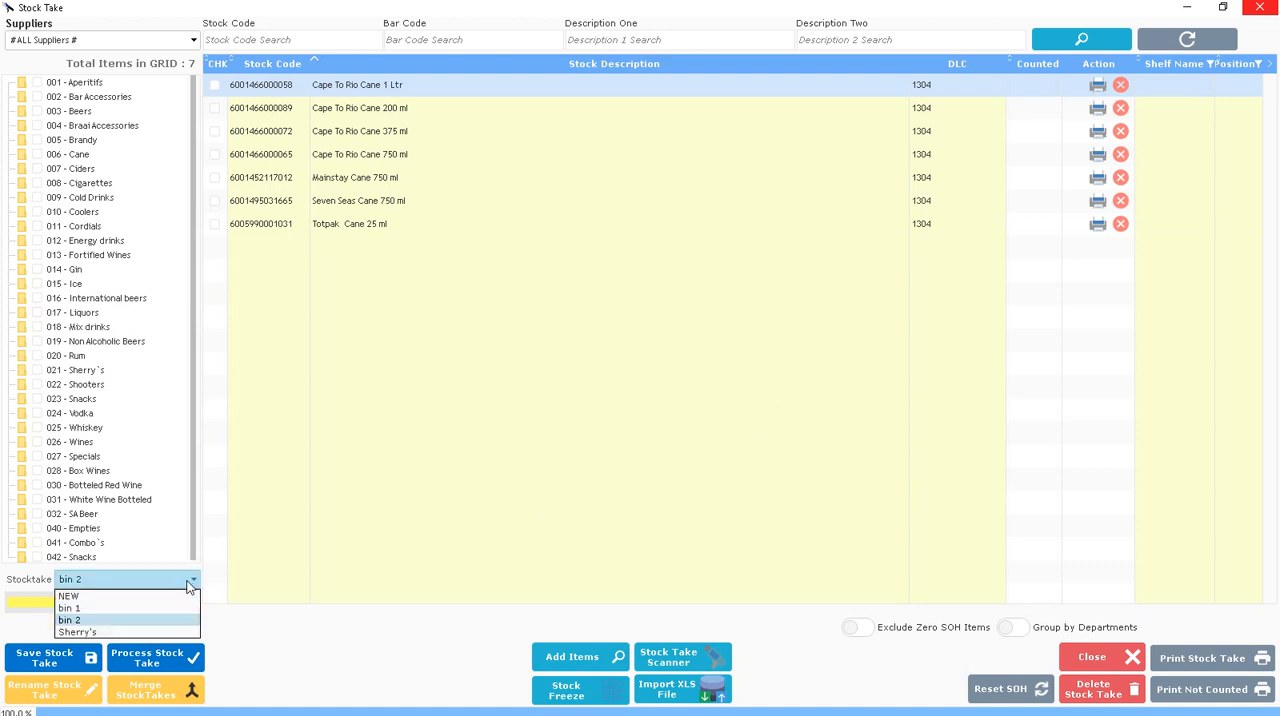
# - Close the Stock Take window and reopen a blank Stock Take screen from the dashboard
pyautogui.click(69, 608)
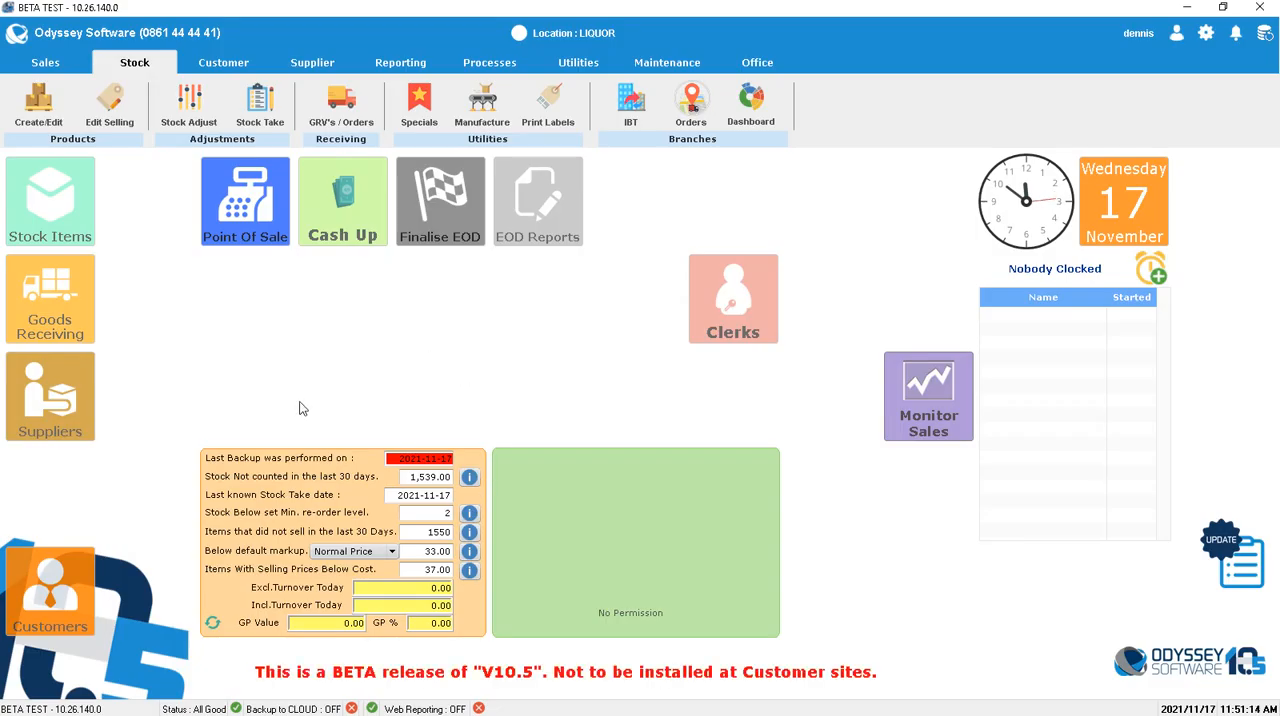
pyautogui.moveTo(221, 358)
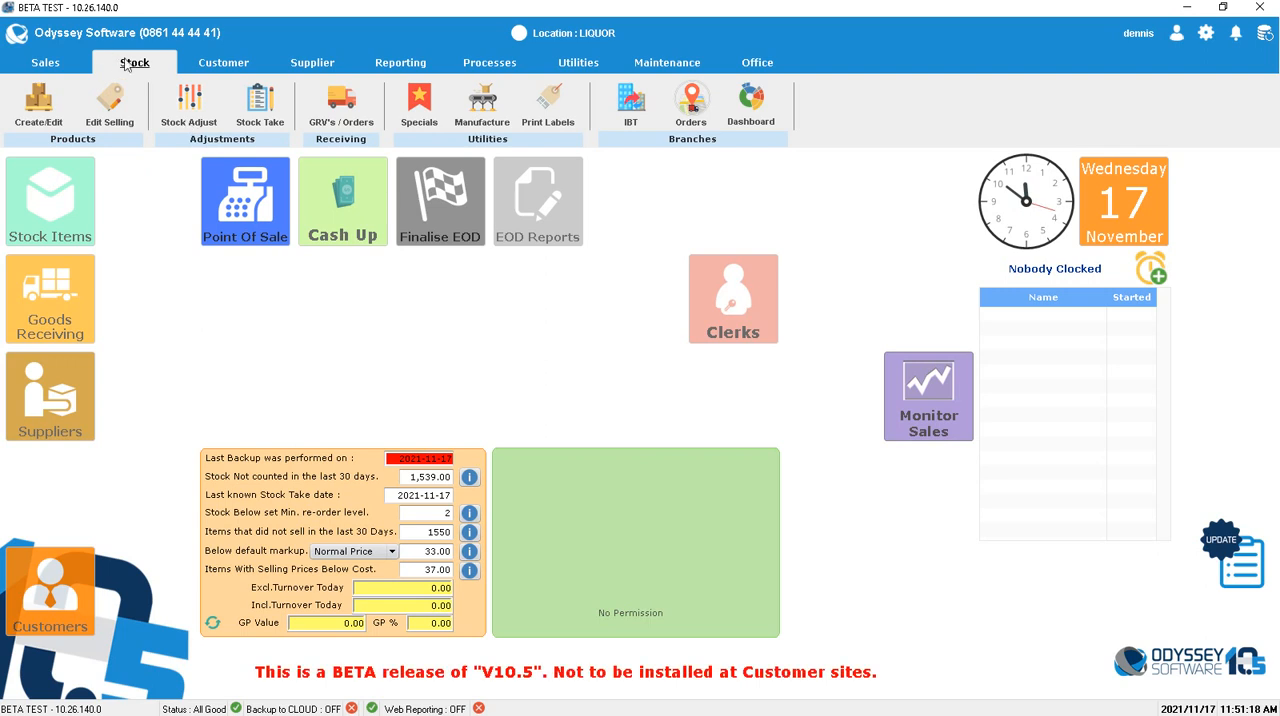
pyautogui.click(260, 105)
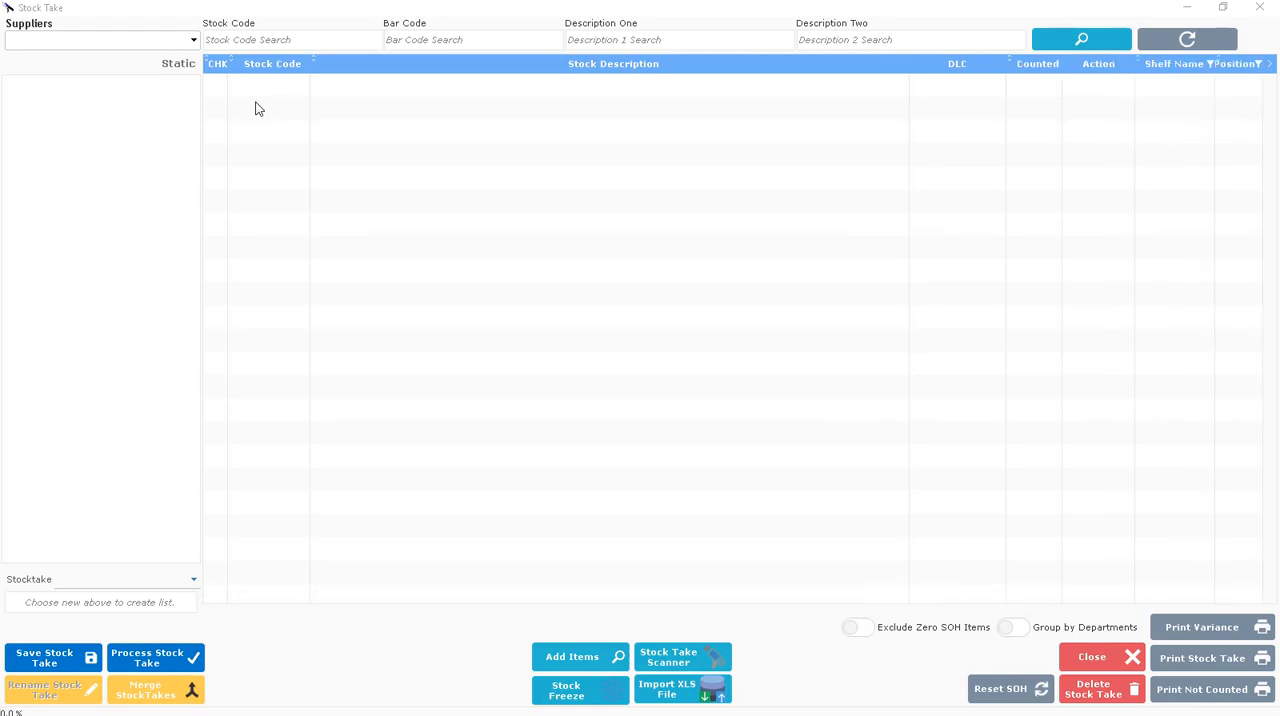
# - Load and save counts for bin 1's six items, then bin 2's seven Cane products
pyautogui.click(100, 40)
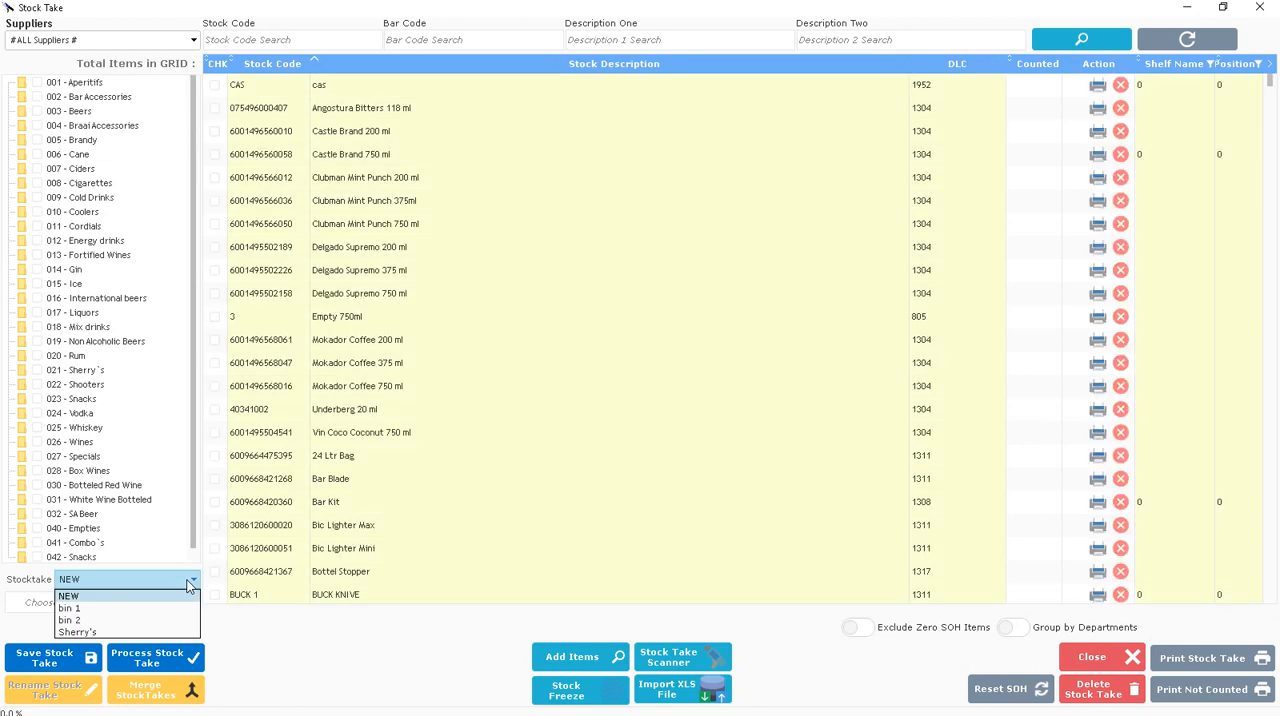
pyautogui.click(69, 608)
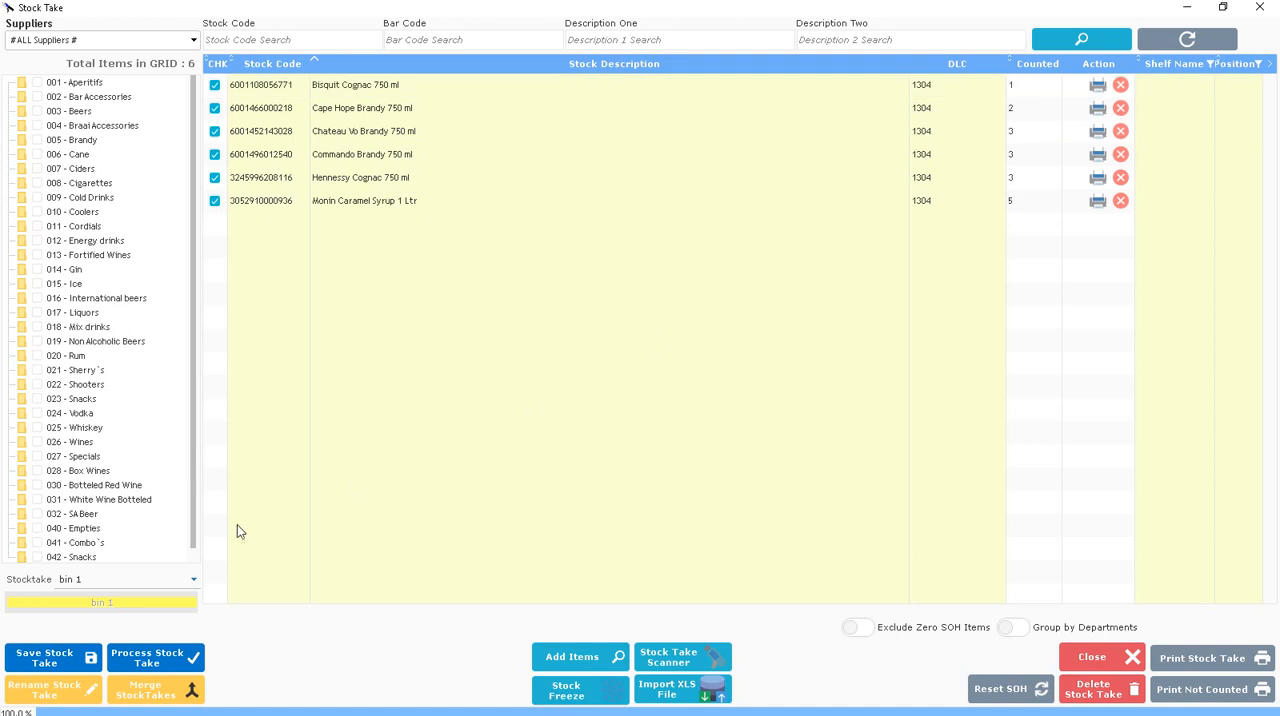
pyautogui.click(45, 657)
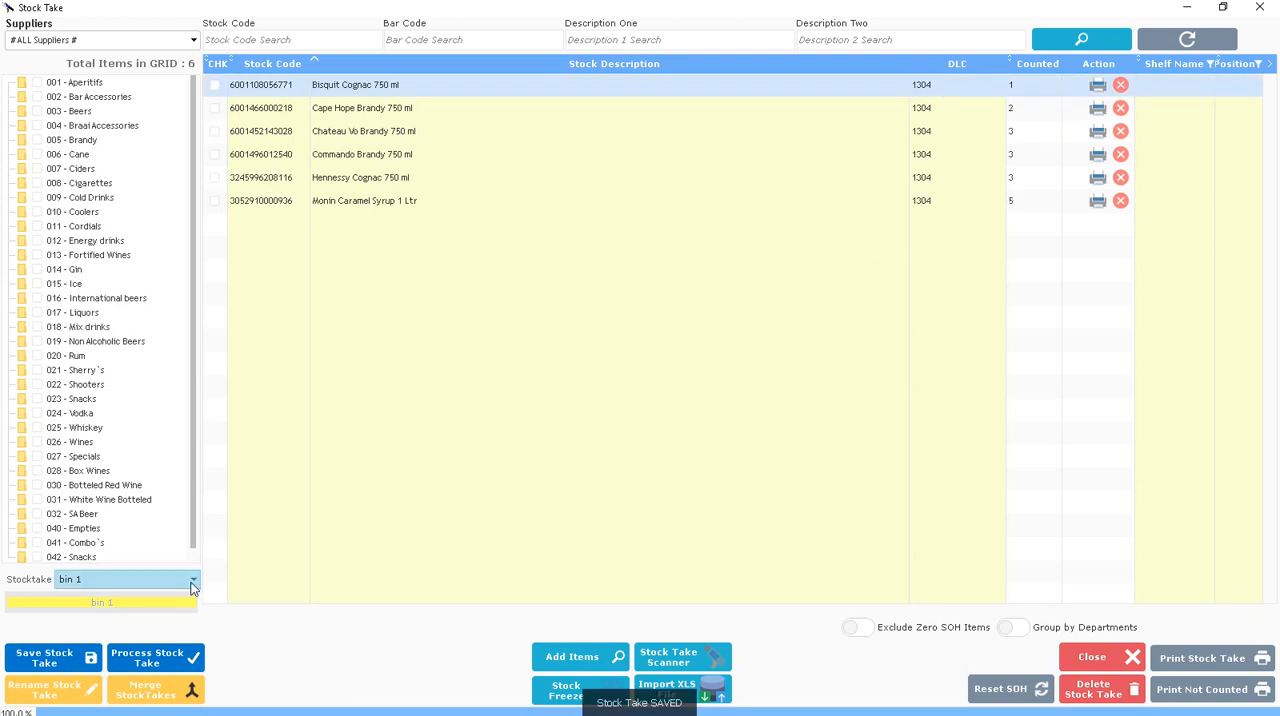
pyautogui.click(193, 579)
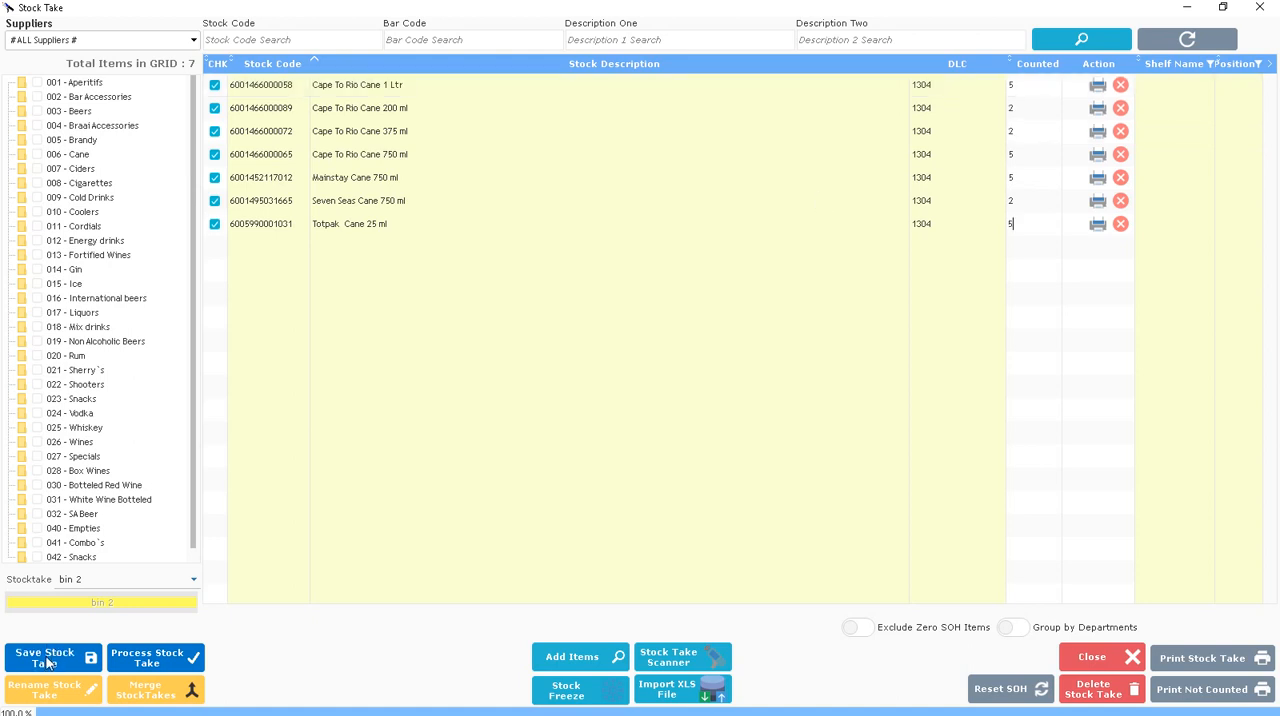
pyautogui.click(45, 657)
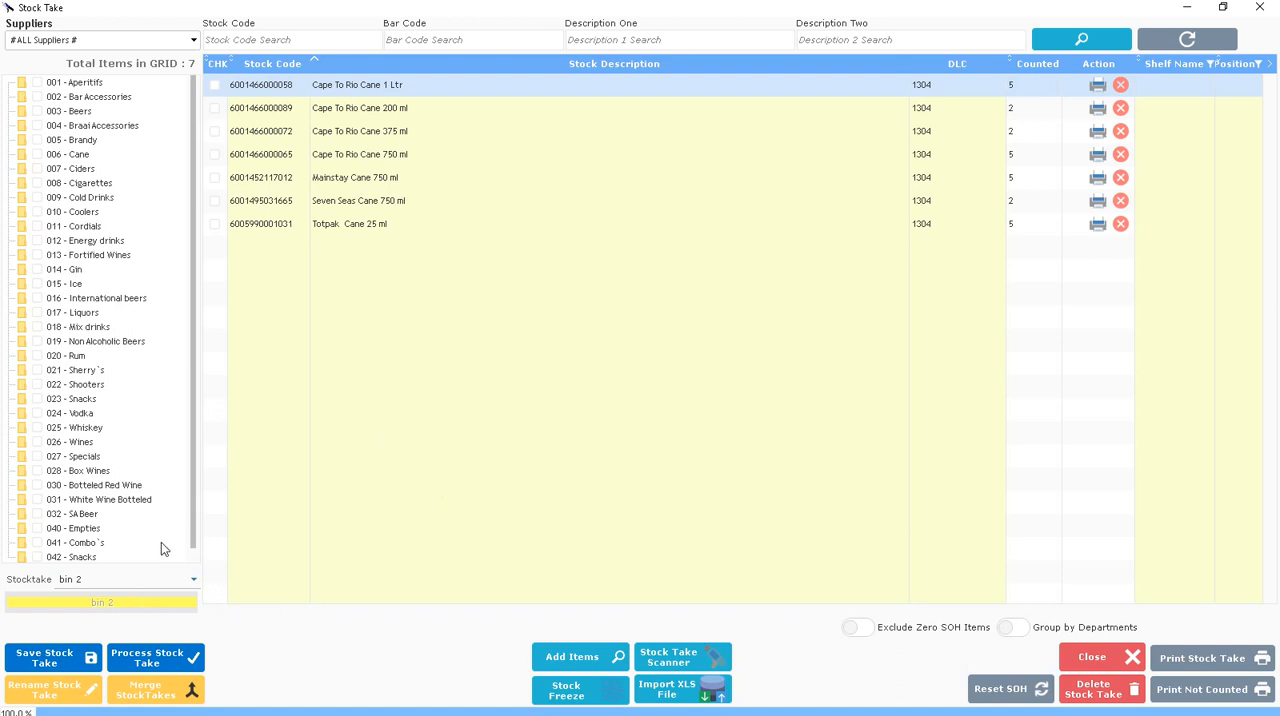
pyautogui.moveTo(173, 622)
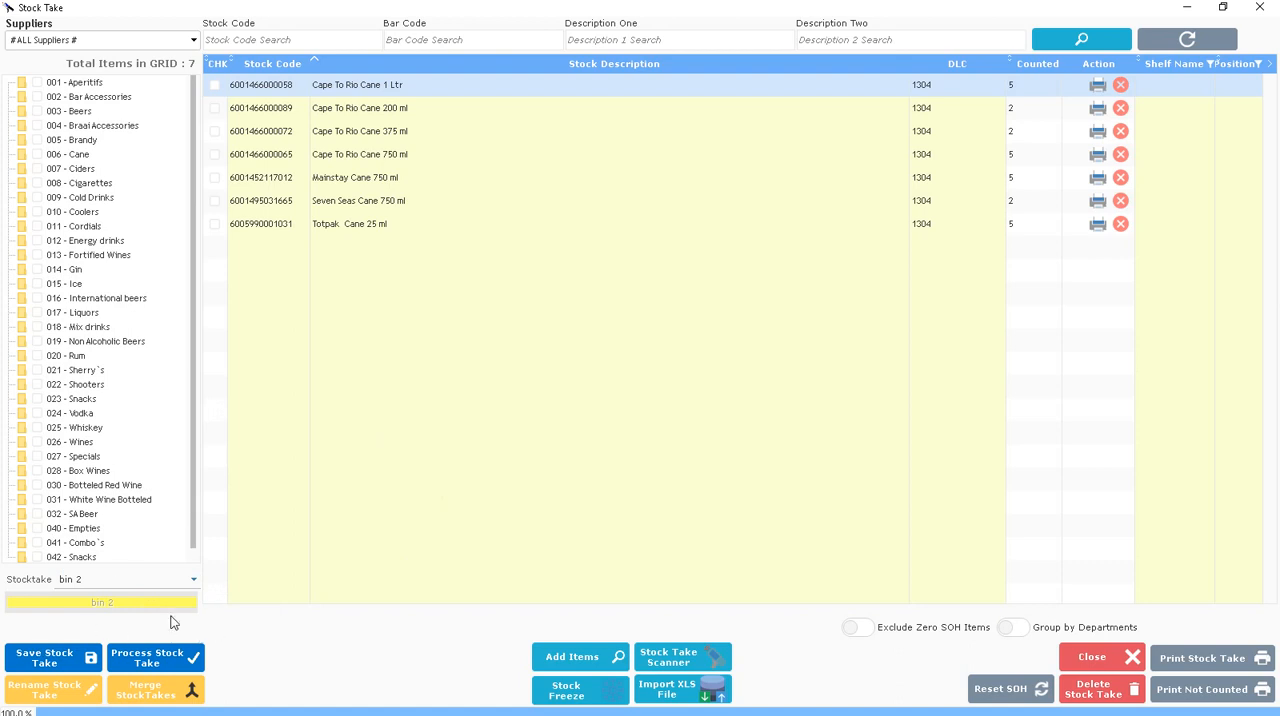
# - Open the StockTake Merge window showing bin 1, bin 2 and Sherry's
pyautogui.click(125, 579)
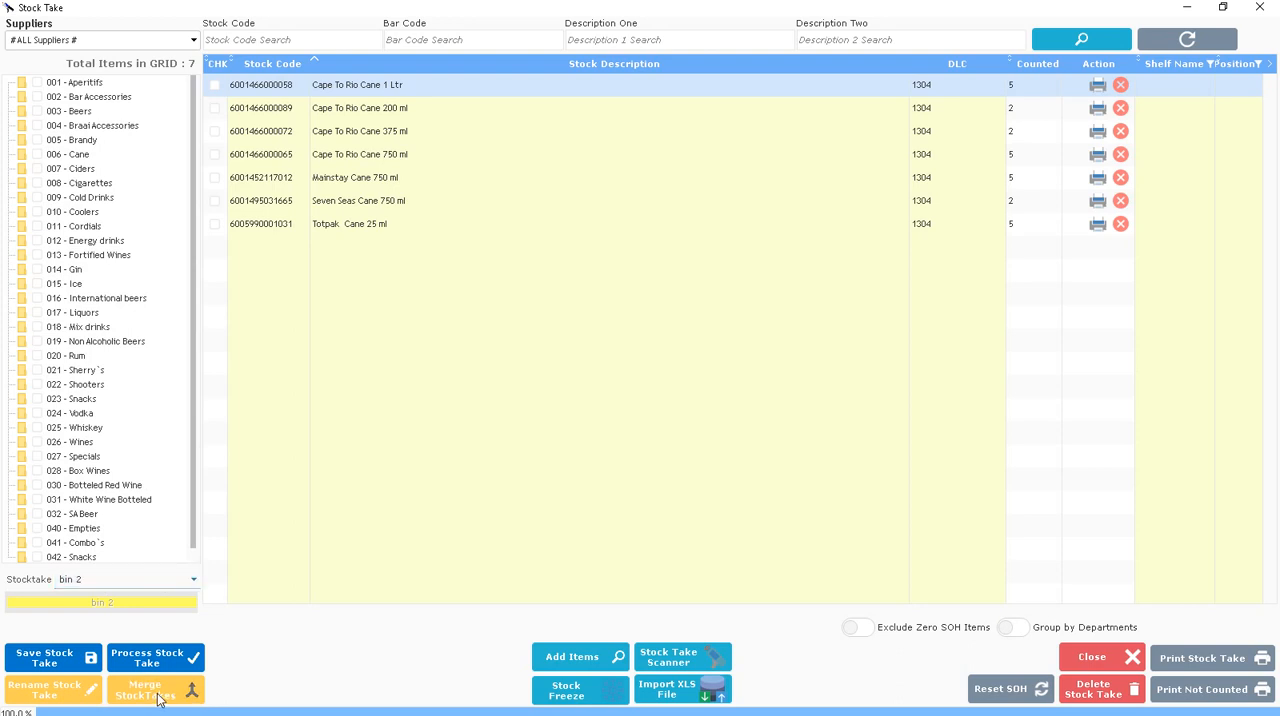
pyautogui.moveTo(155, 690)
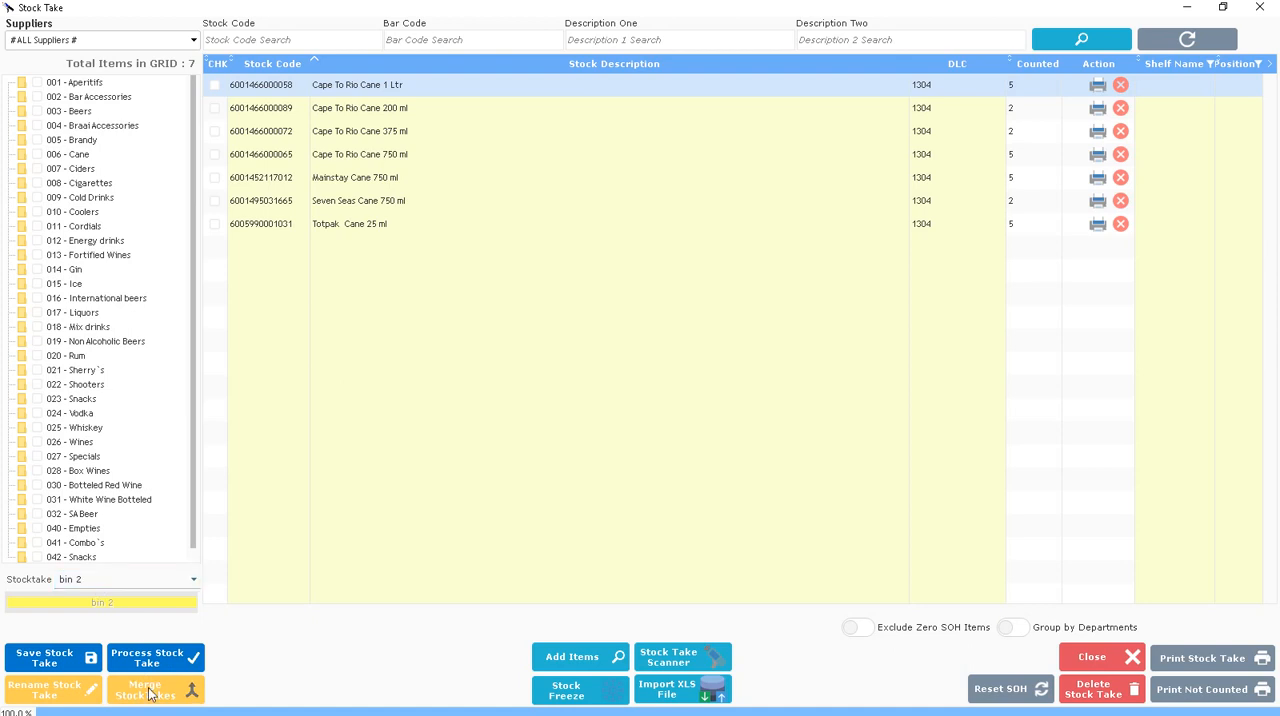
pyautogui.click(155, 689)
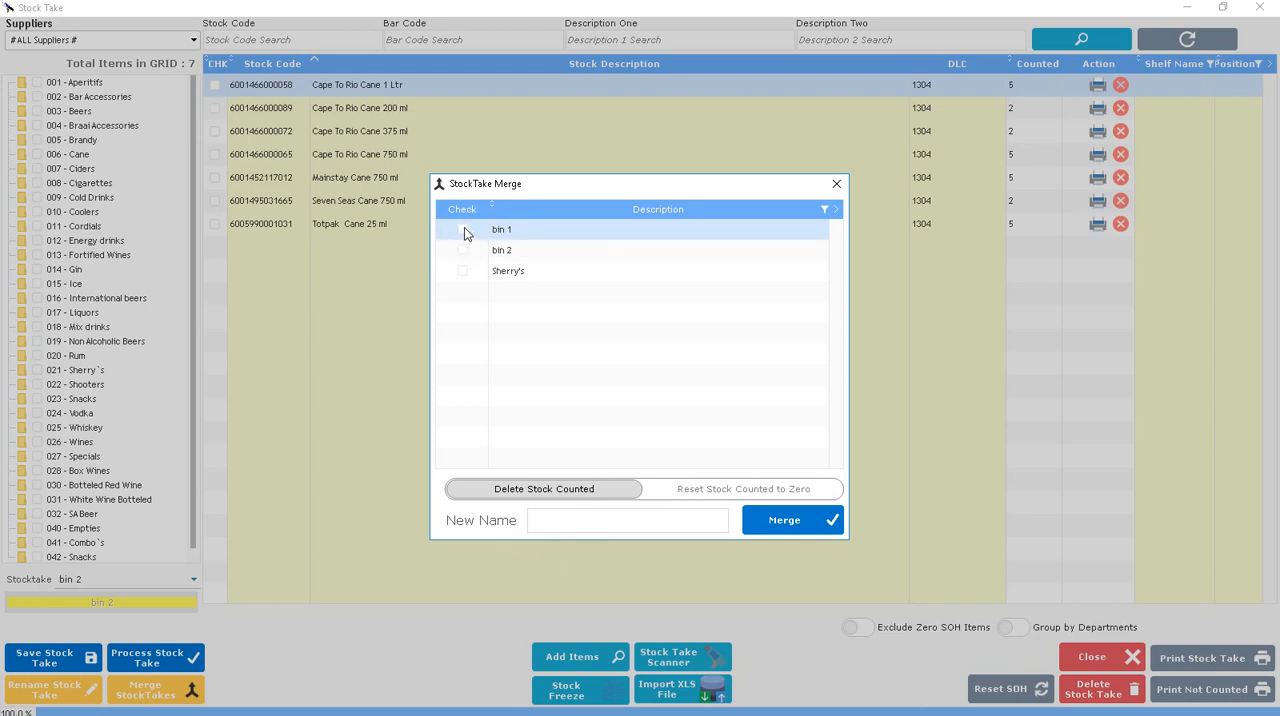
# - Merge bins 1 and 2 into '15 Nov full stock', adding all counted quantities together
pyautogui.click(462, 230)
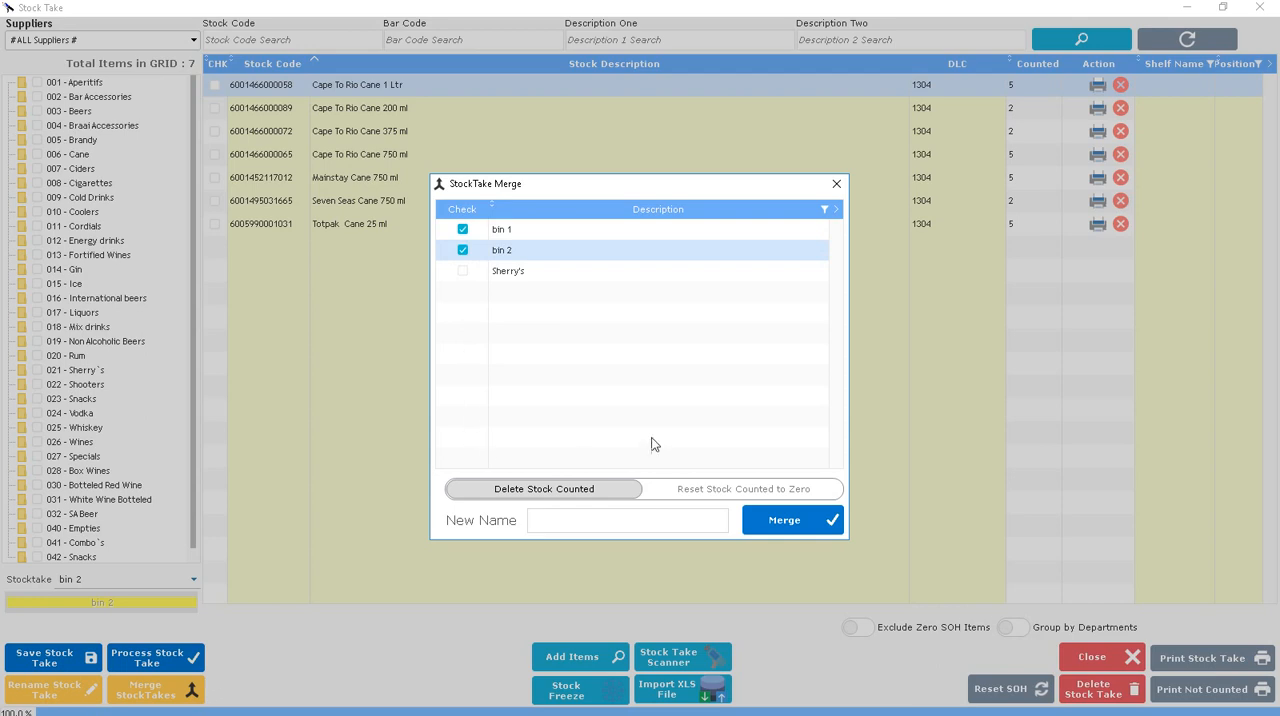
pyautogui.moveTo(750, 489)
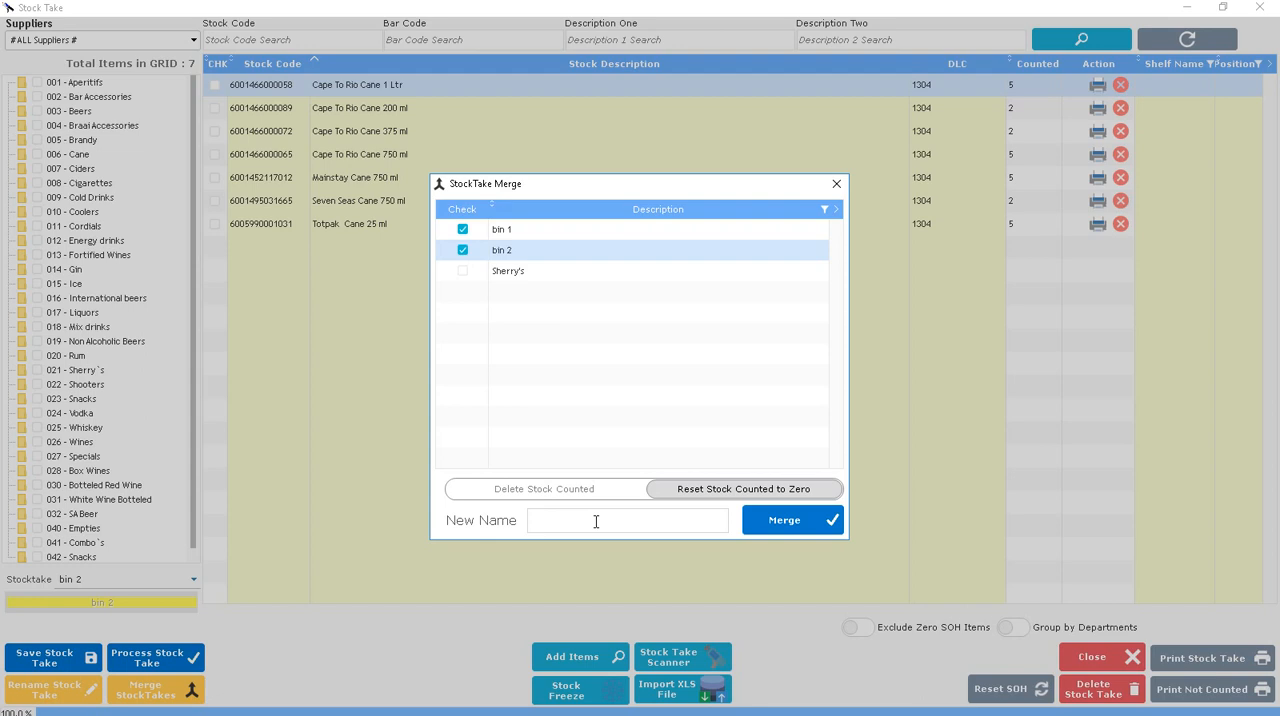
pyautogui.write('15')
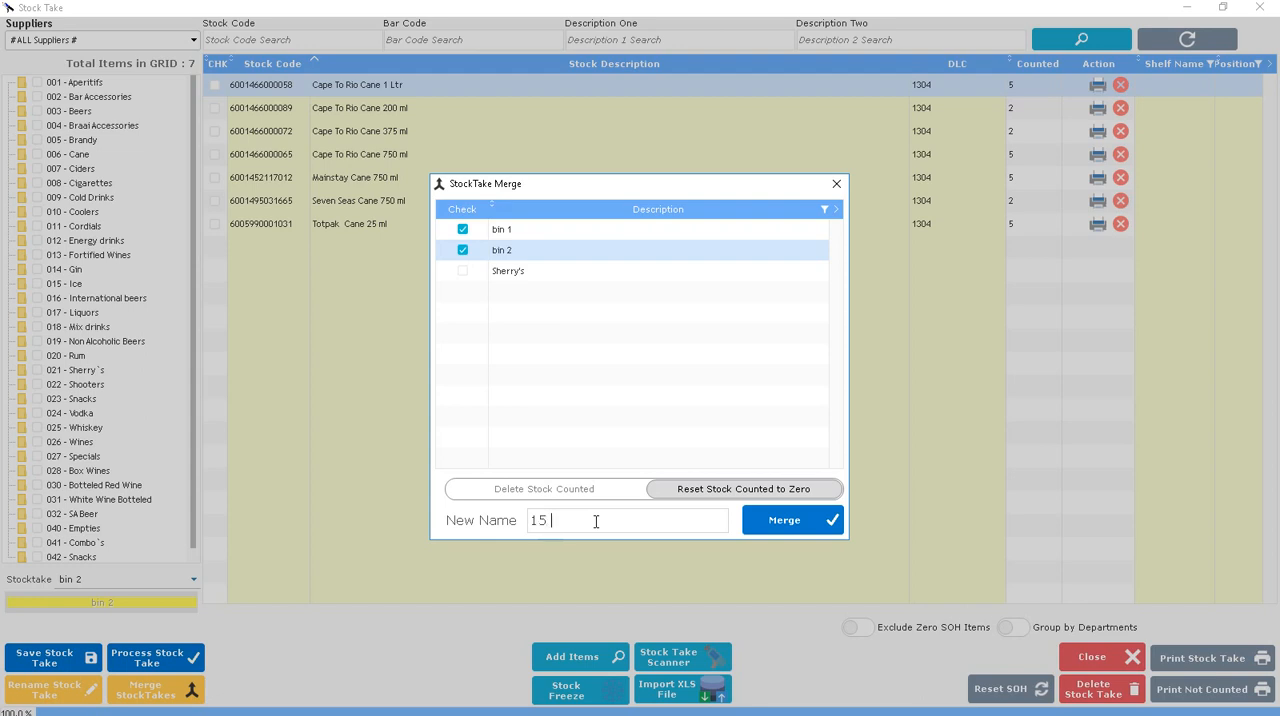
pyautogui.write('Nov')
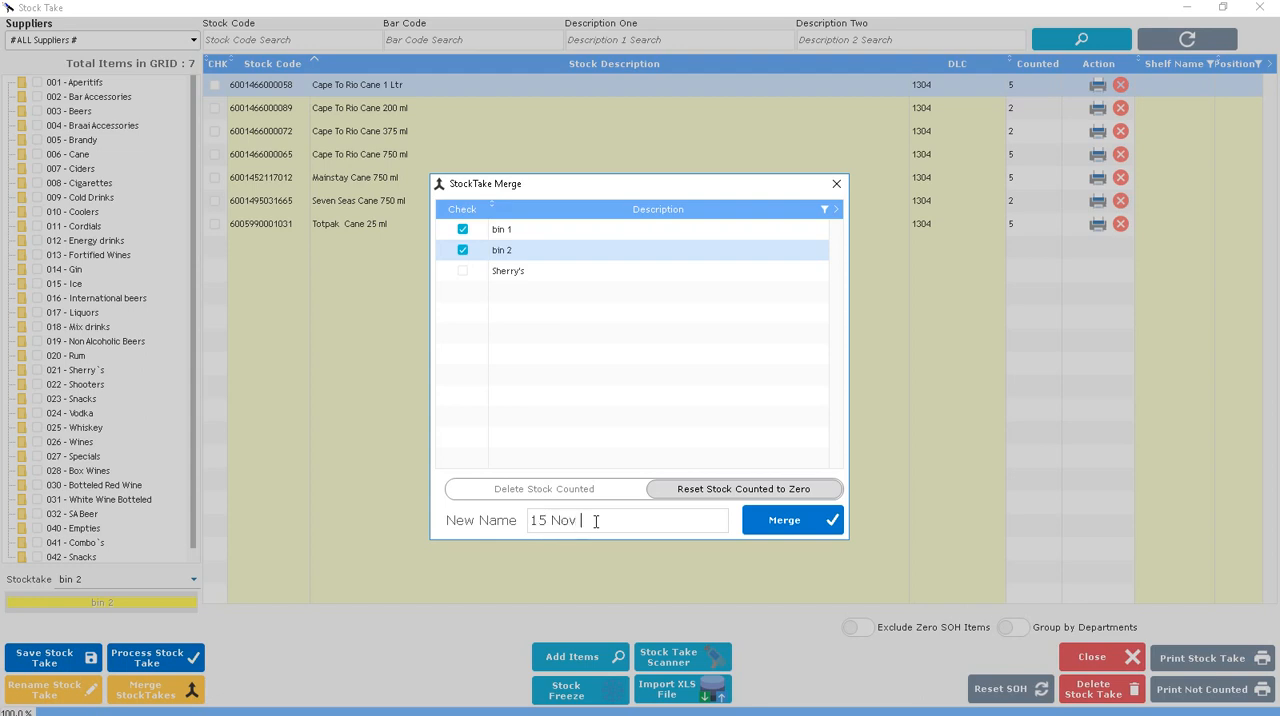
pyautogui.write('full')
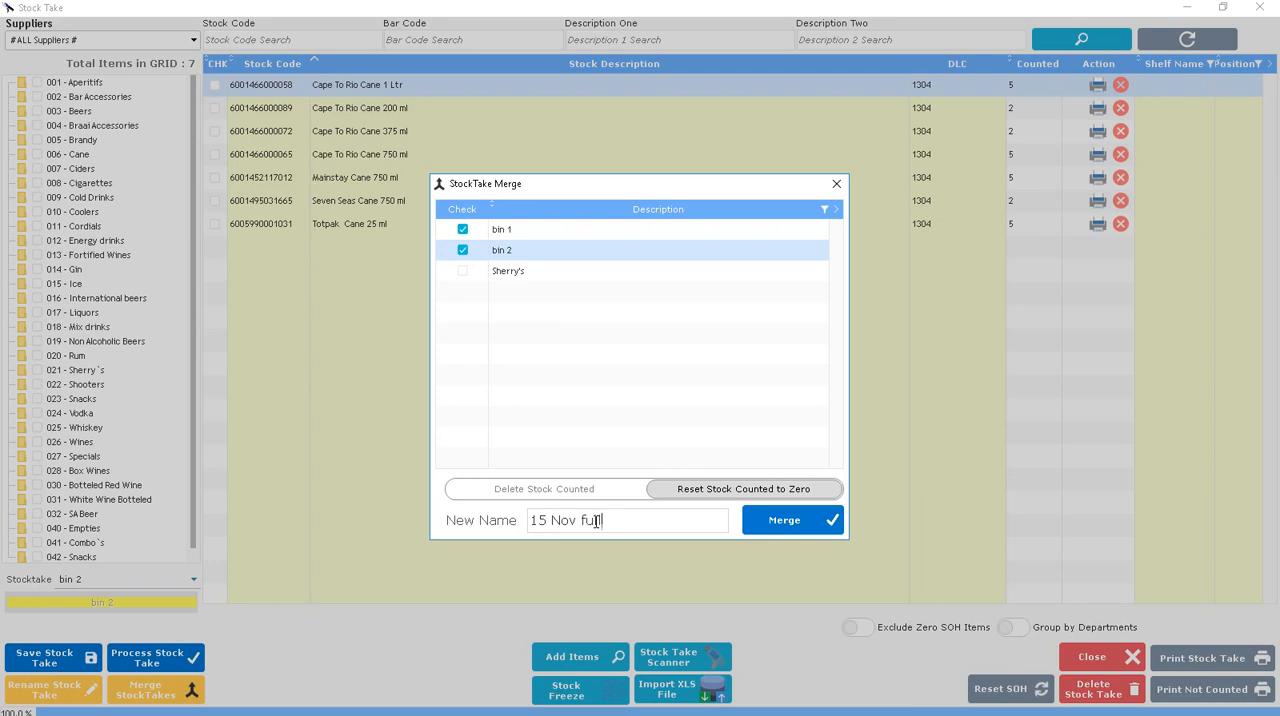
pyautogui.write('stock')
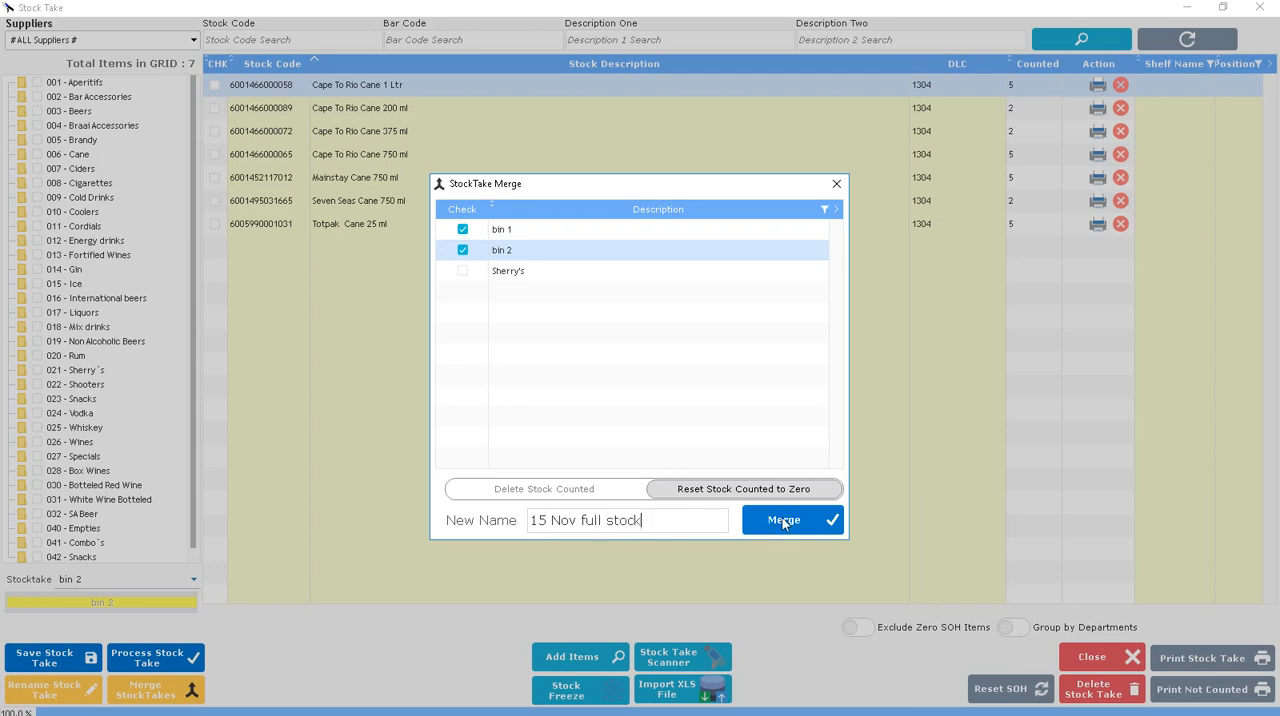
pyautogui.click(783, 519)
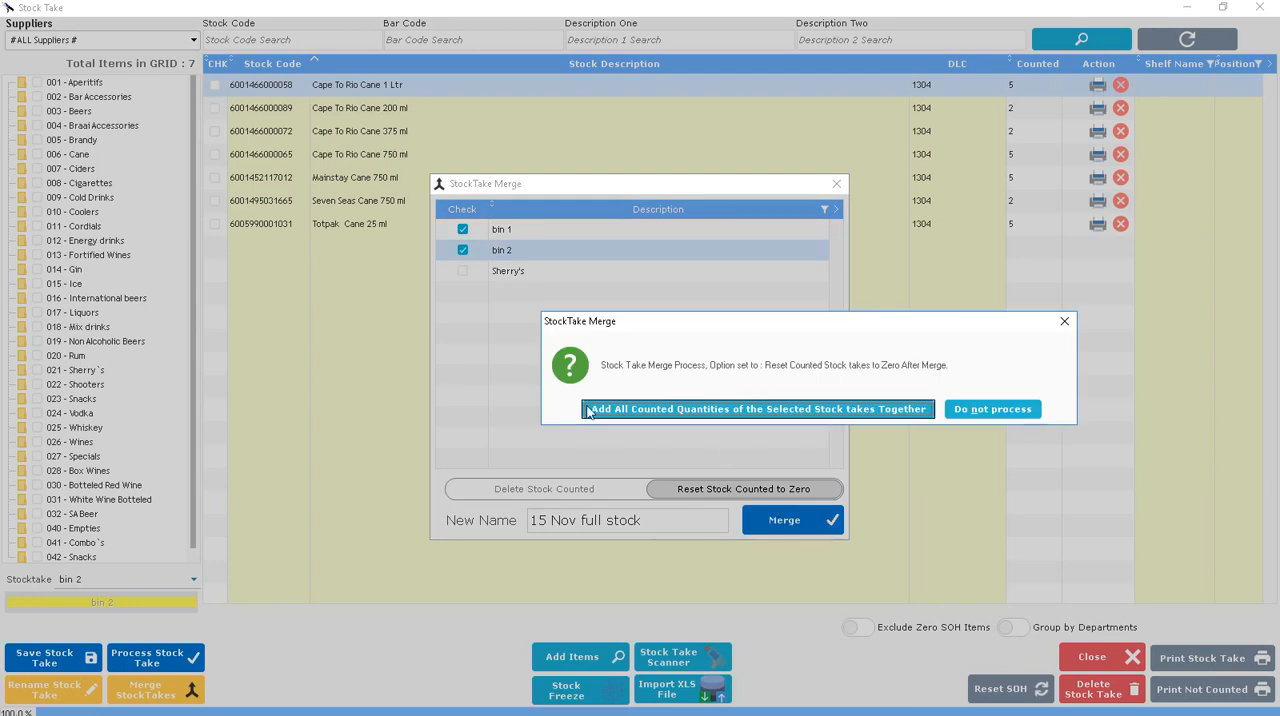
pyautogui.moveTo(645, 413)
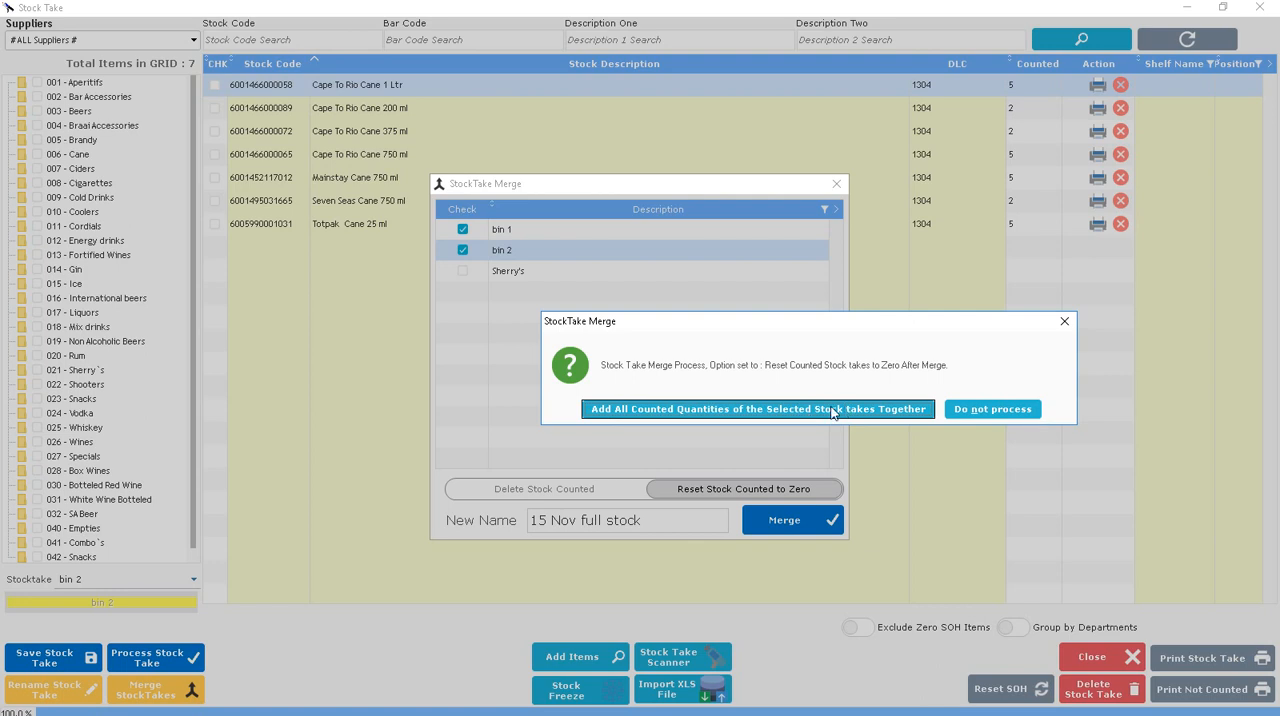
pyautogui.click(758, 409)
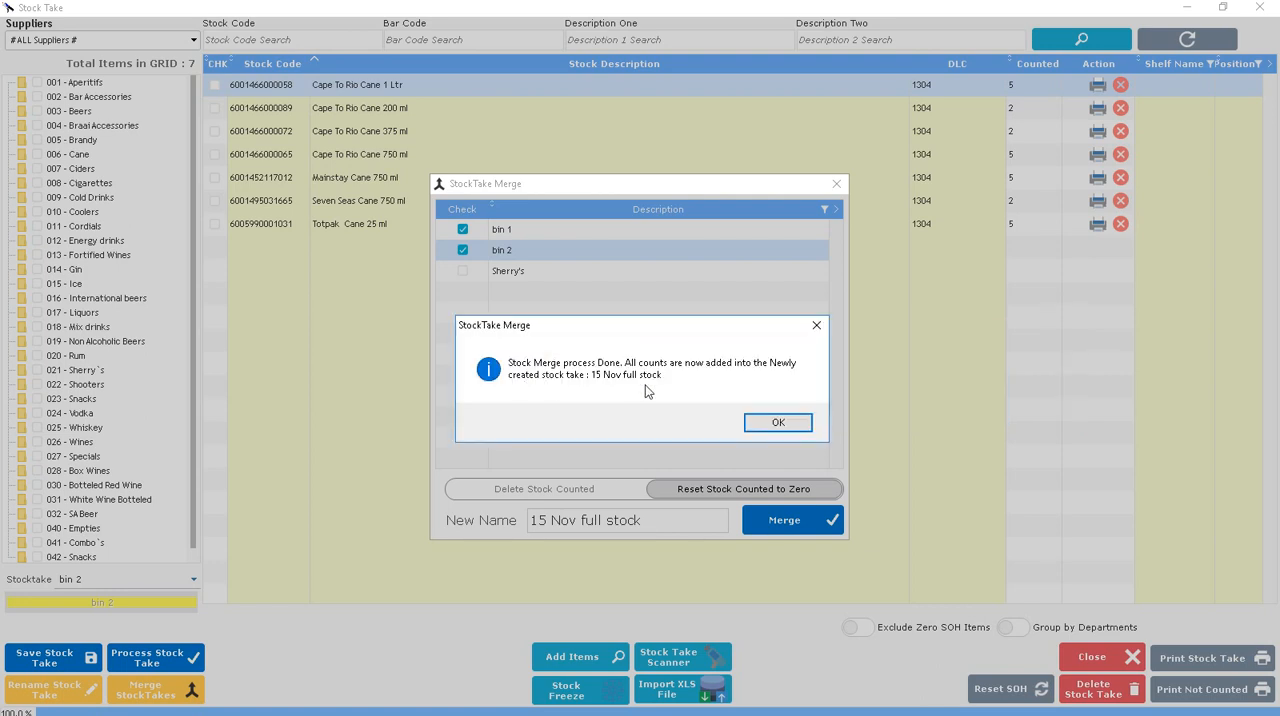
pyautogui.moveTo(614, 388)
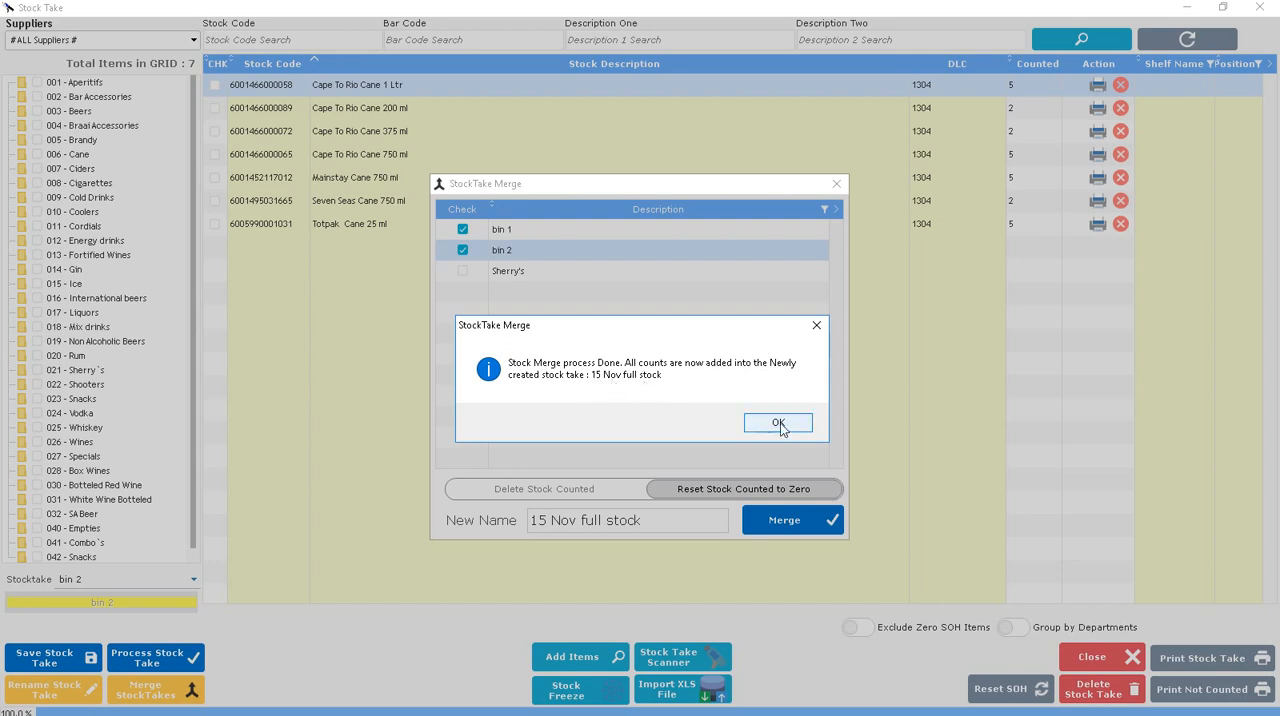
pyautogui.click(778, 422)
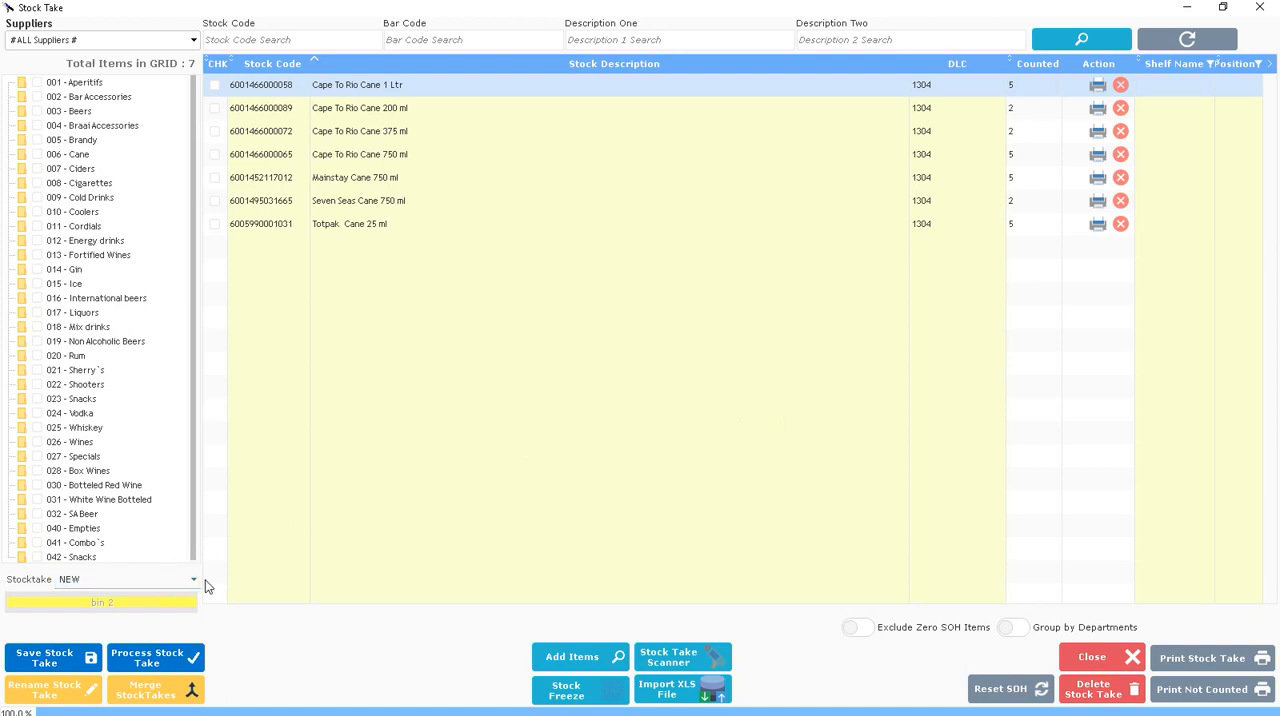
# - Load the '15 Nov full stock' stocktake listing thirteen merged items
pyautogui.click(194, 579)
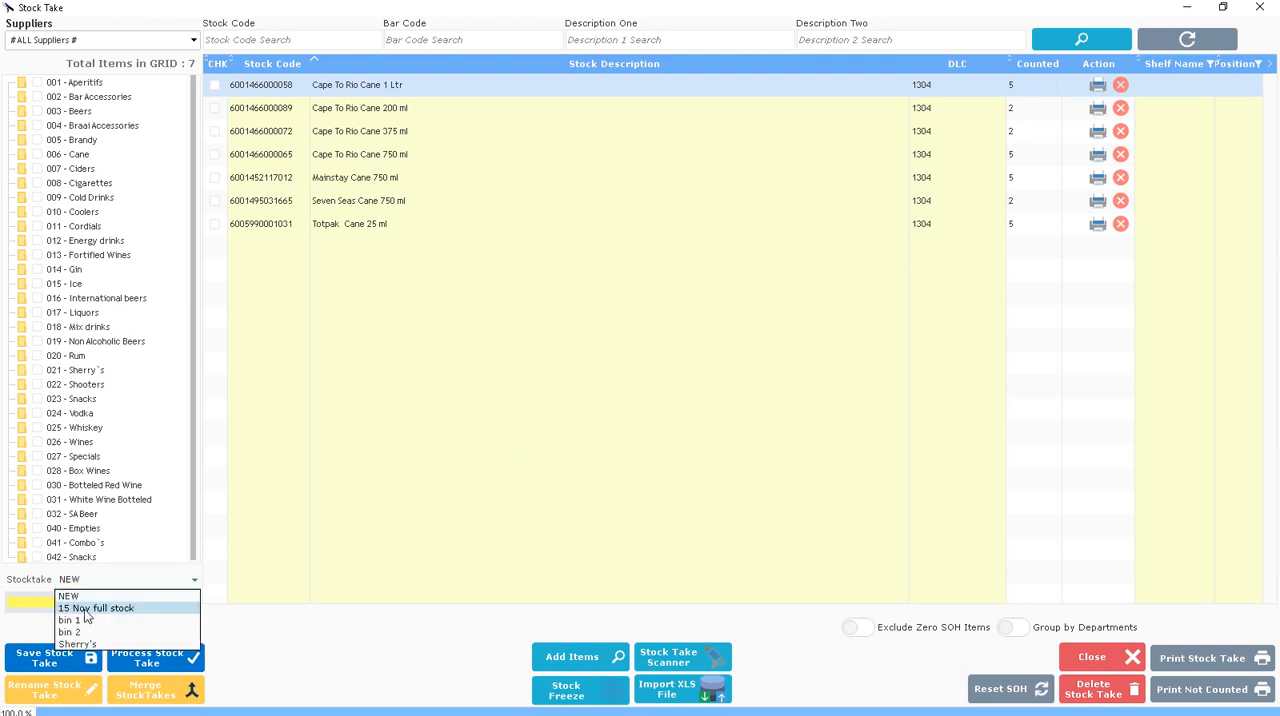
pyautogui.click(95, 608)
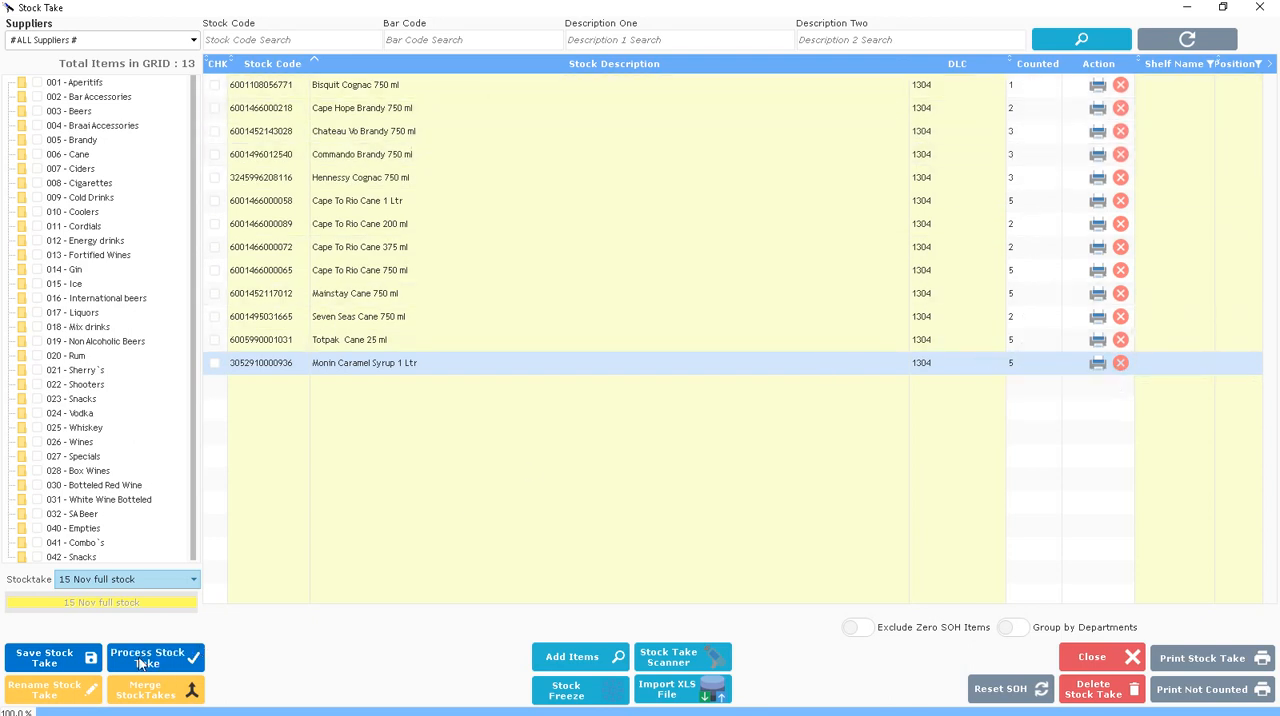
# - Process '15 Nov full stock' as new stock on hand, setting uncounted stock to zero
pyautogui.click(150, 657)
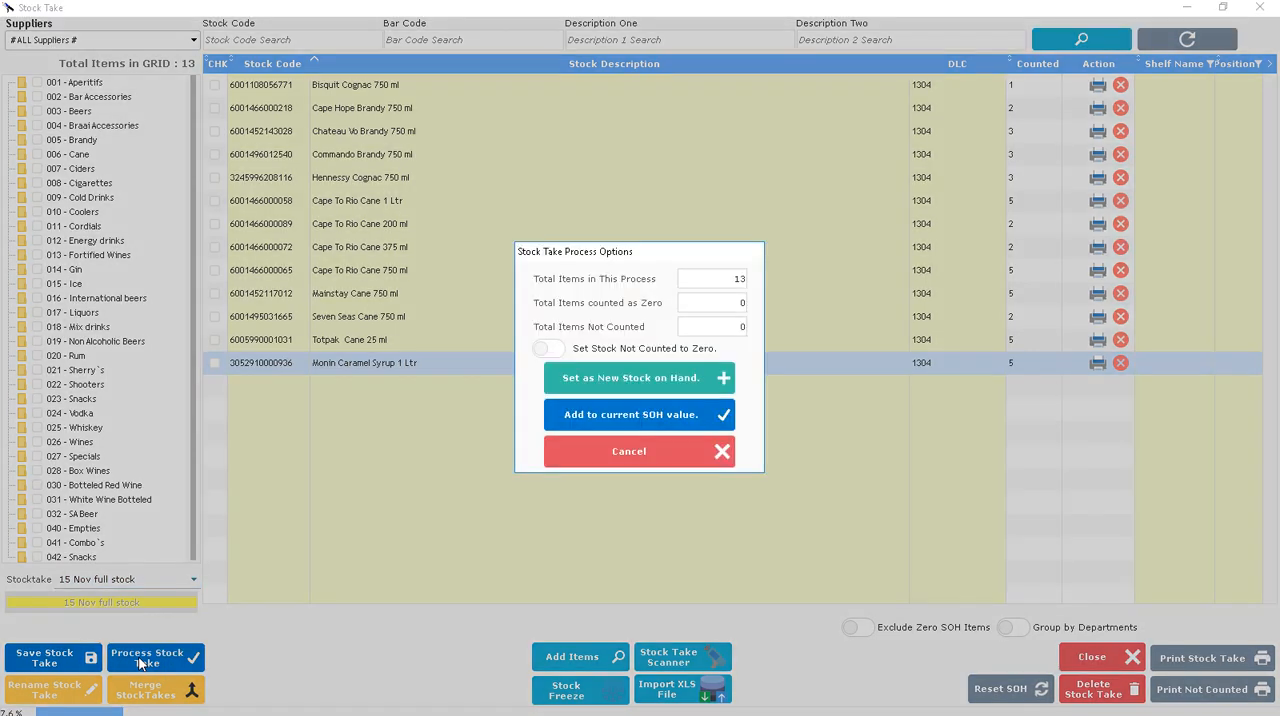
pyautogui.moveTo(163, 658)
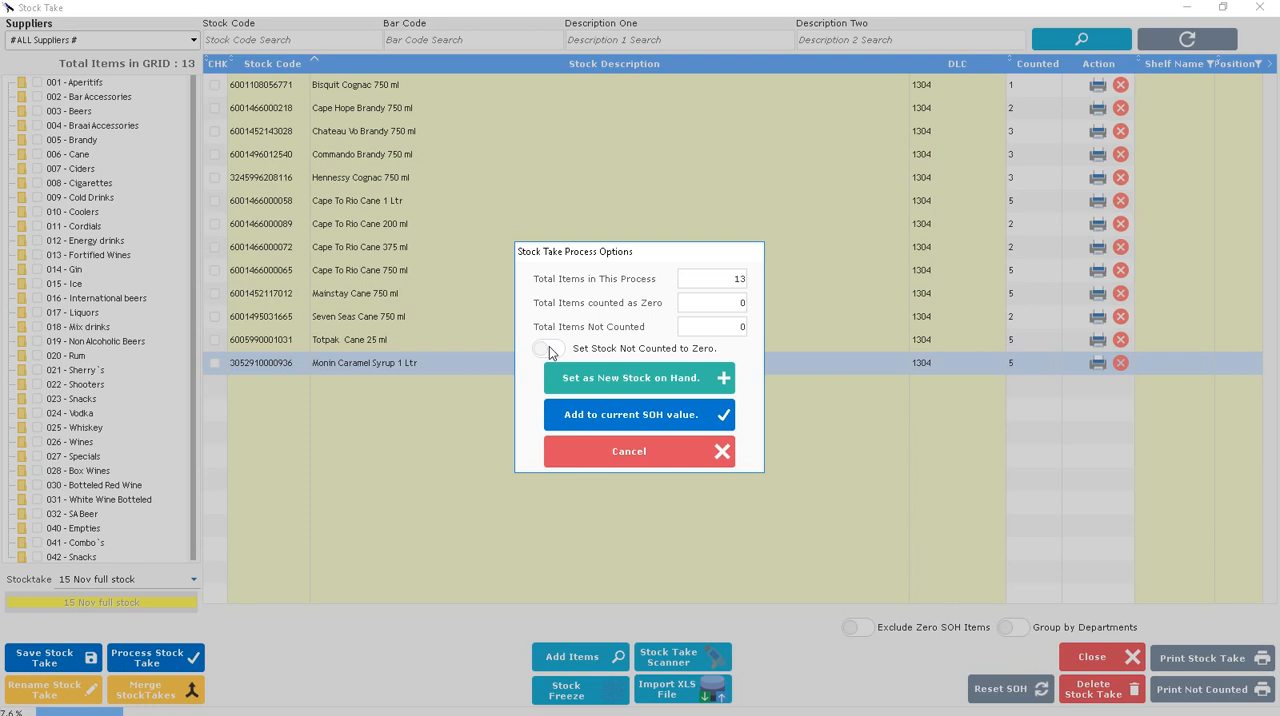
pyautogui.click(549, 348)
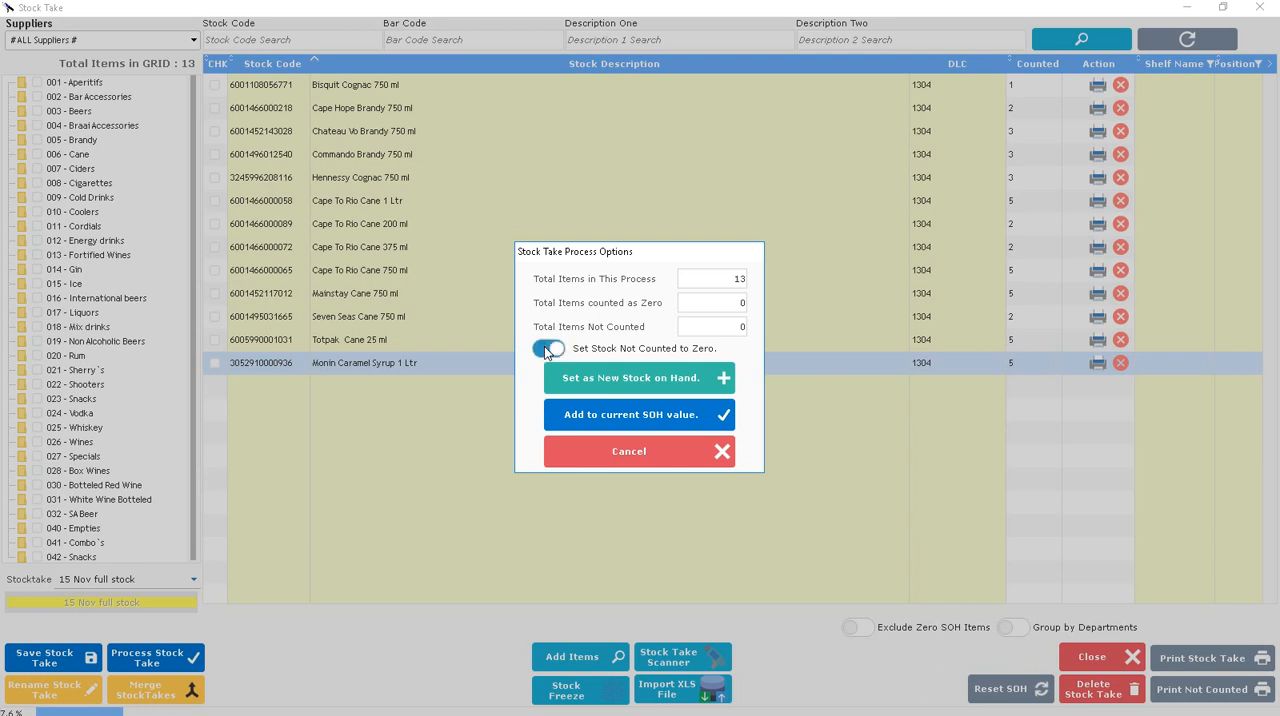
pyautogui.click(548, 348)
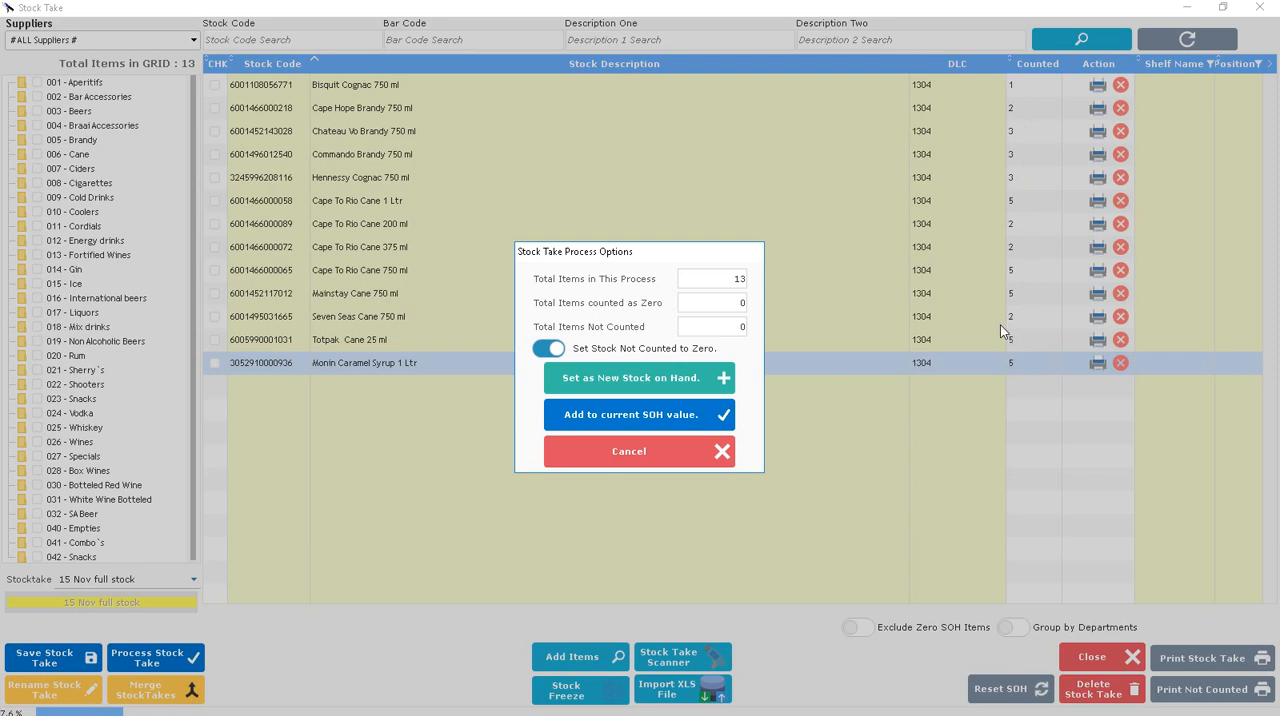
pyautogui.moveTo(996, 245)
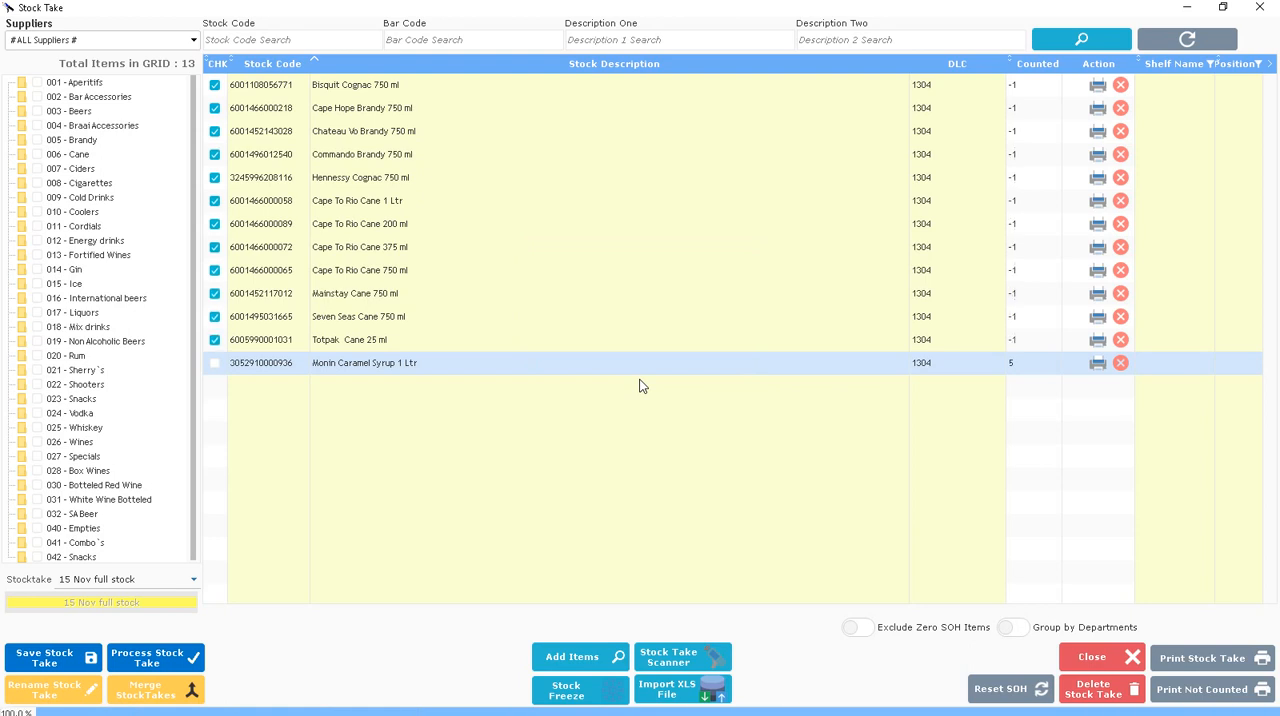
pyautogui.click(149, 657)
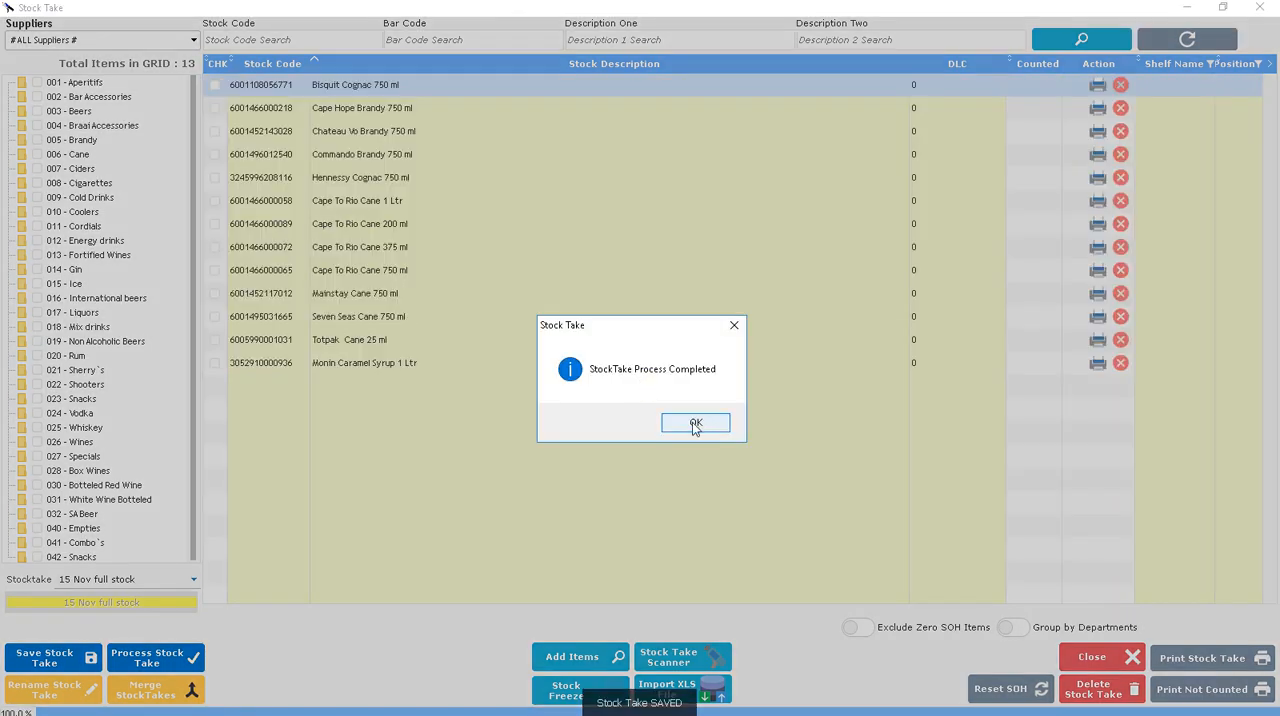
pyautogui.click(696, 422)
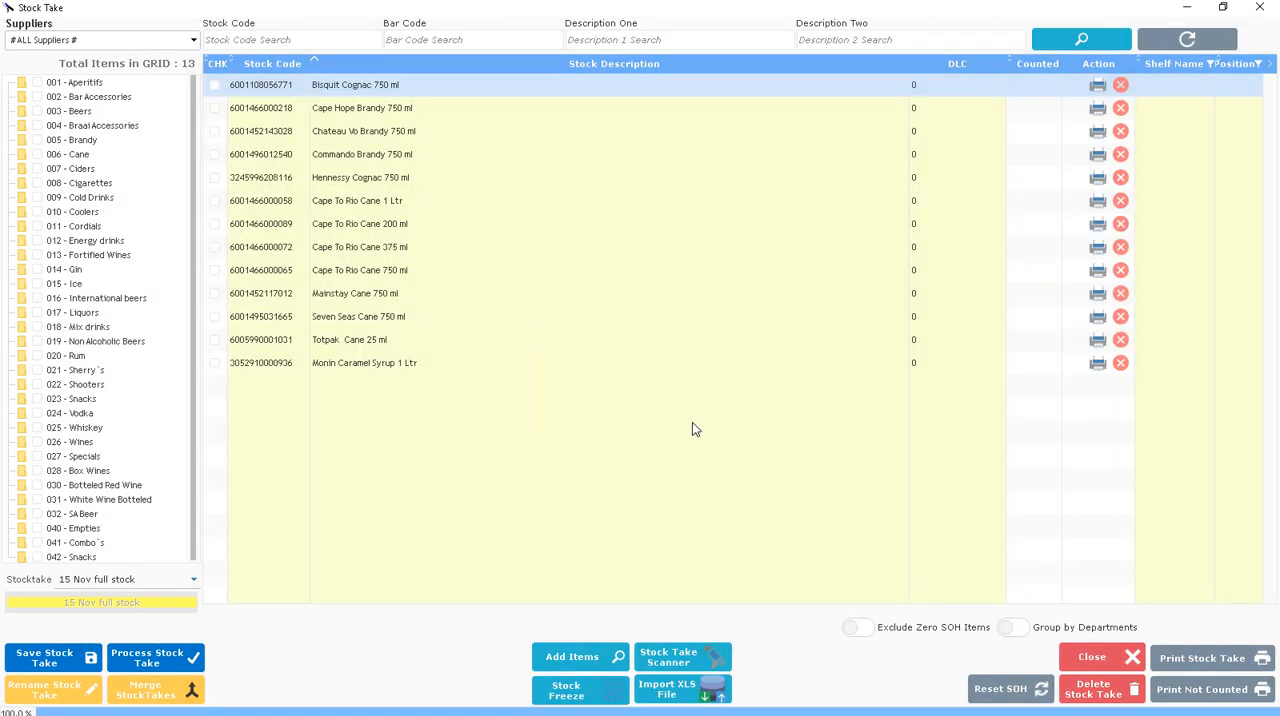
# - Preview the stock take variance report showing old, new quantities and cost differences
pyautogui.click(1201, 658)
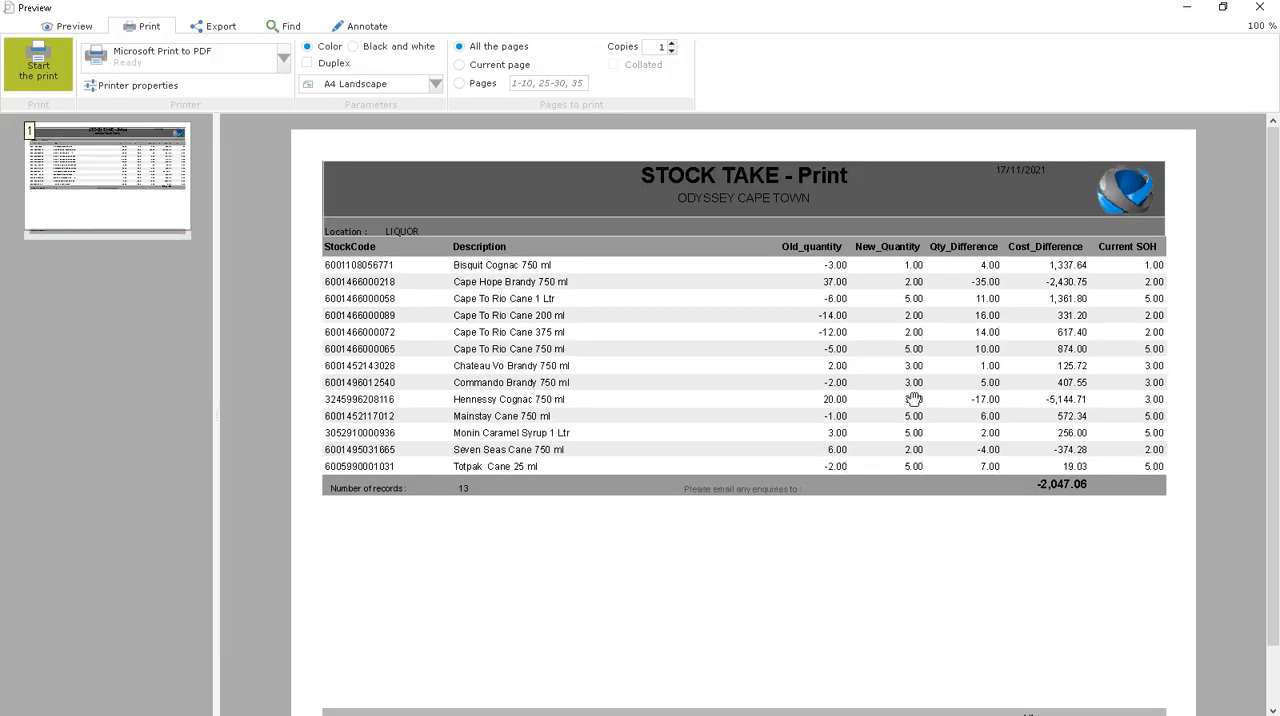
pyautogui.moveTo(878, 417)
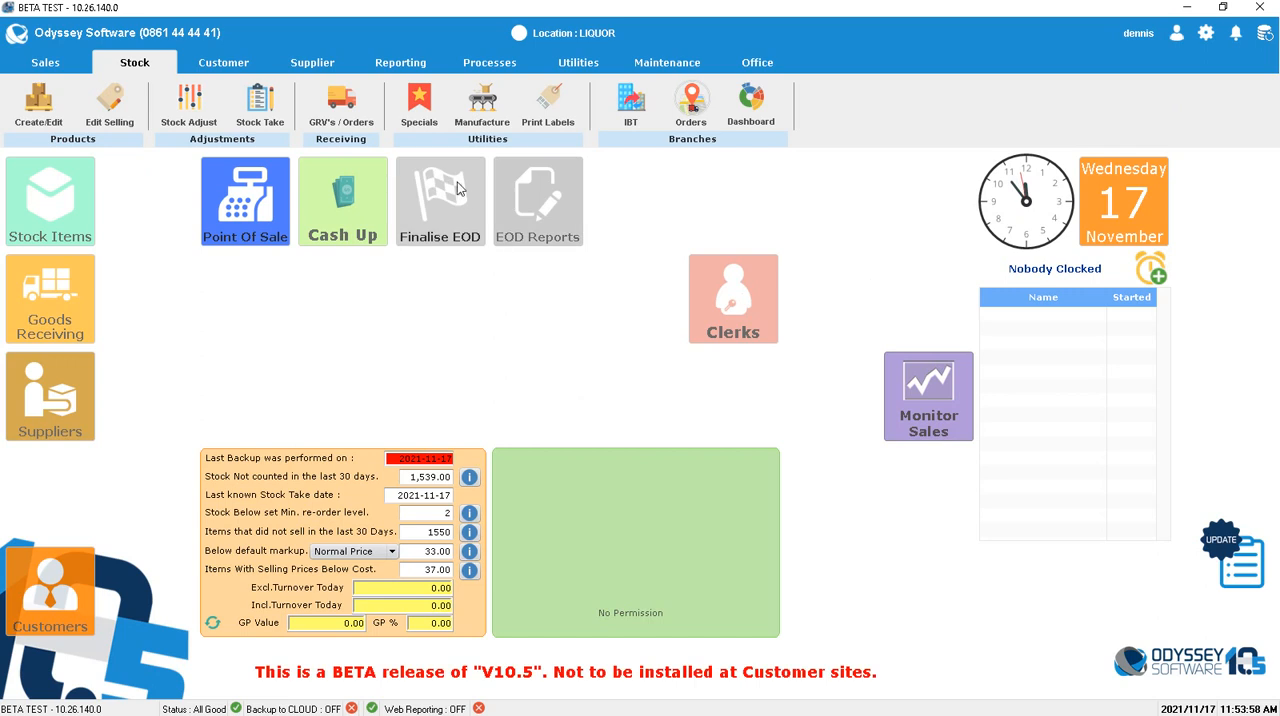
pyautogui.moveTo(444, 218)
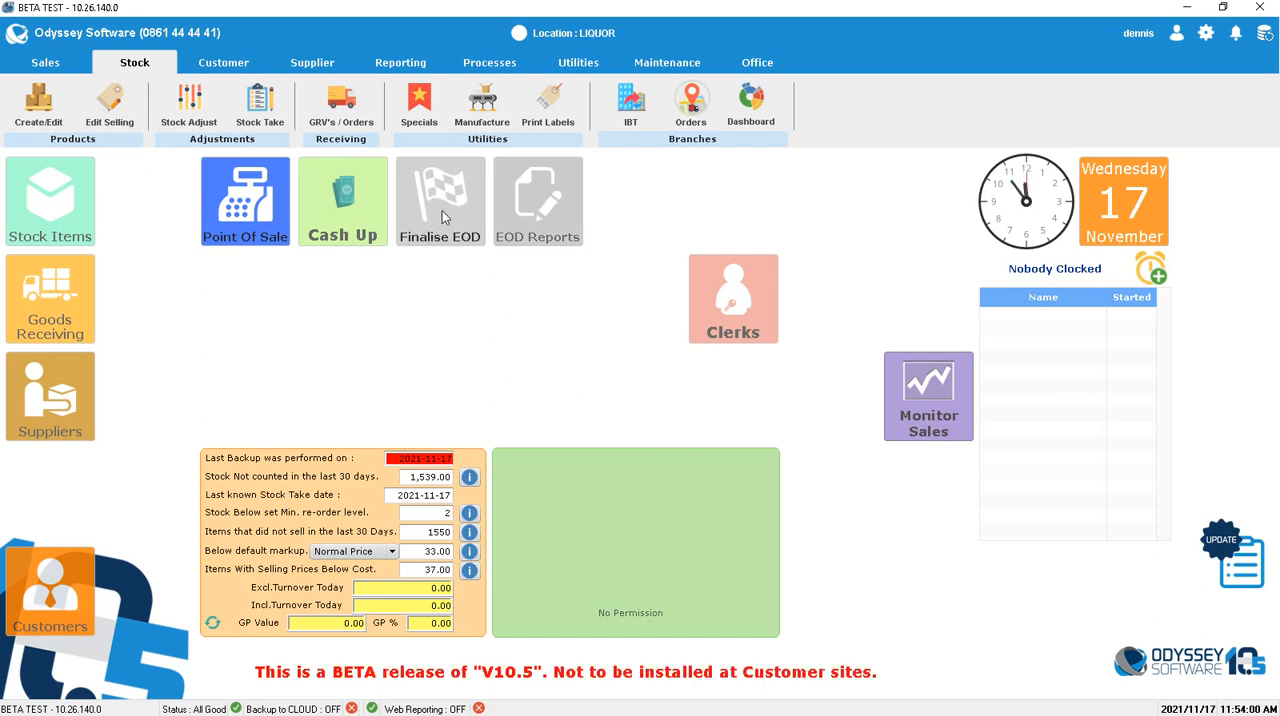
pyautogui.moveTo(435, 329)
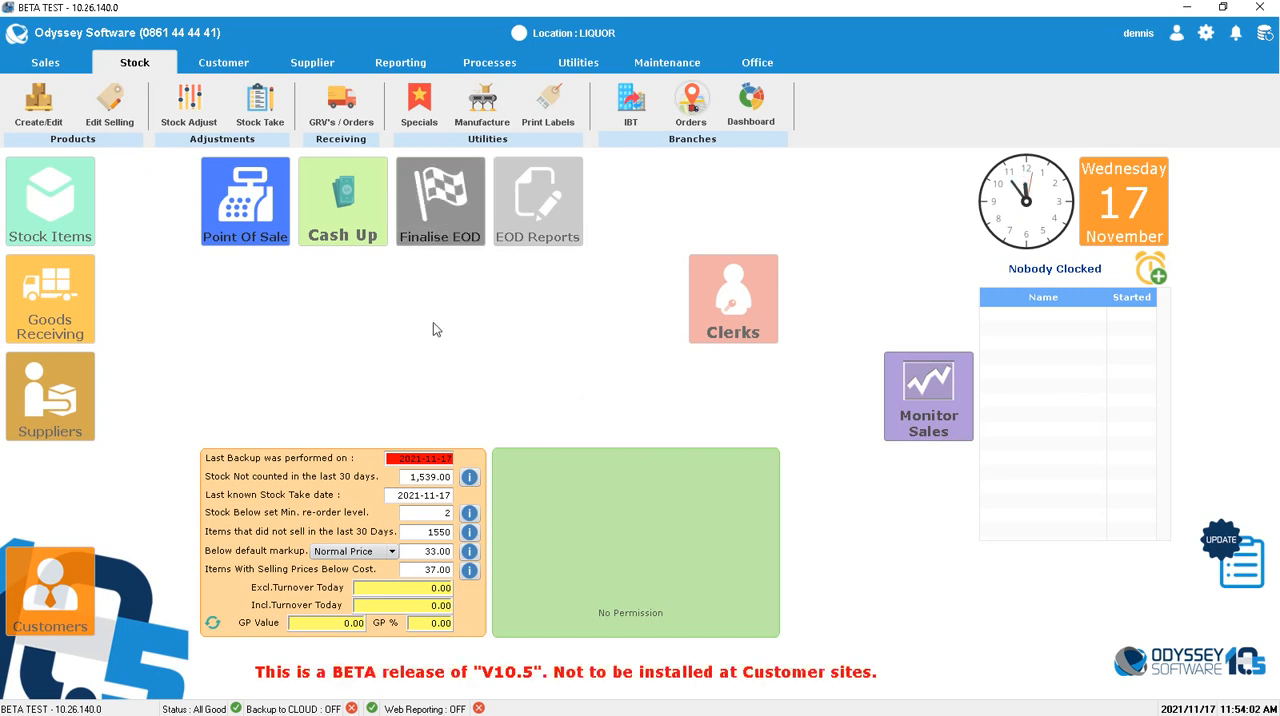